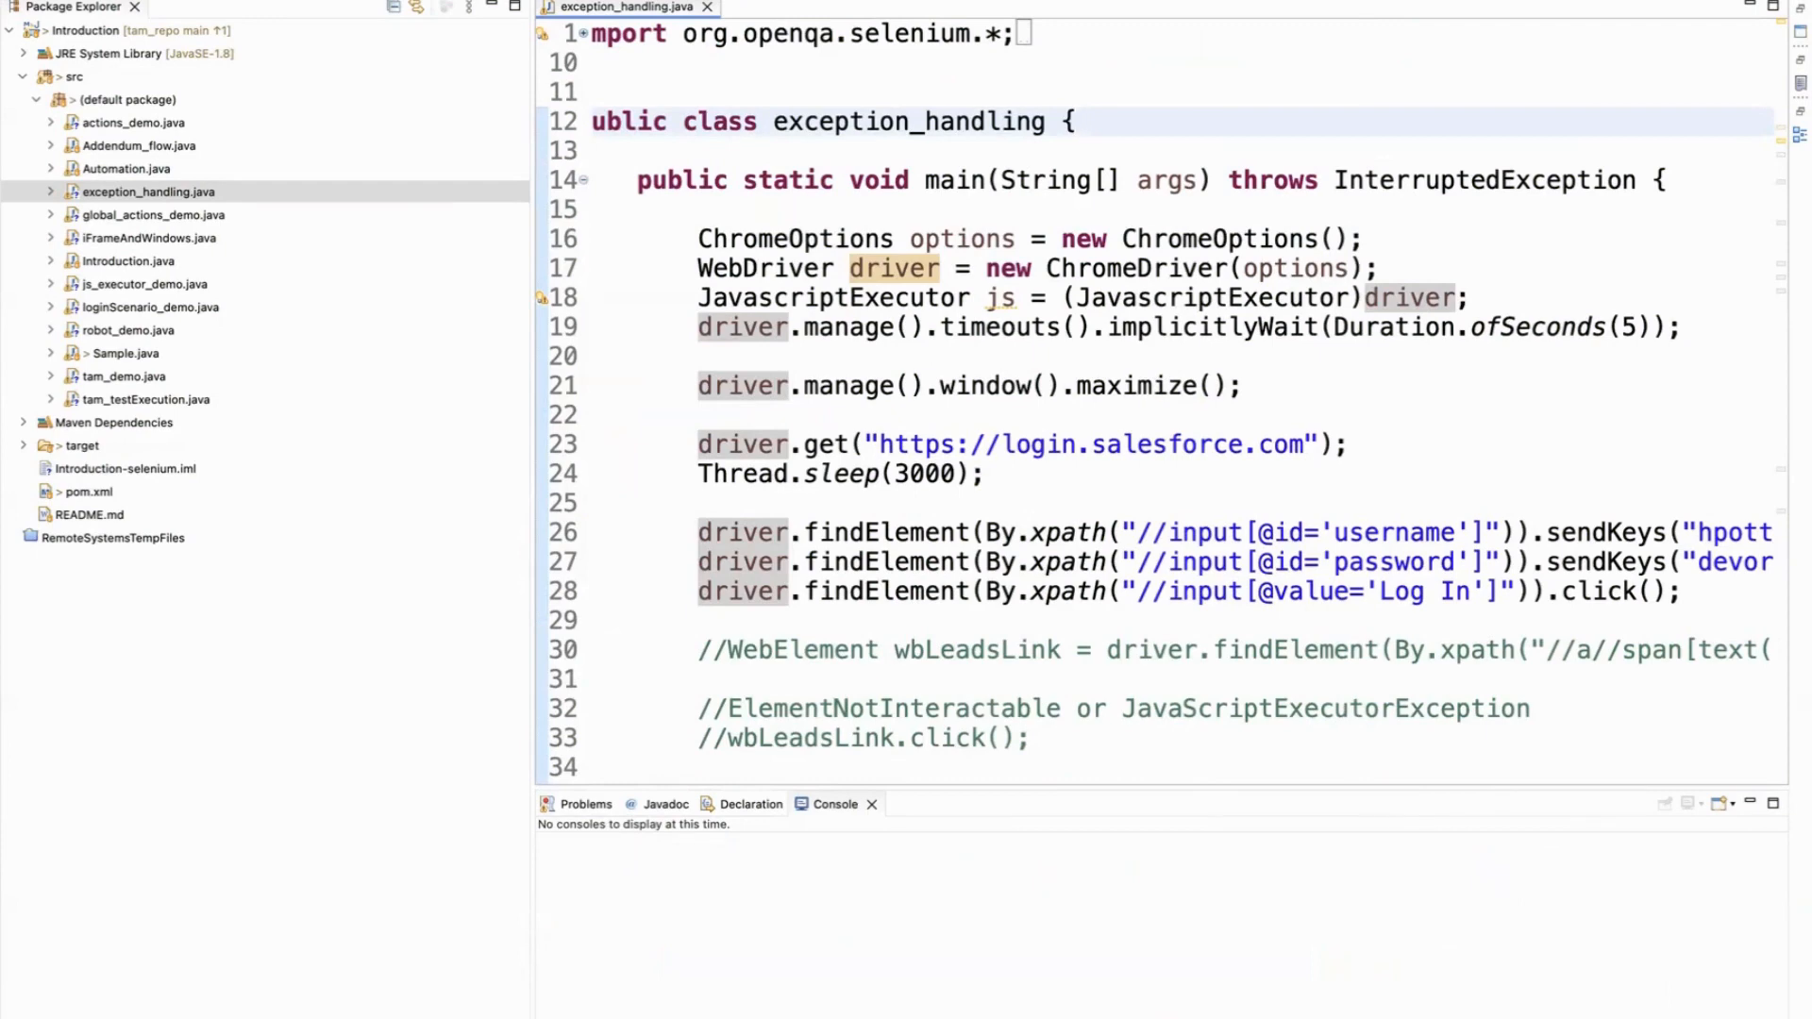
Step: Let the Selenium run fill login.salesforce.com with username and masked password, then submit Log In
left_click(1075, 122)
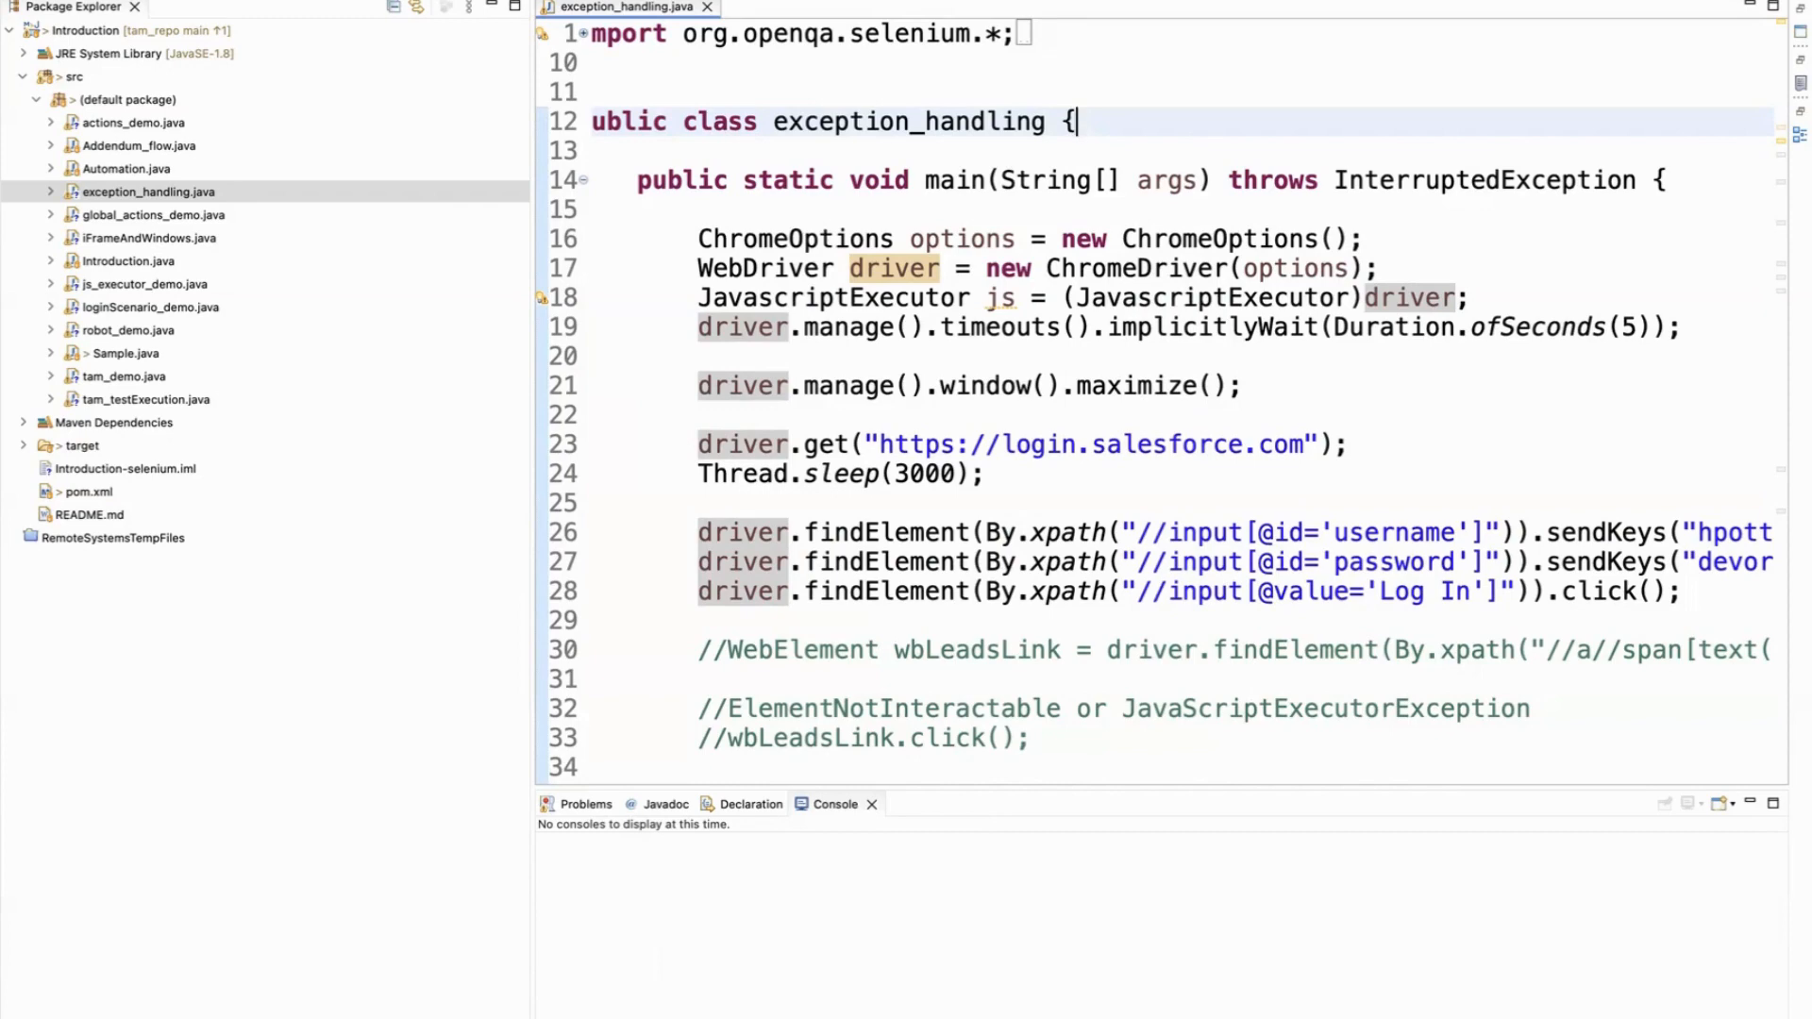
mouse_move(1075, 122)
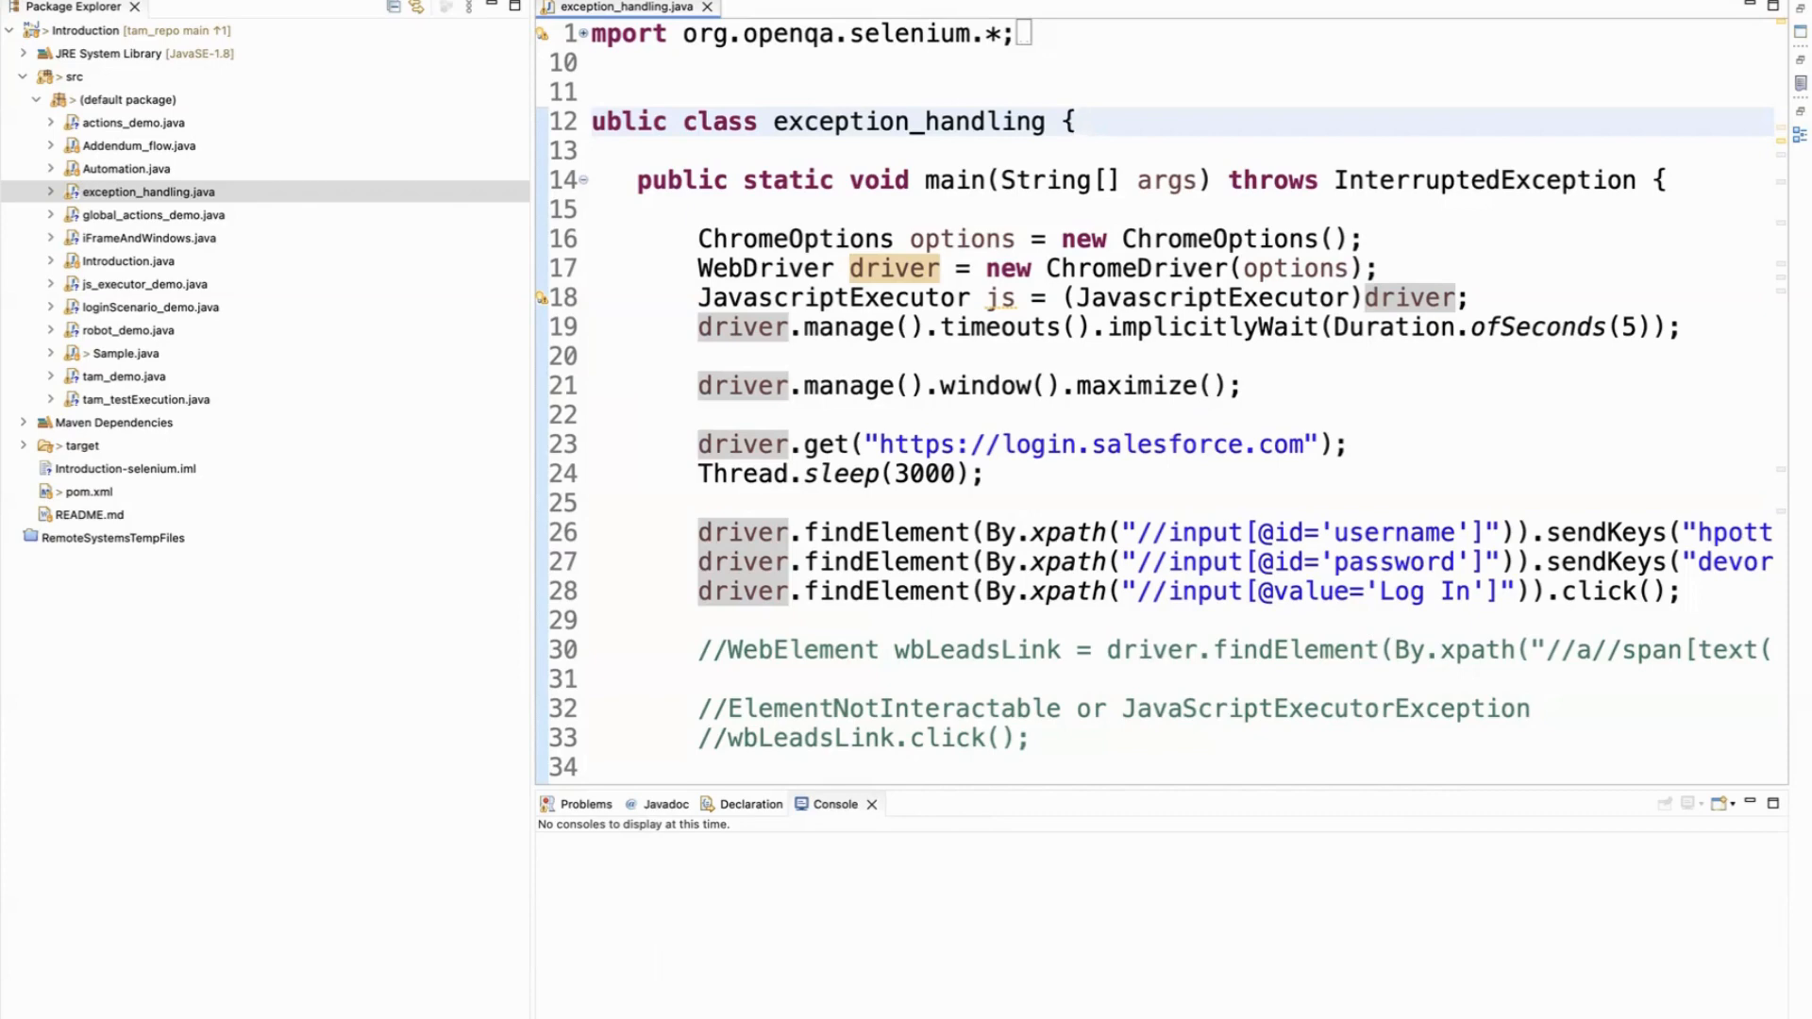
left_click(1077, 121)
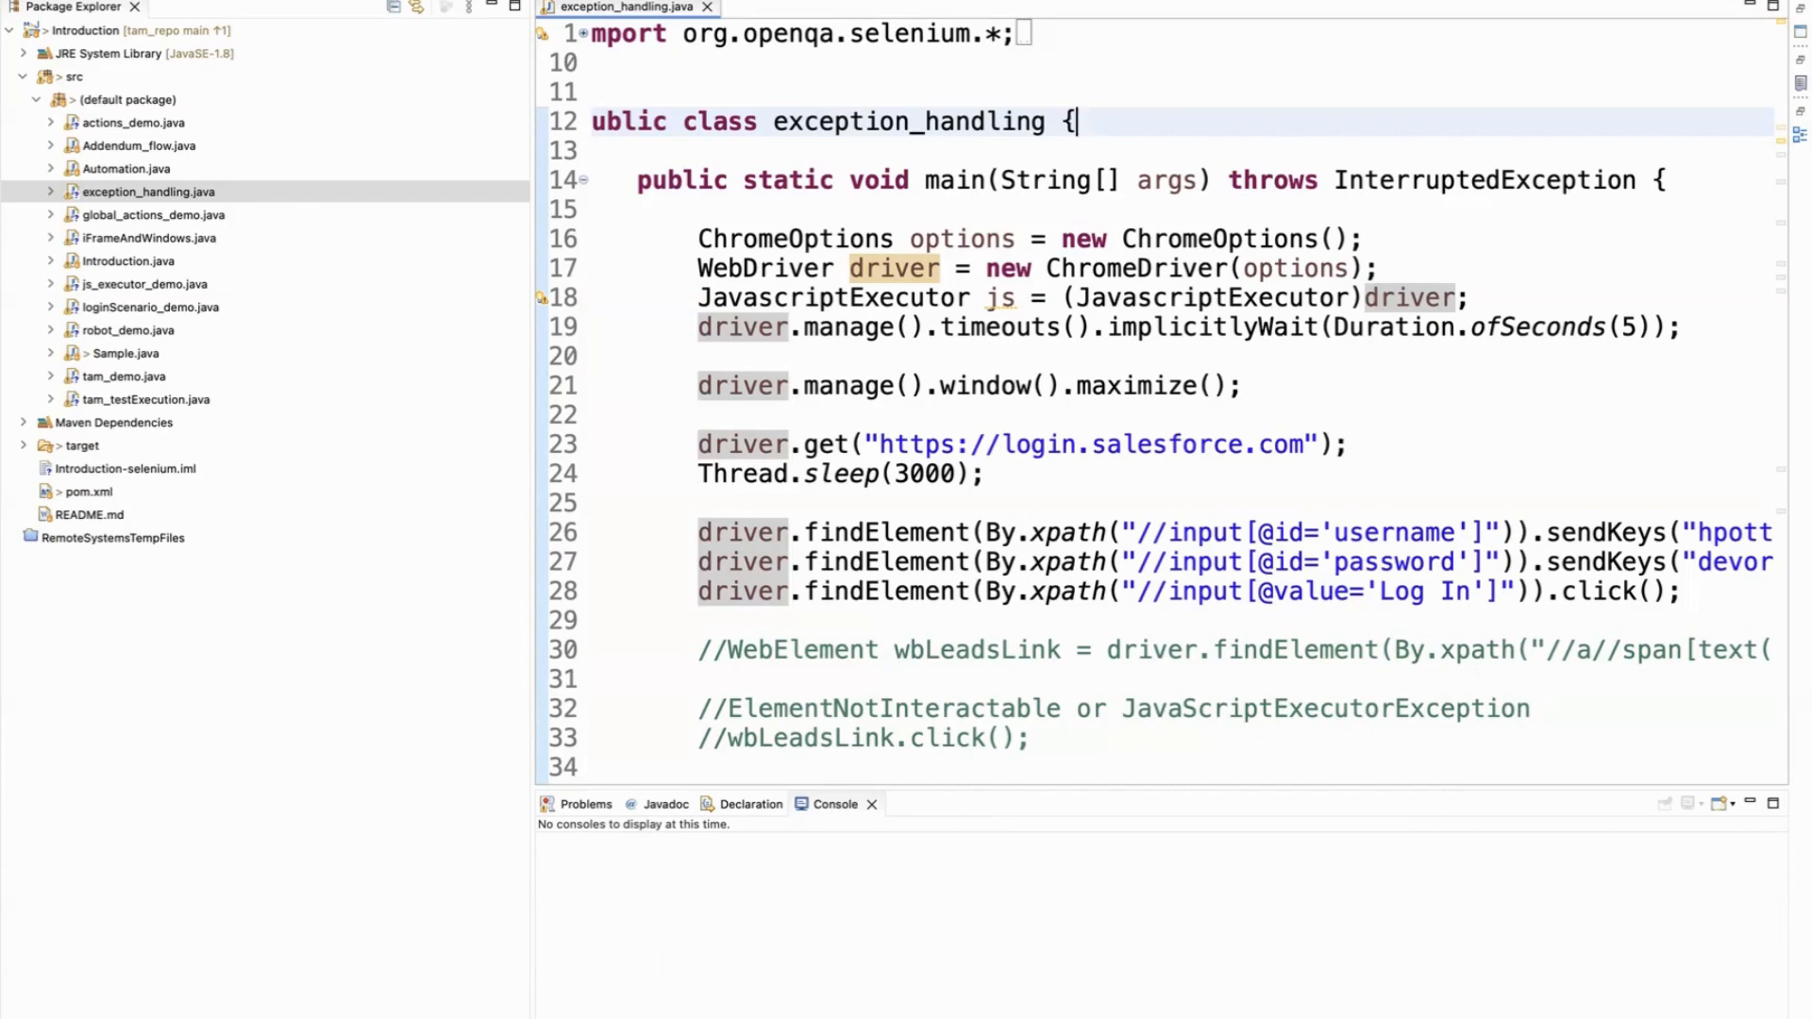
scroll("down", 3)
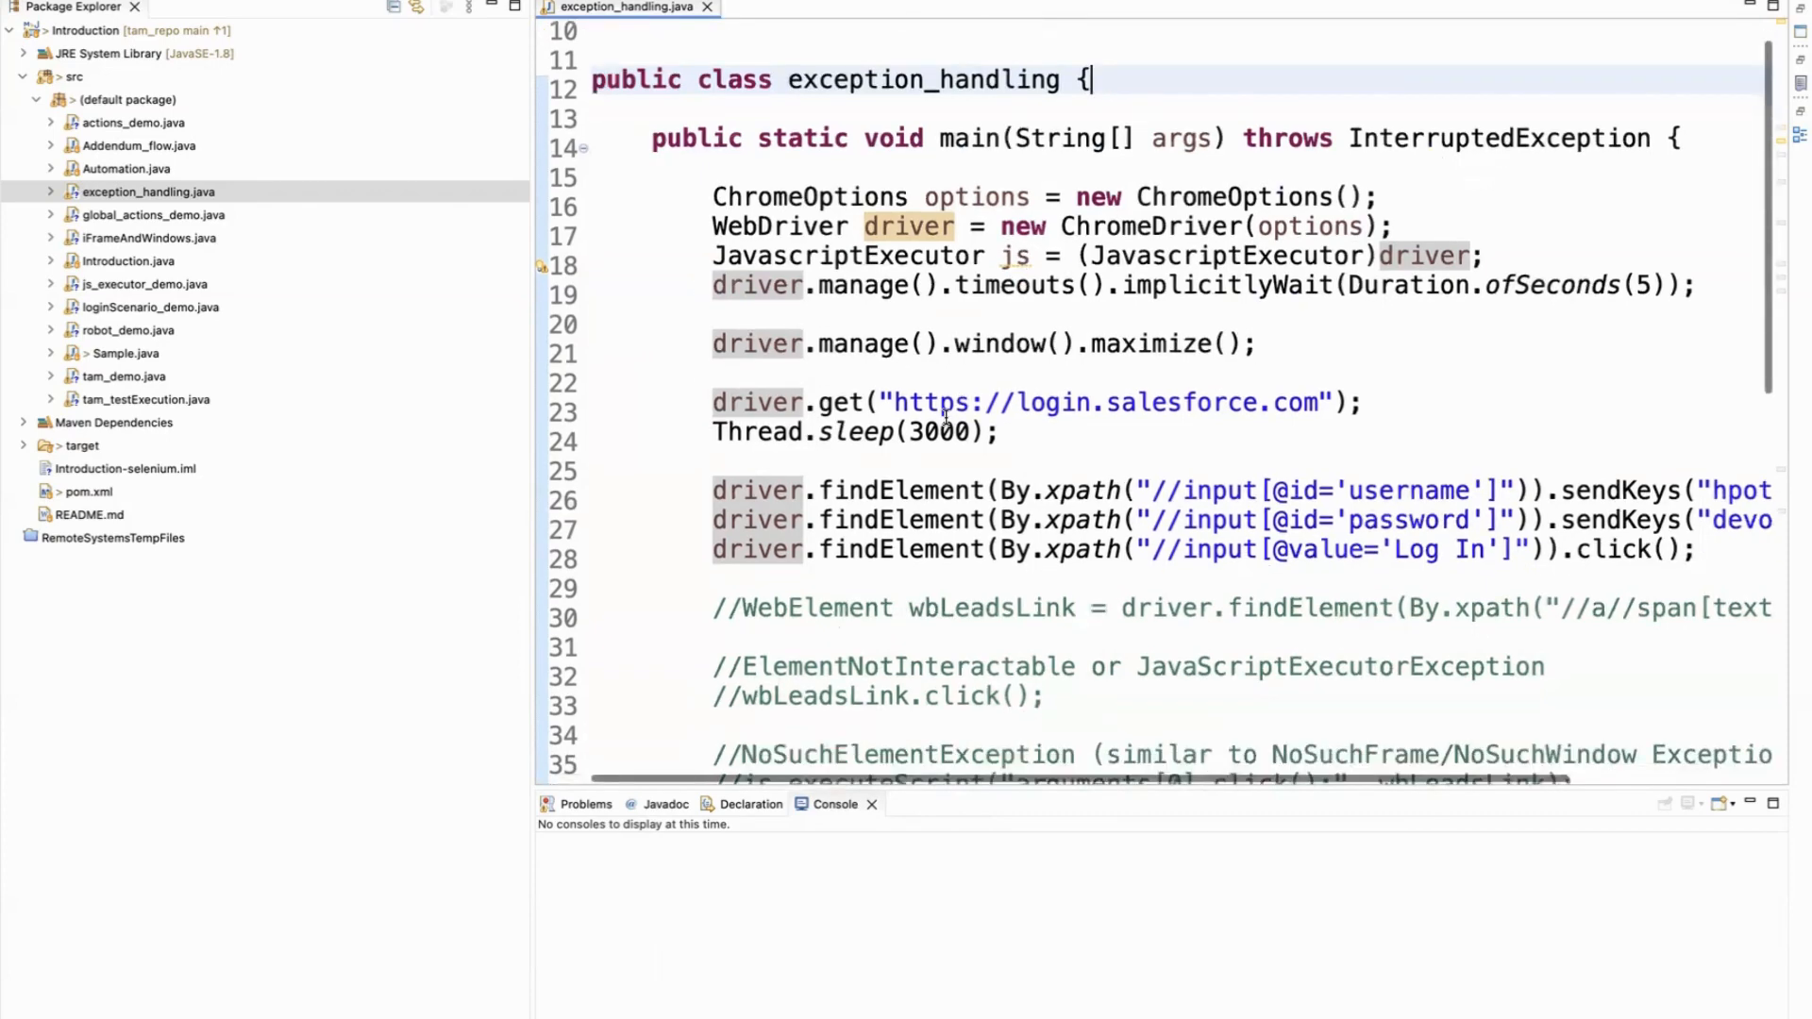
scroll("down", 3)
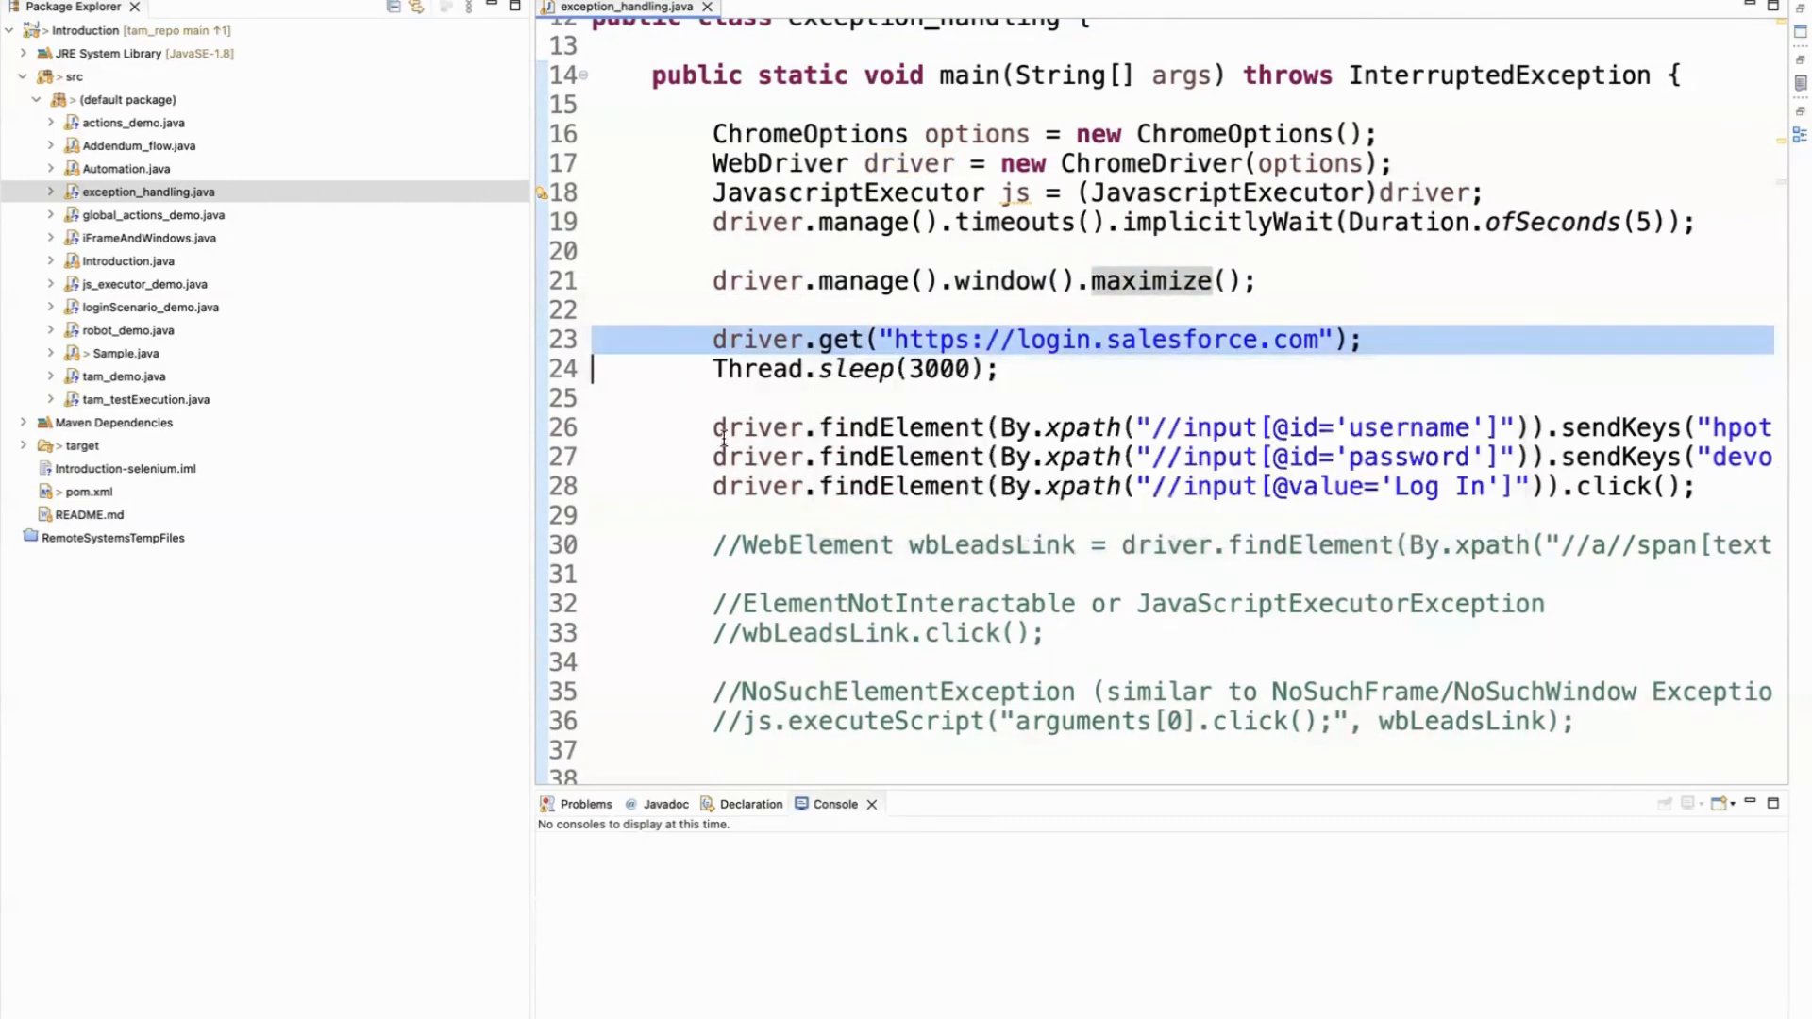
left_click(751, 427)
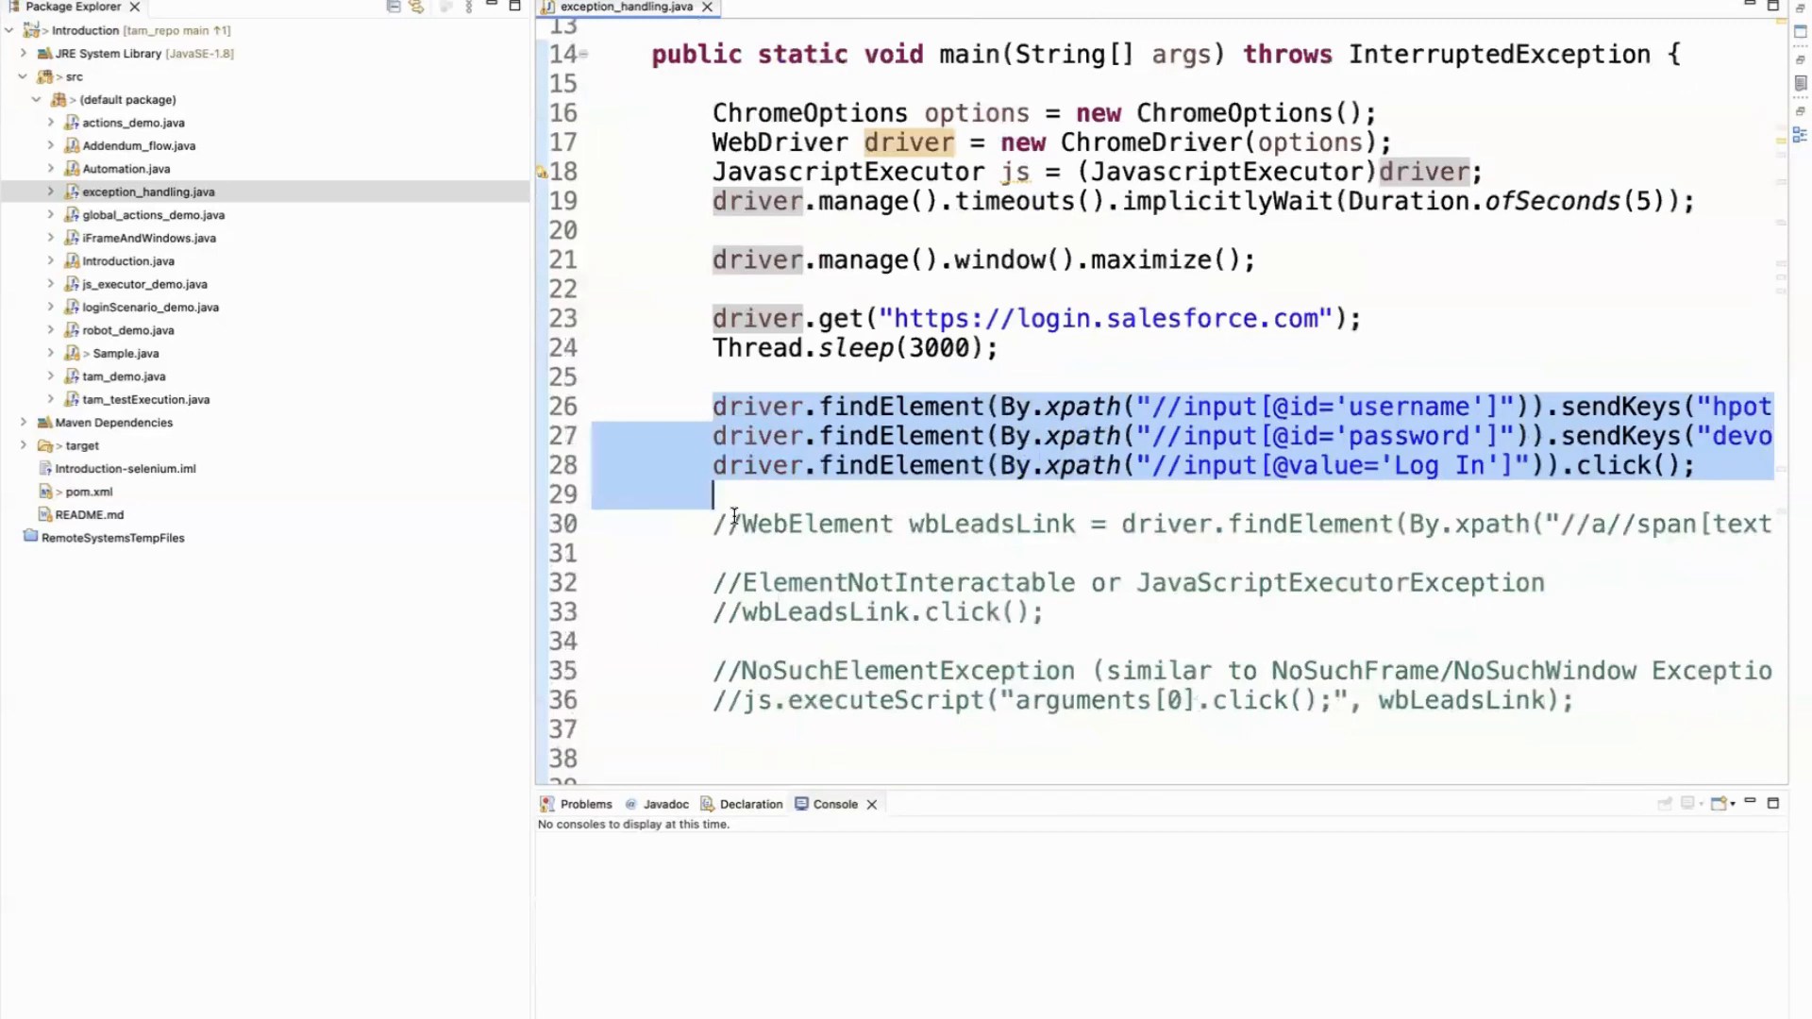
scroll("down", 3)
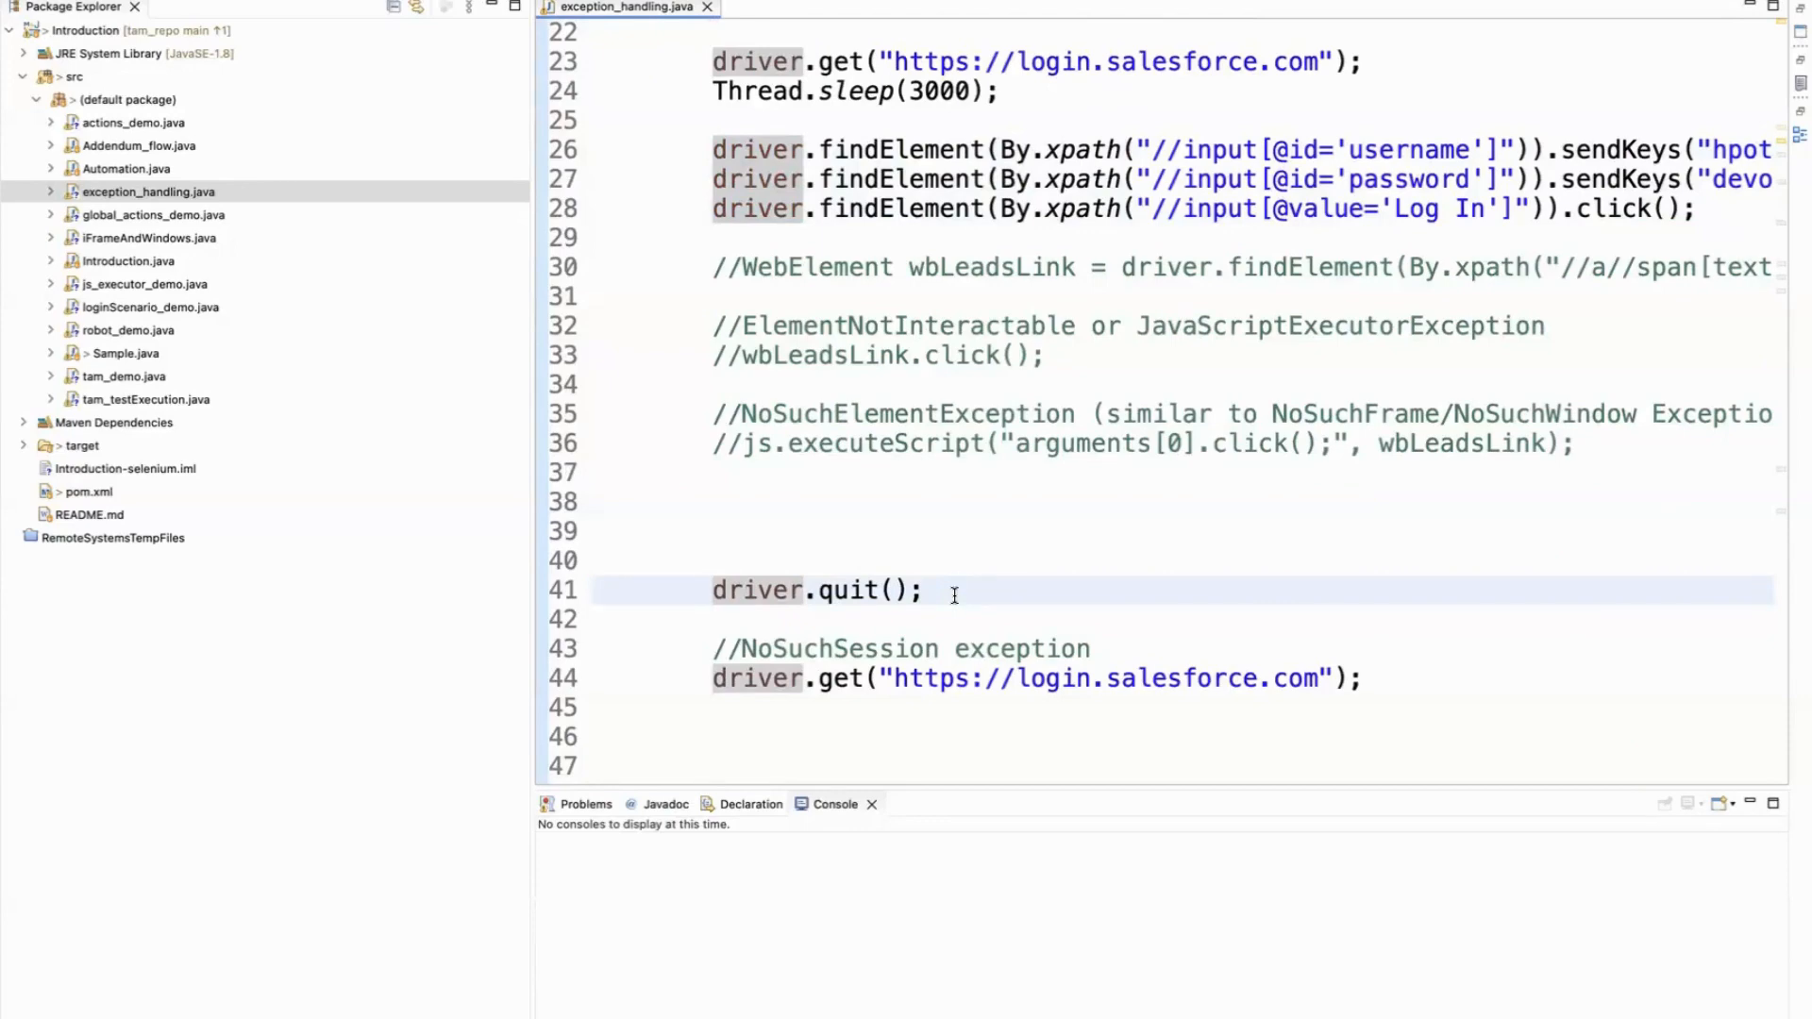
scroll("up", 3)
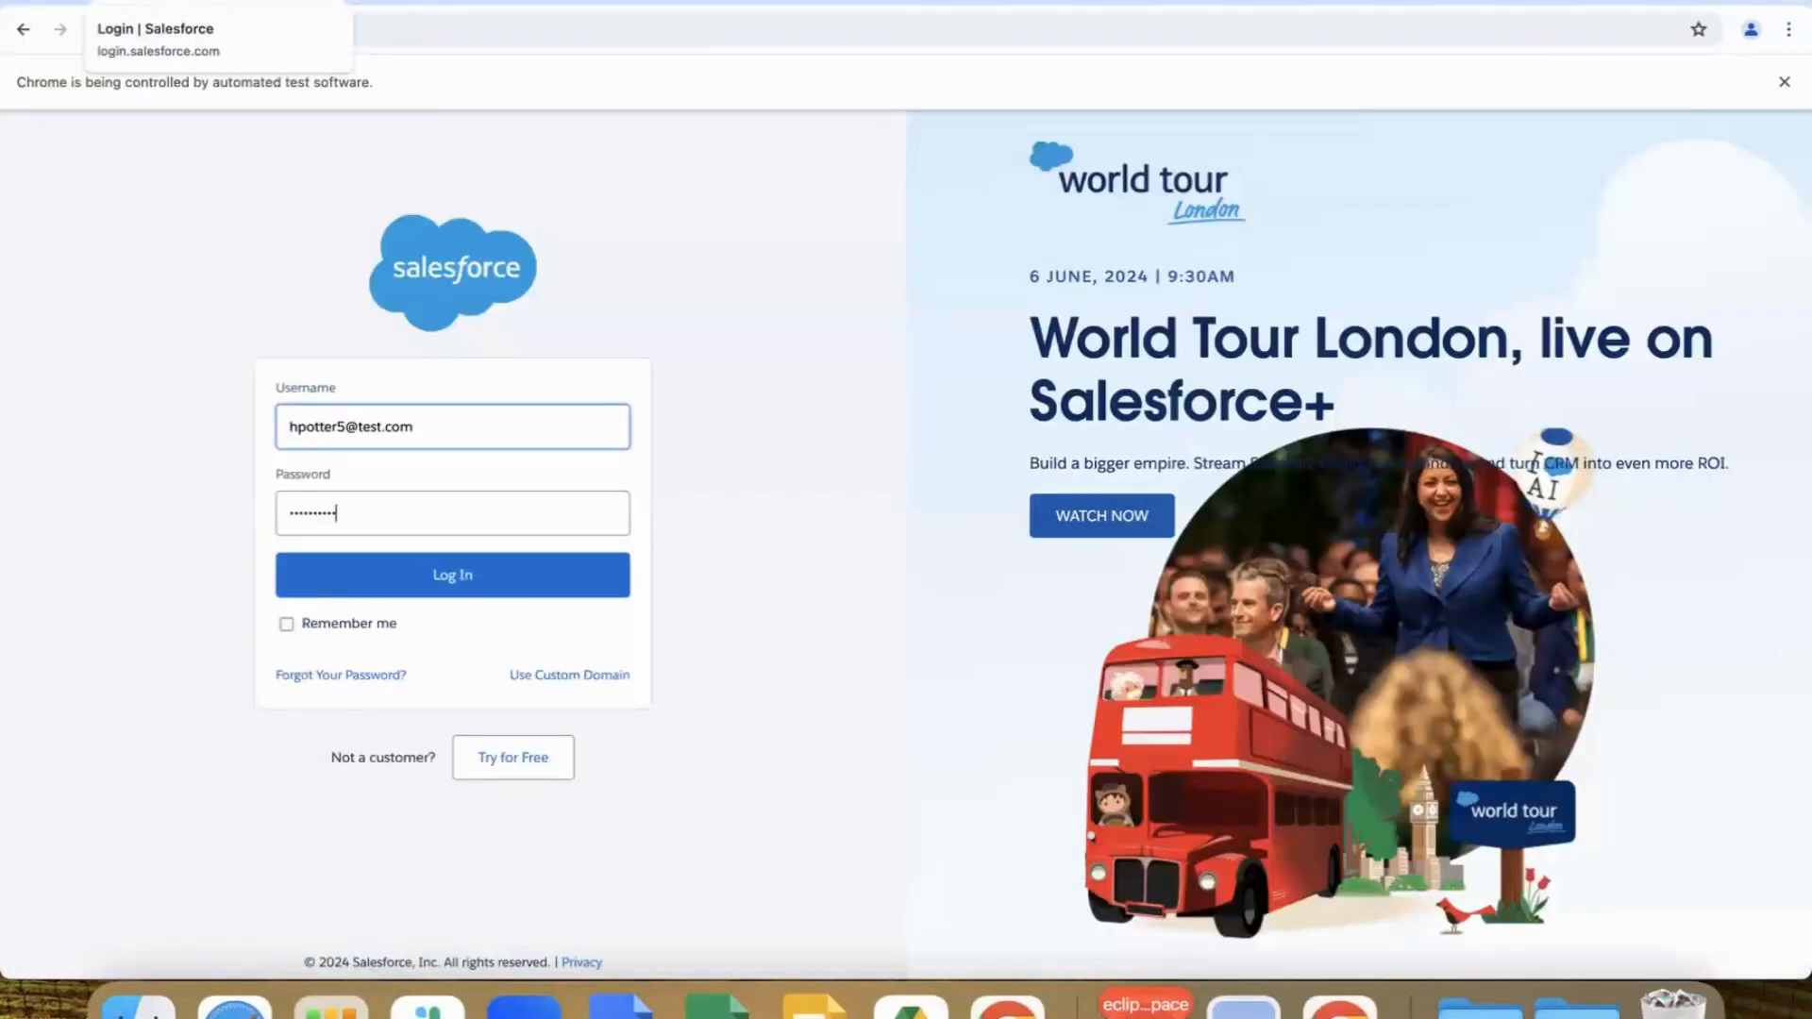
left_click(452, 575)
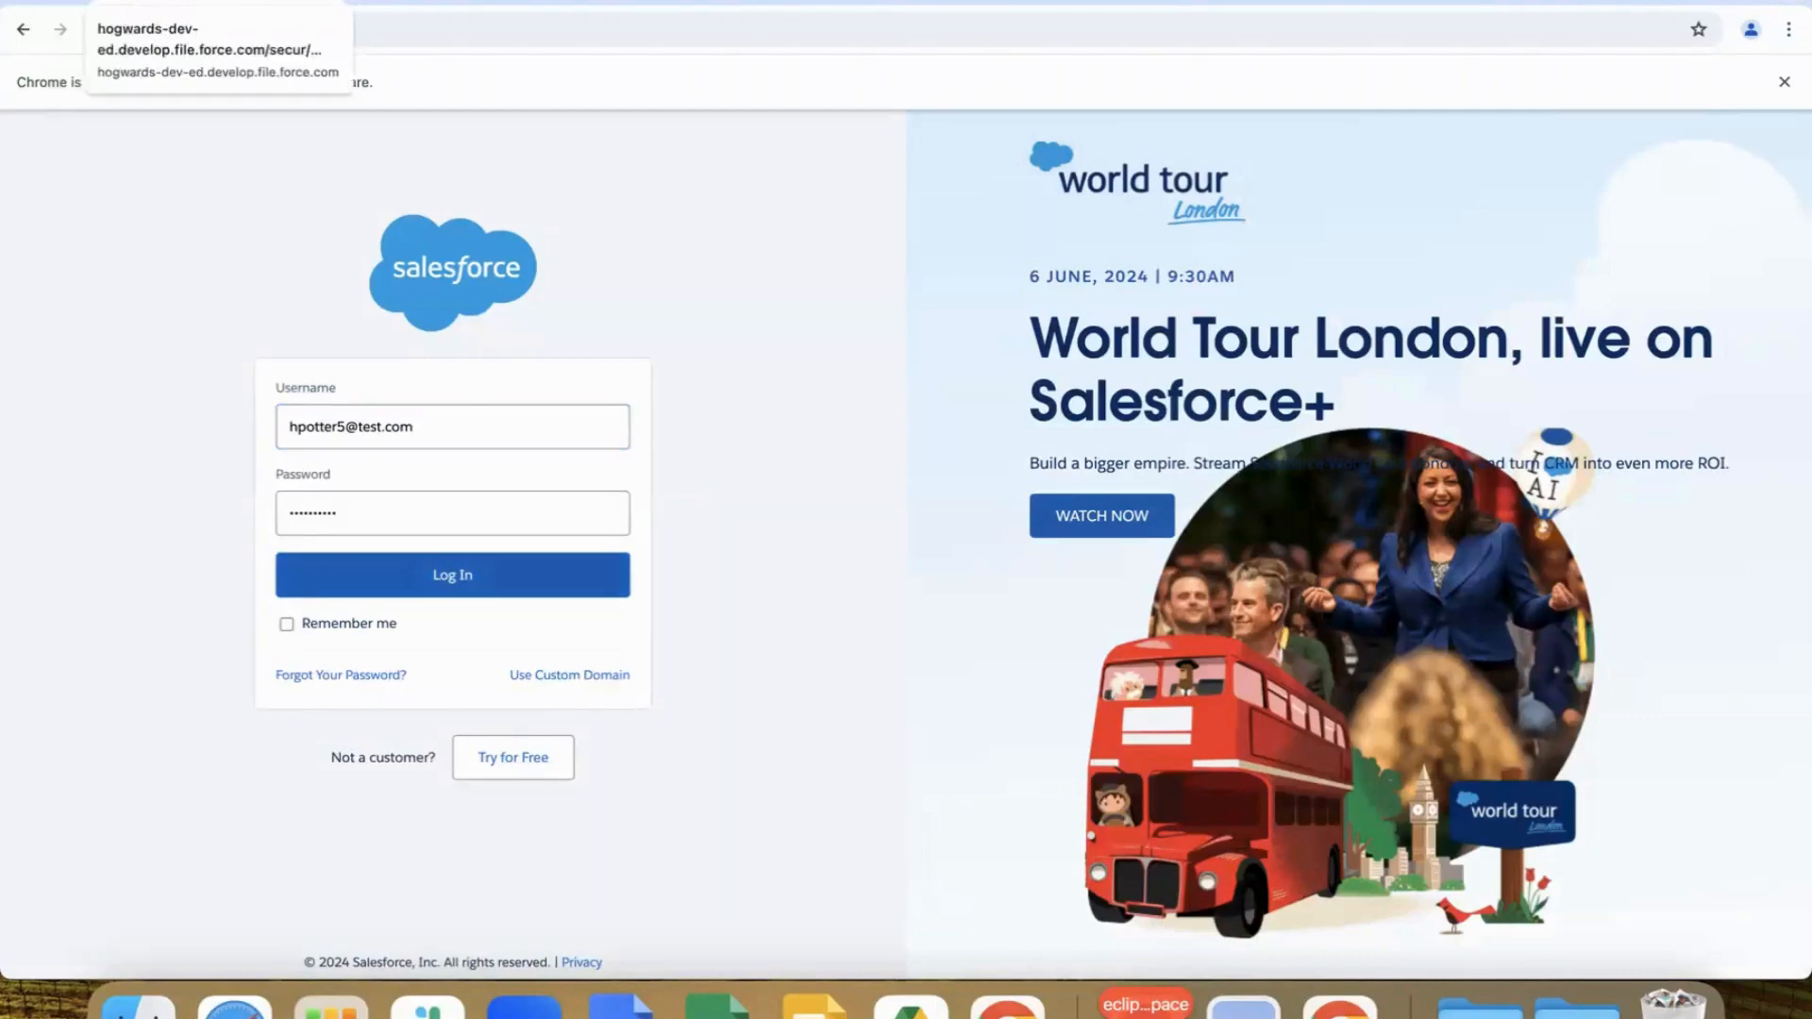
left_click(452, 575)
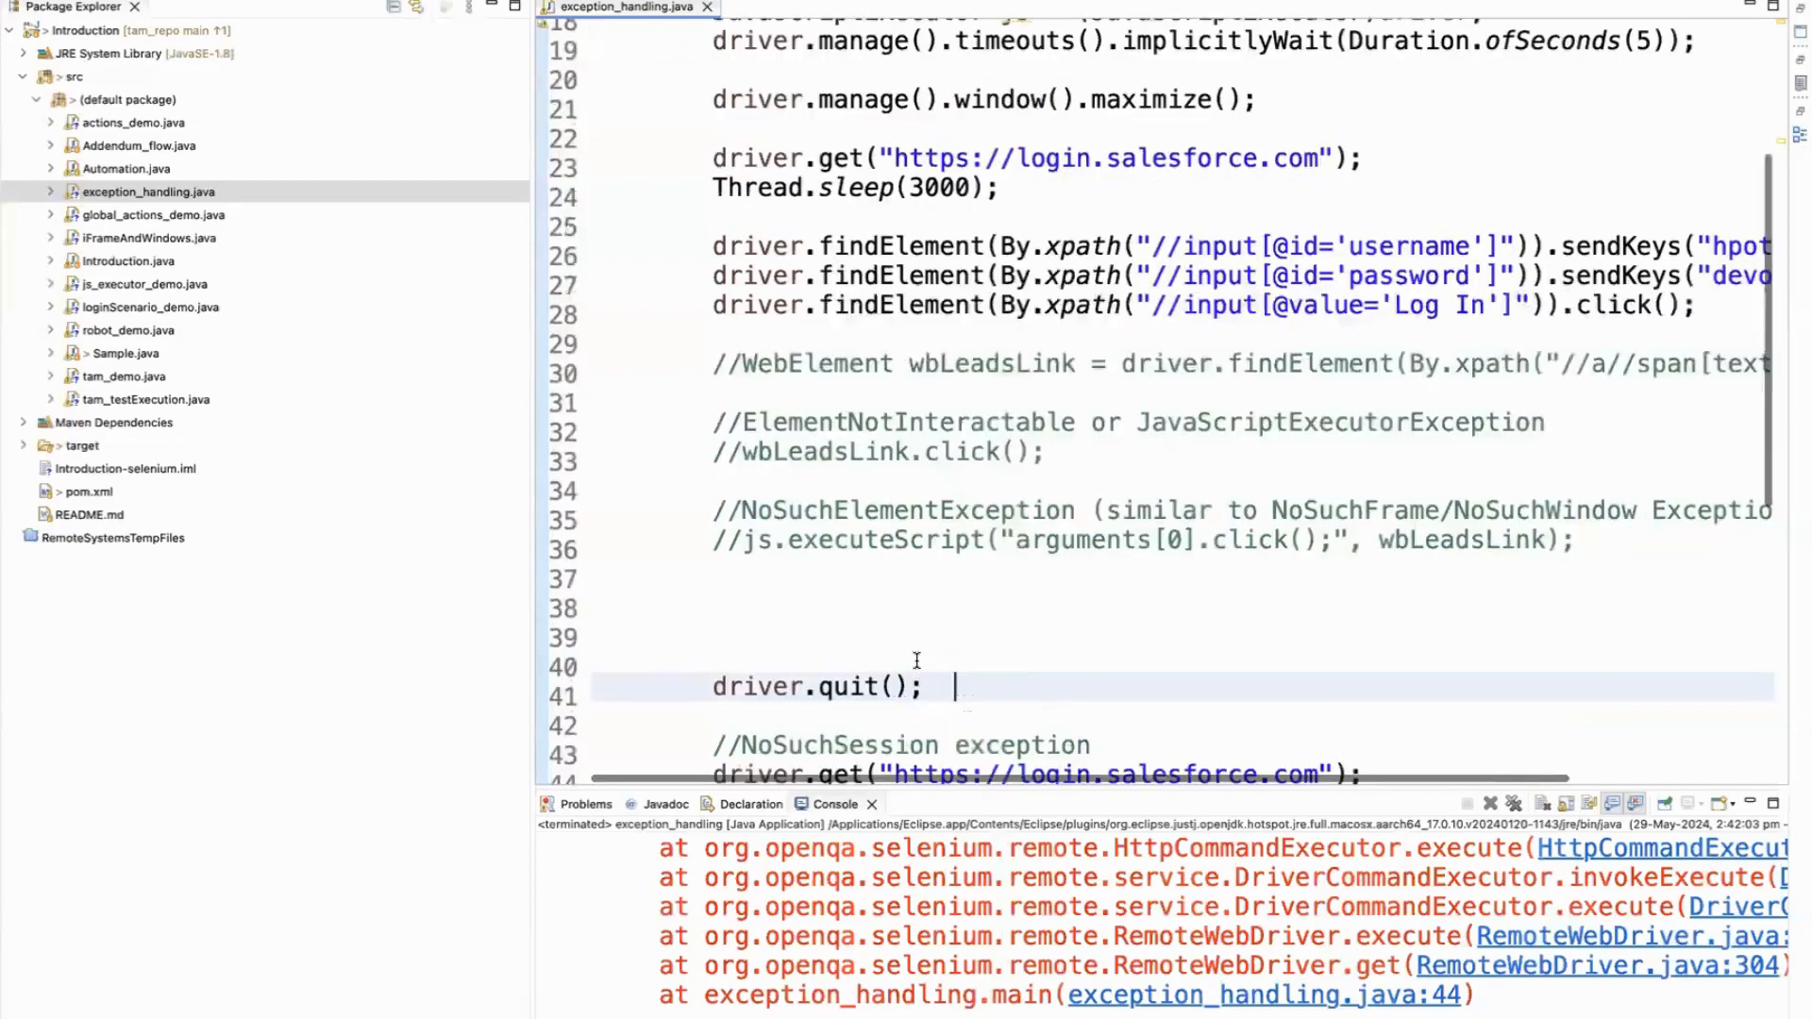
Step: Enlarge the Console and read the NoSuchSessionException 'Session ID is null' line
scroll("down", 3)
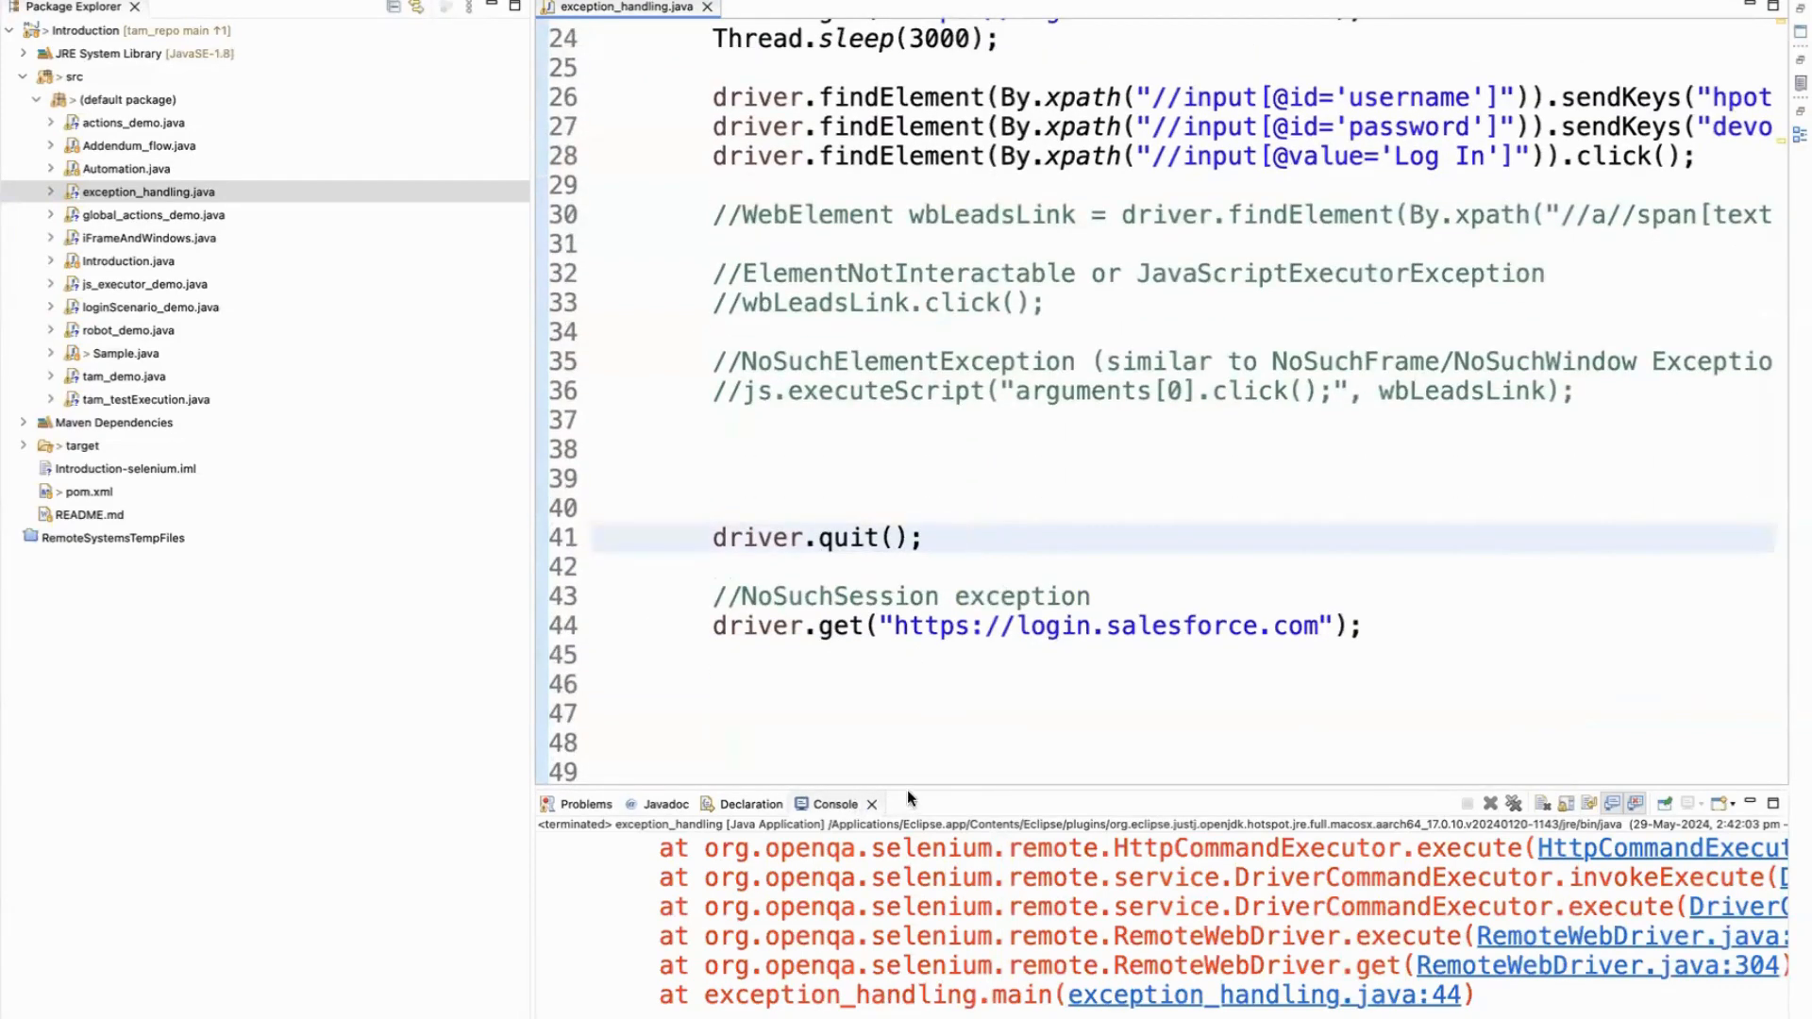
mouse_move(904, 788)
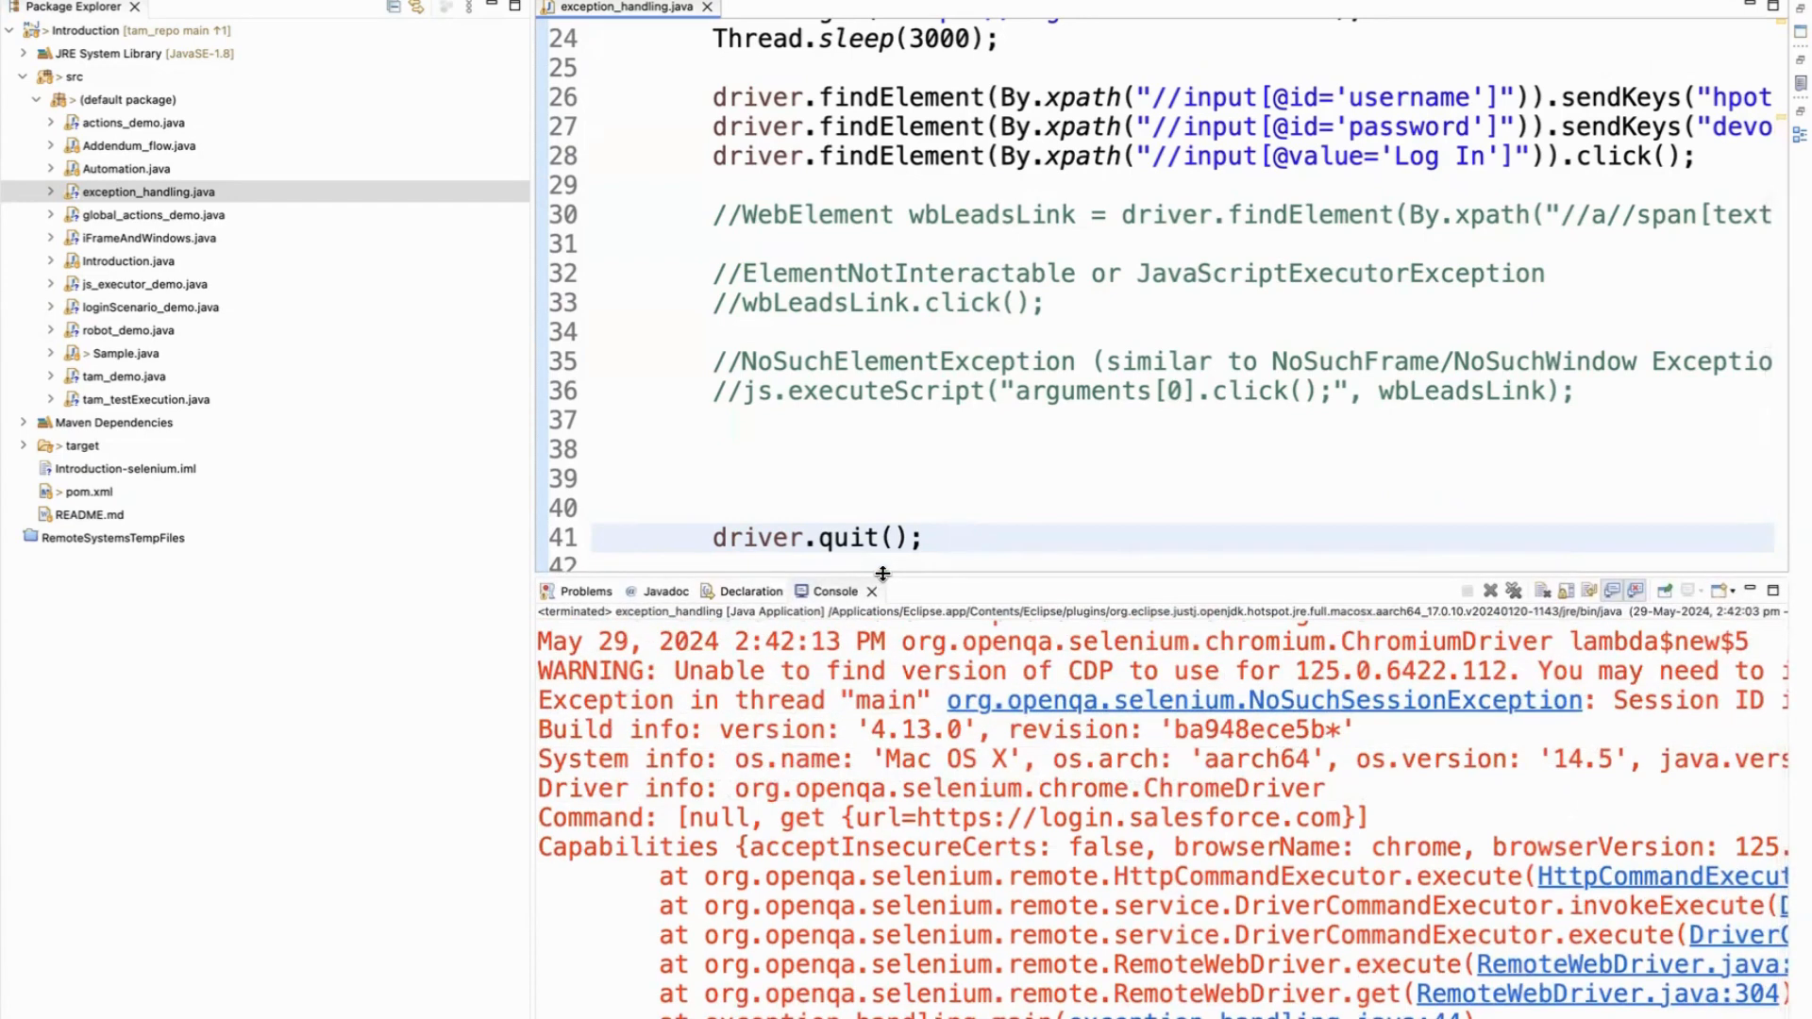
left_click(948, 537)
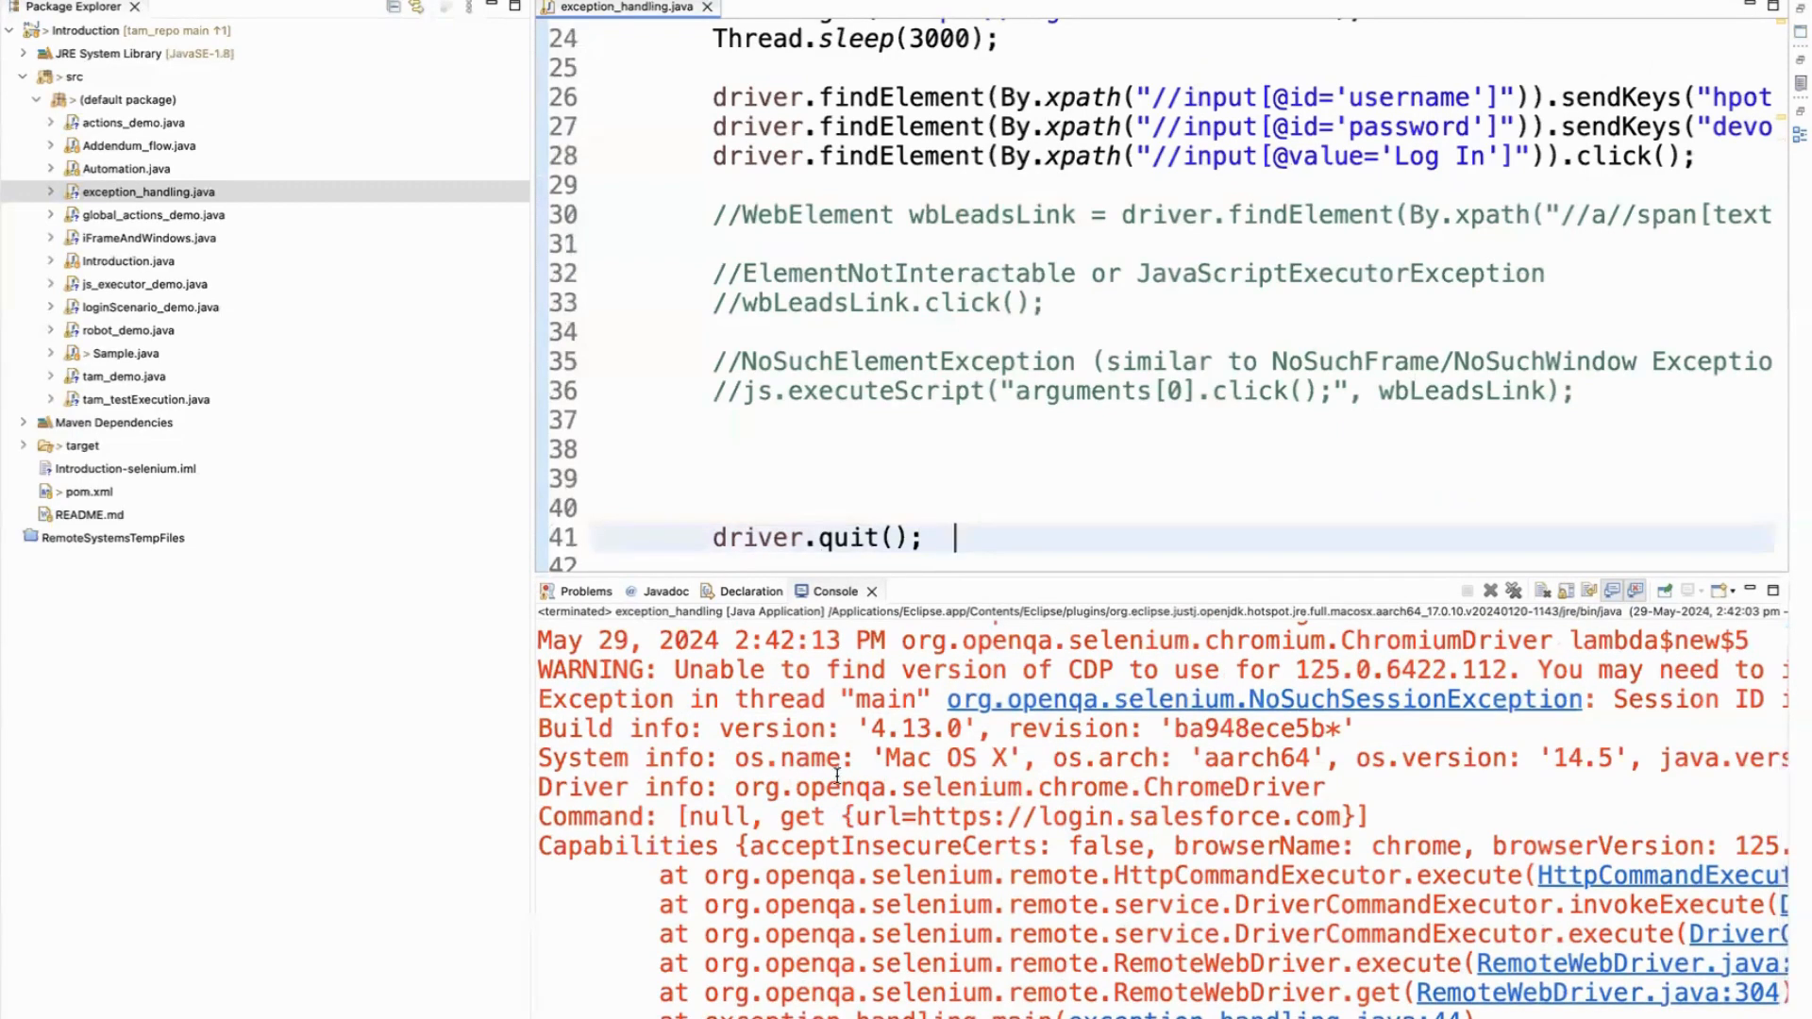
left_click(809, 699)
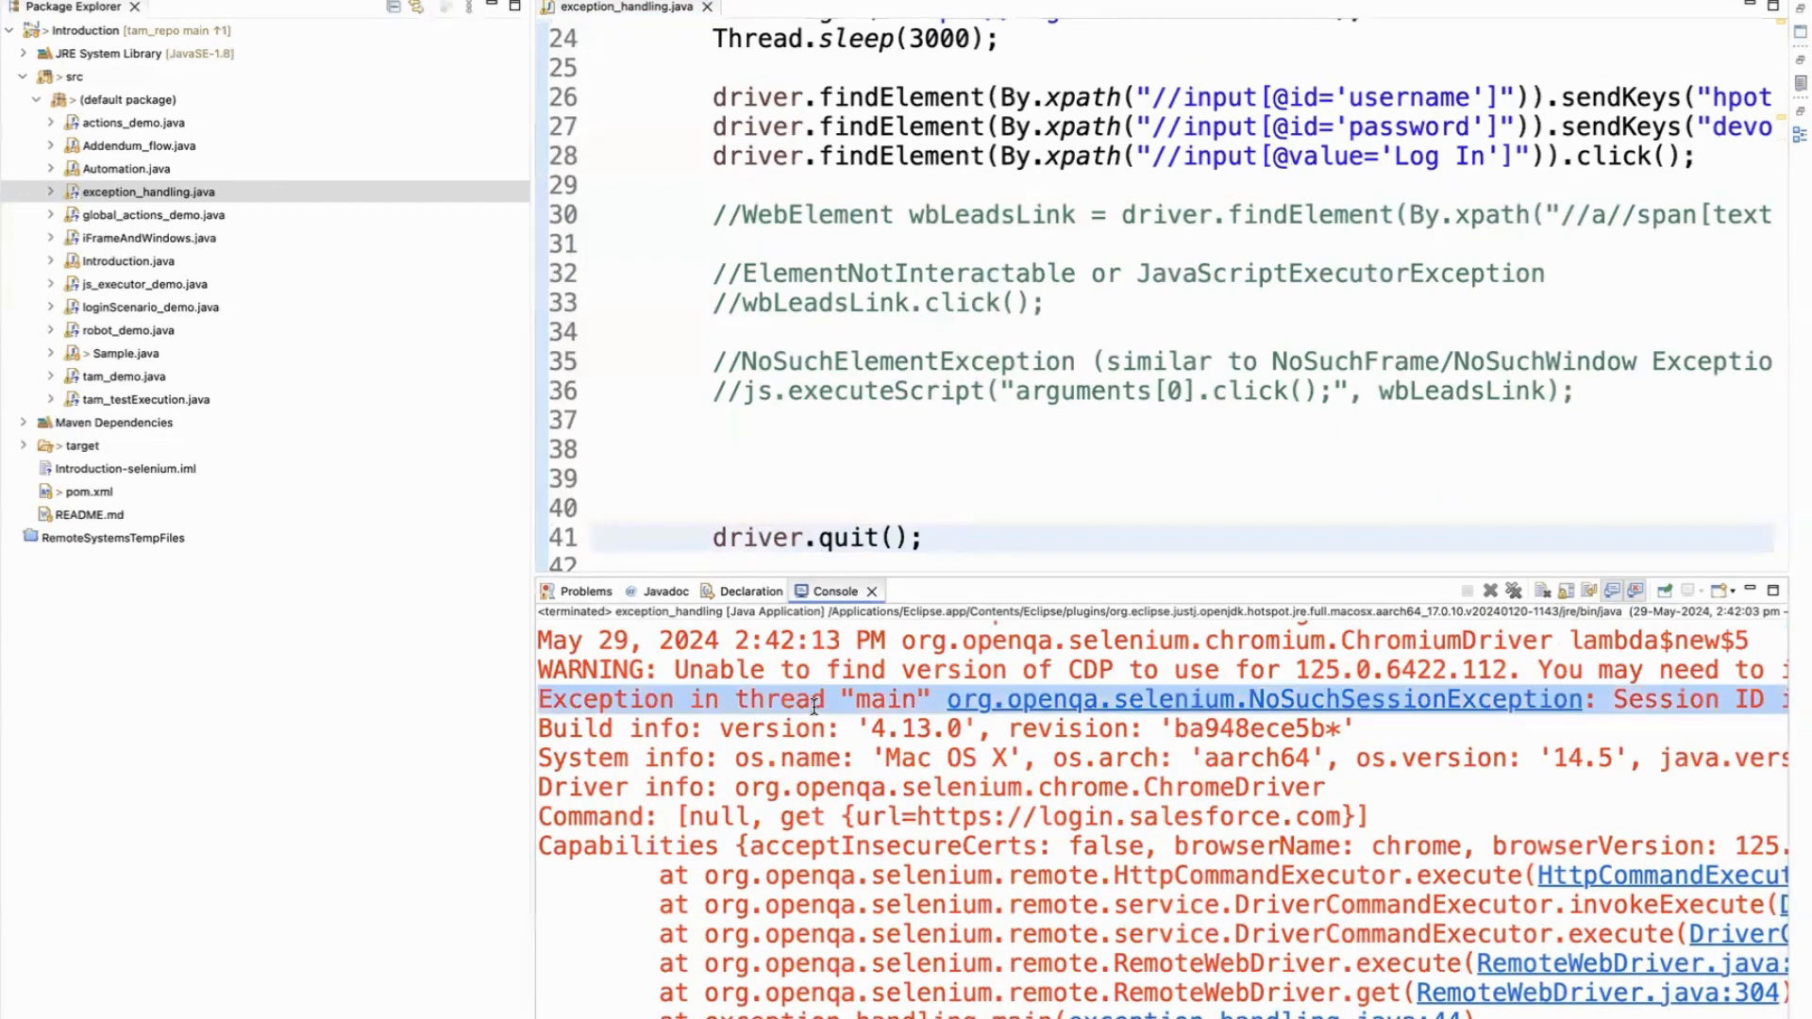
mouse_move(972, 700)
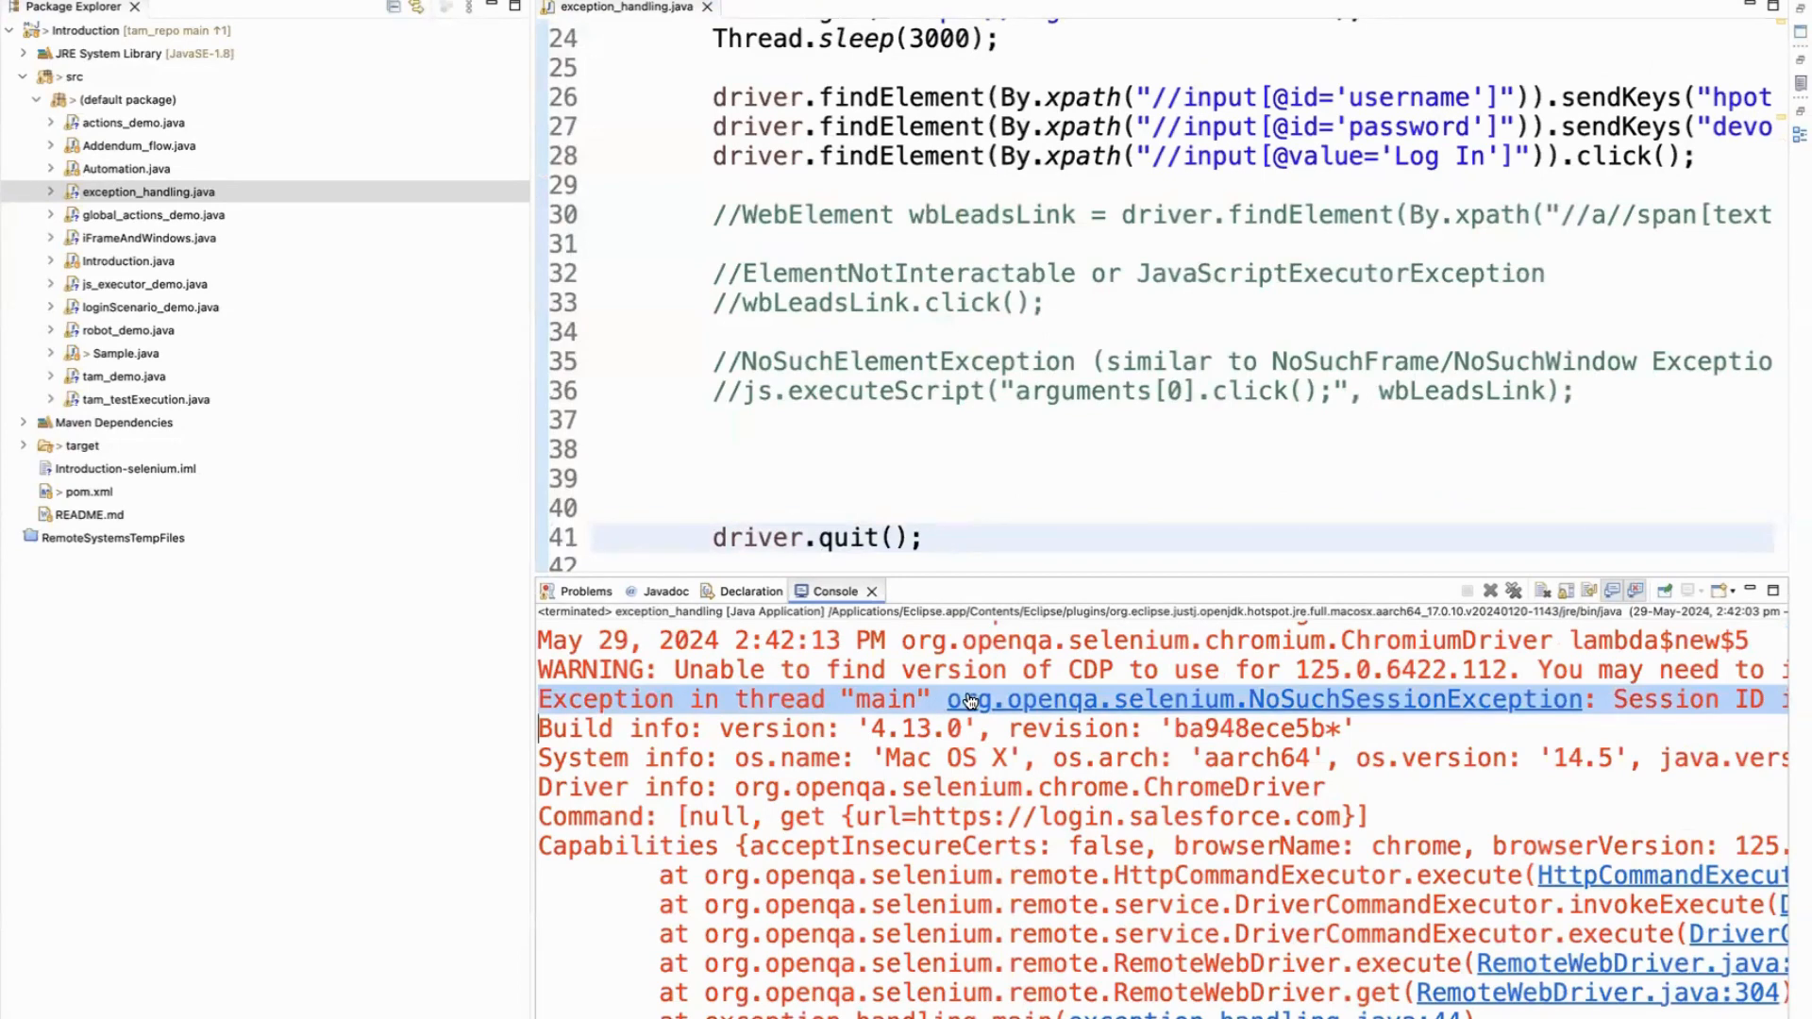
scroll("right", 3)
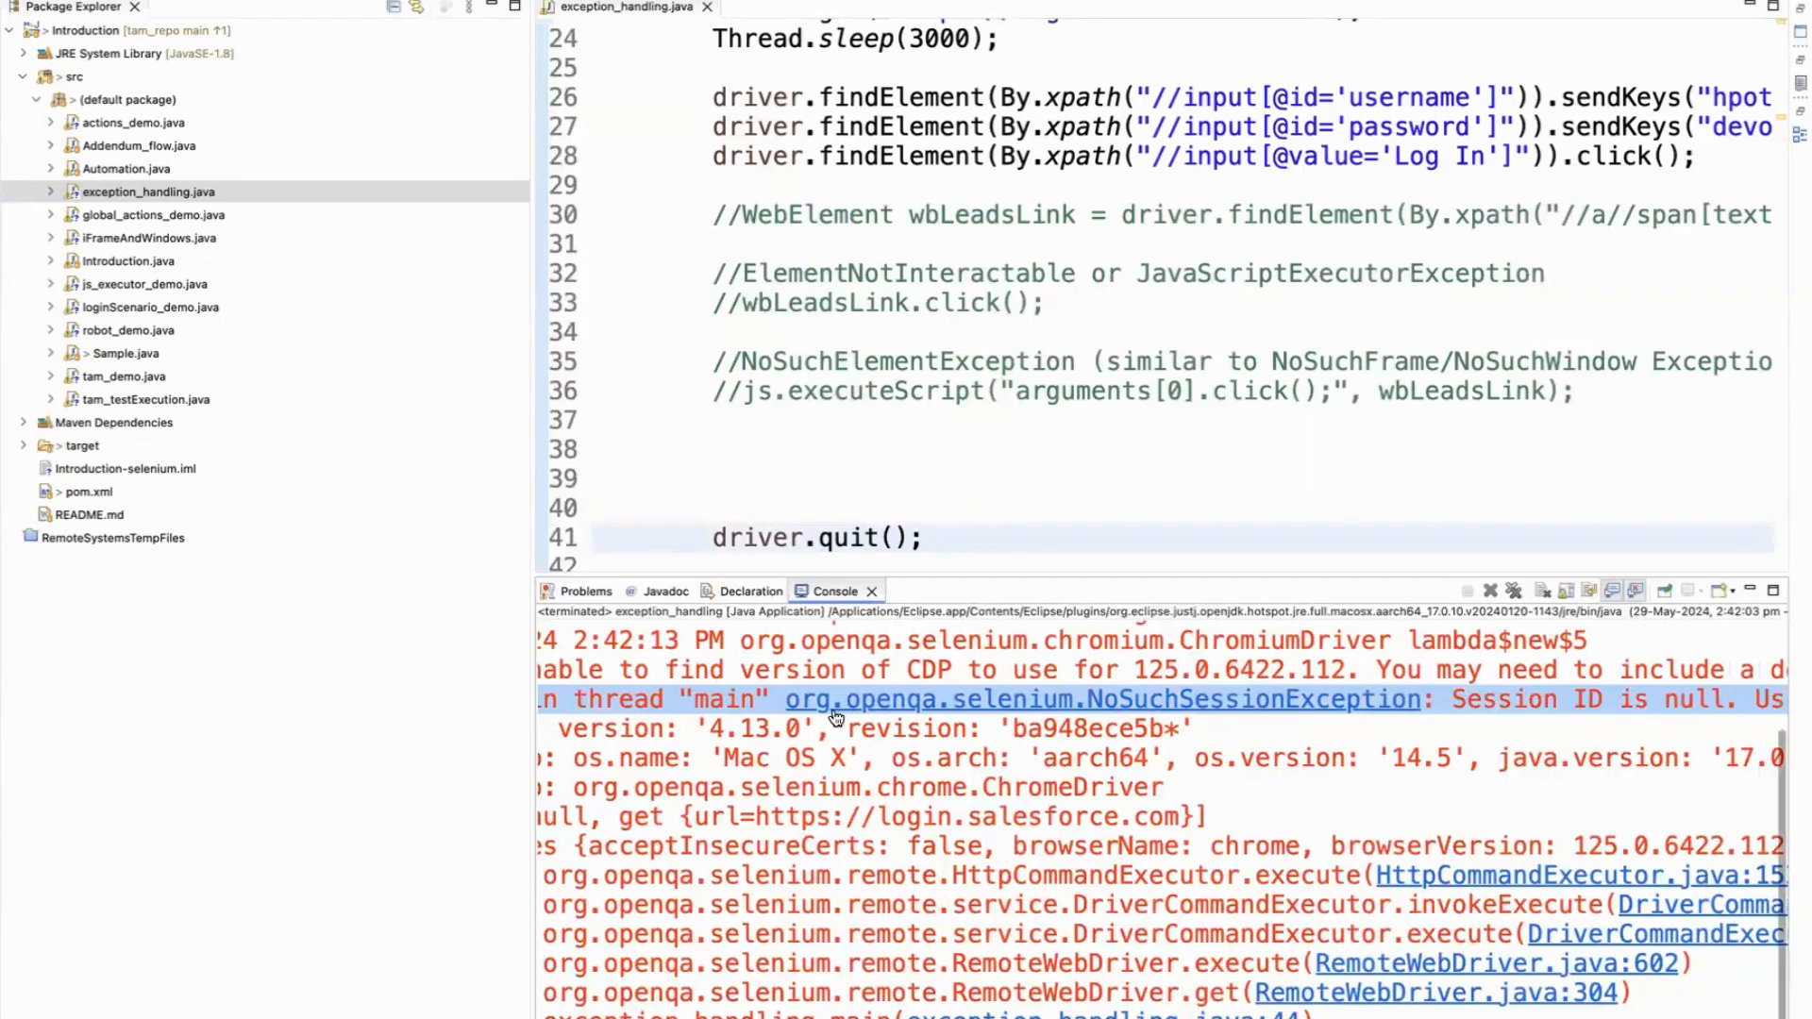
scroll("right", 3)
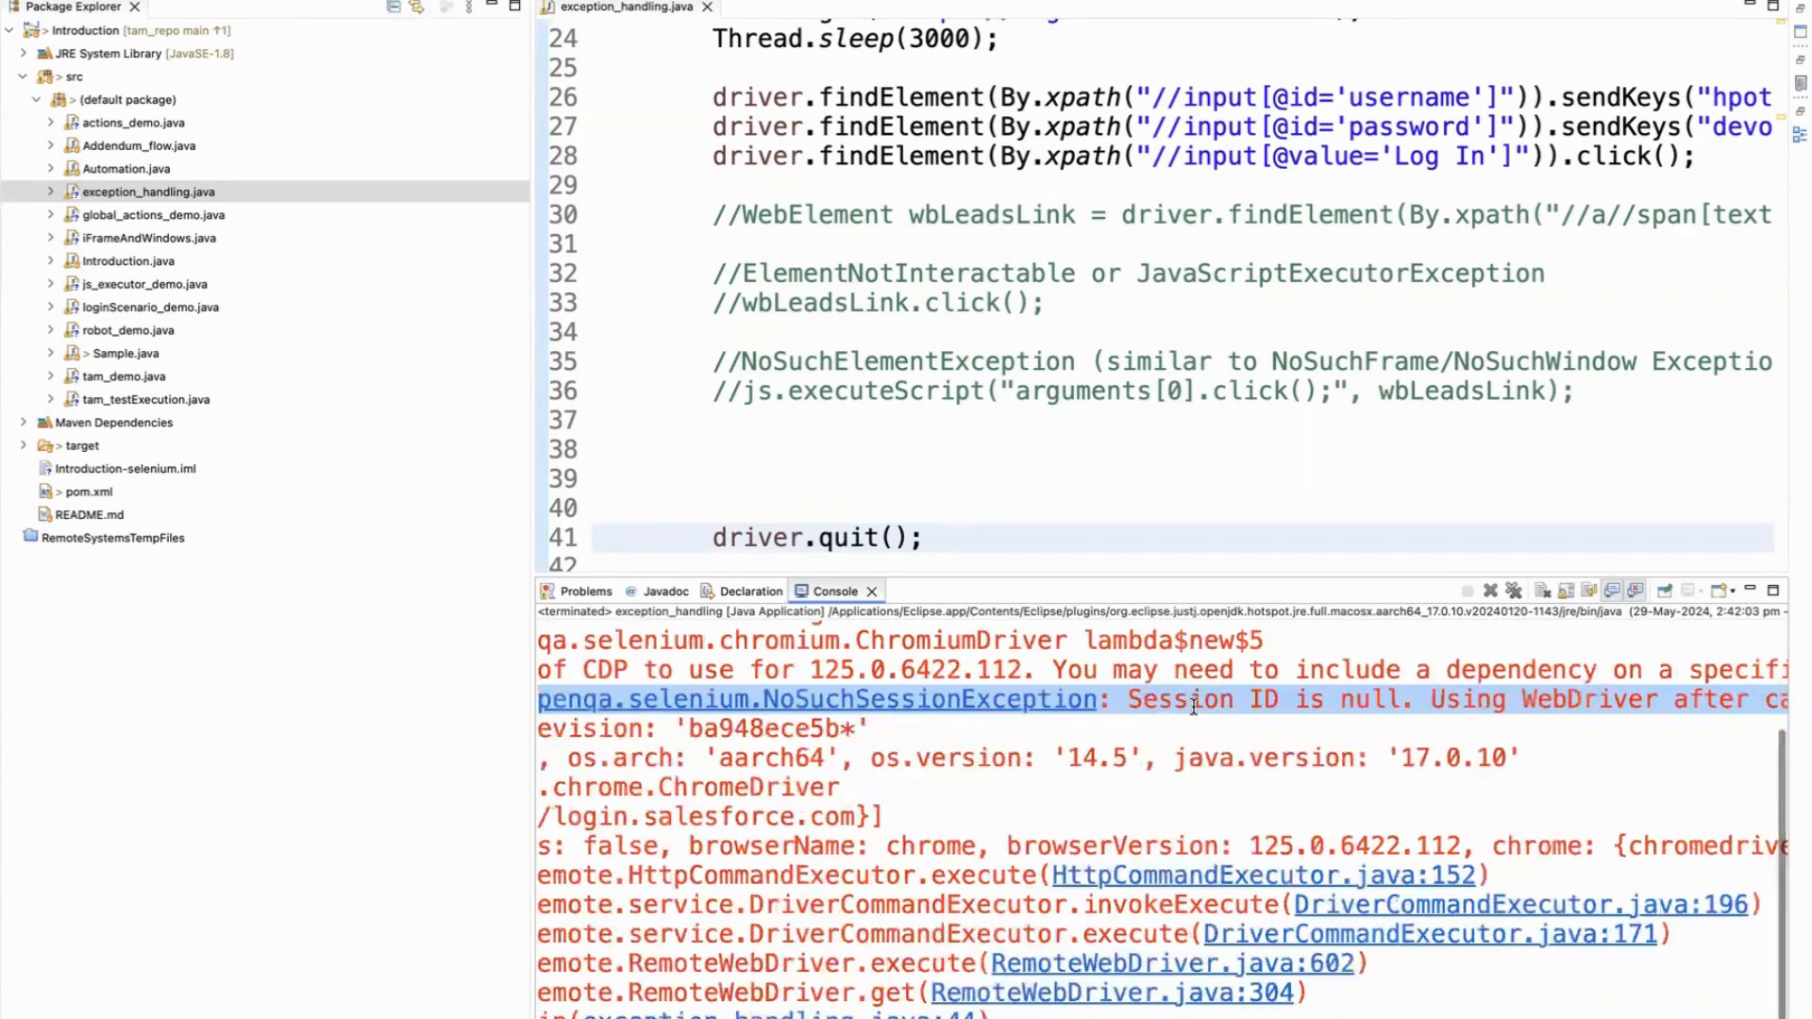
scroll("right", 3)
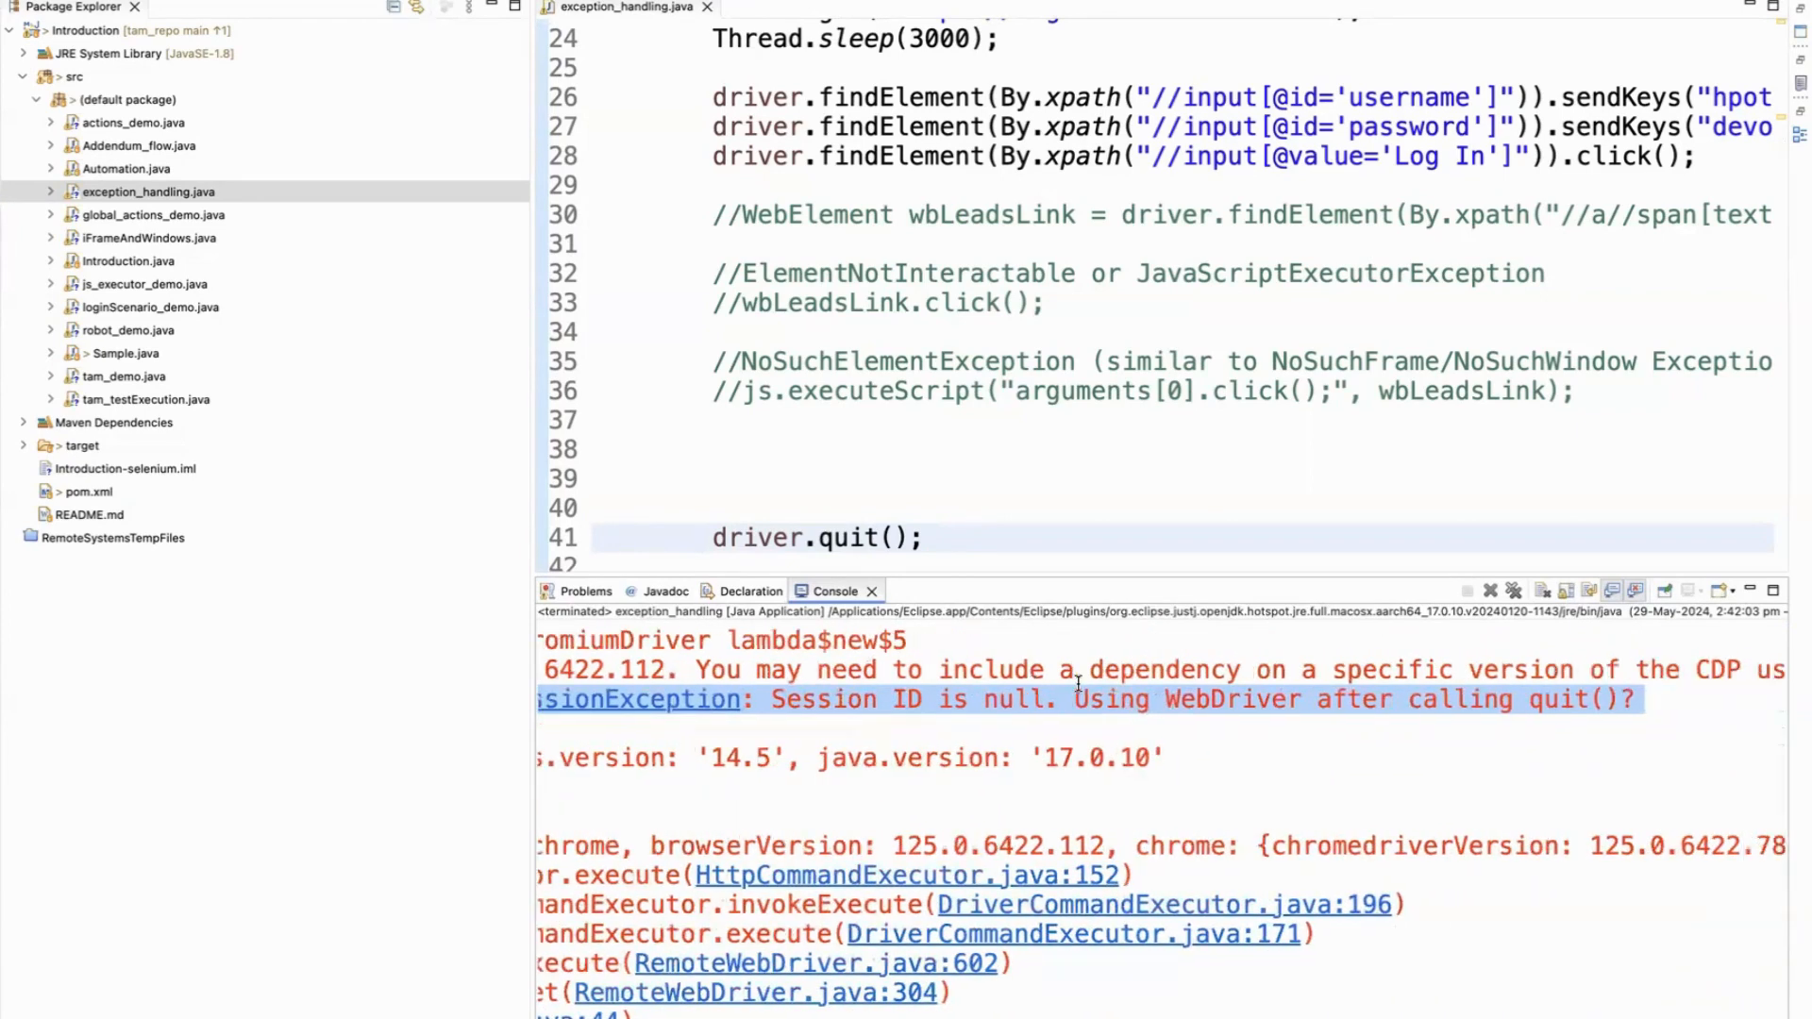
scroll("right", 3)
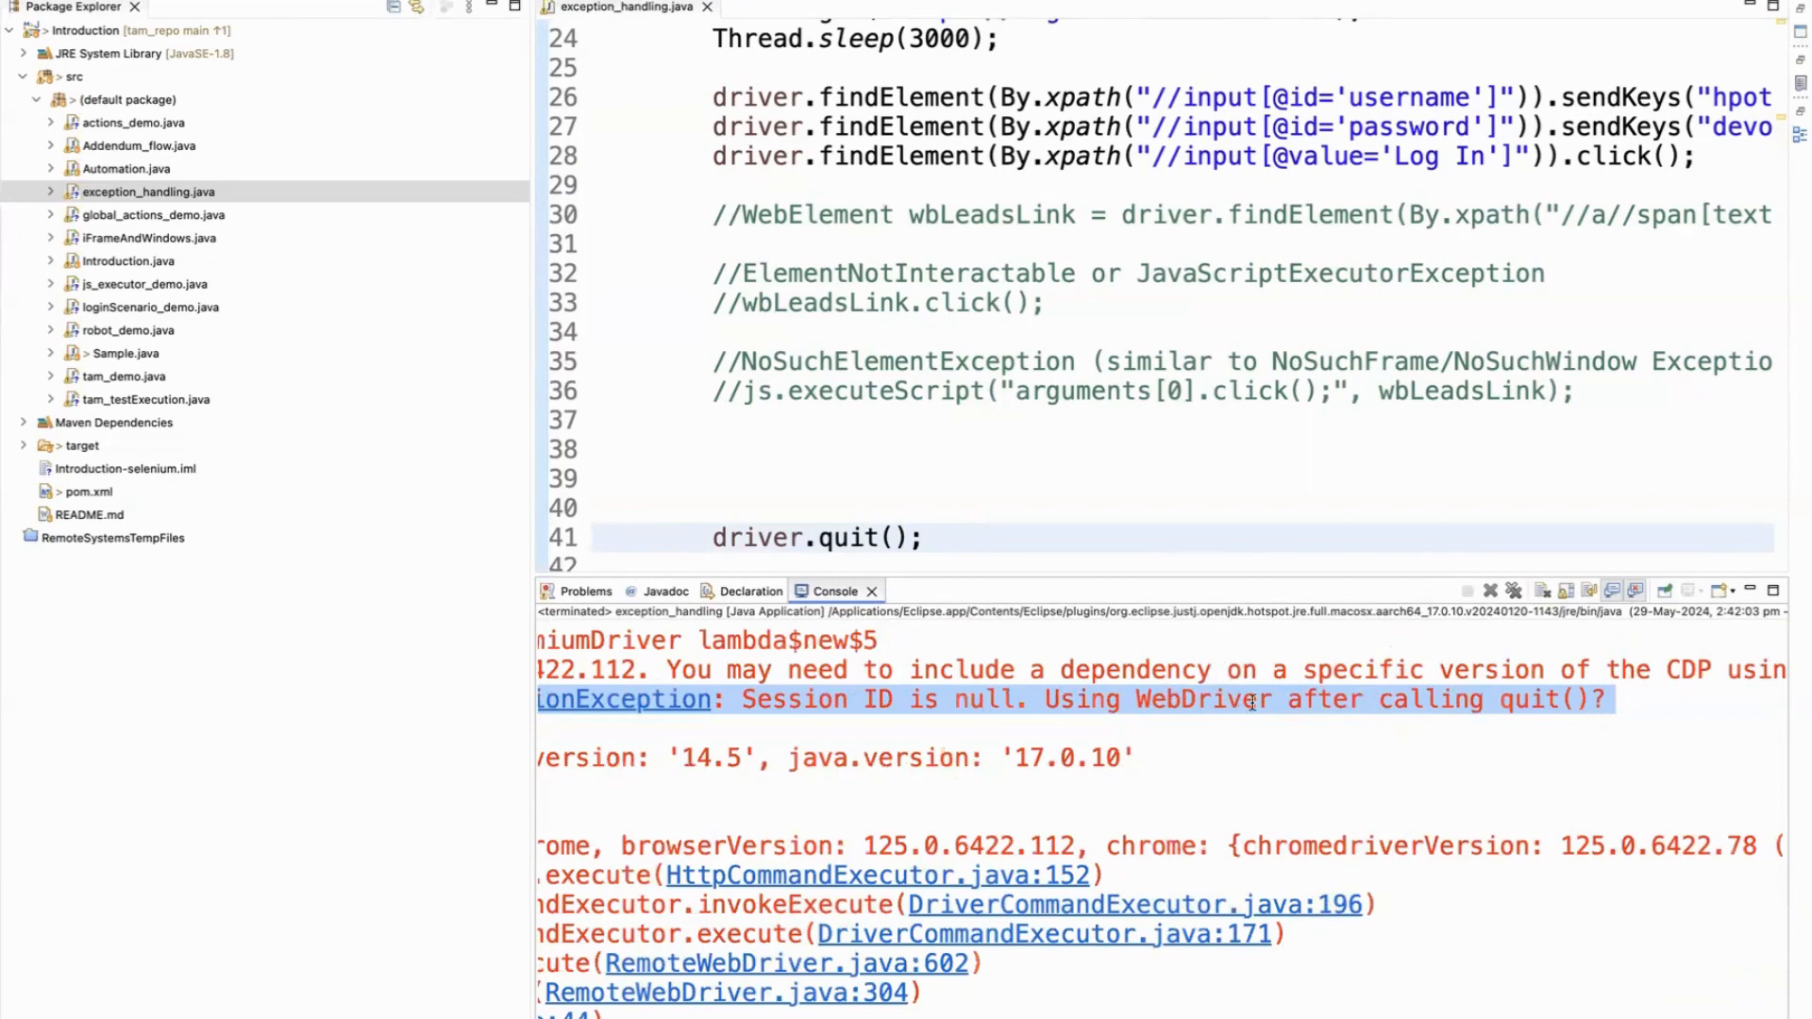
mouse_move(1560, 699)
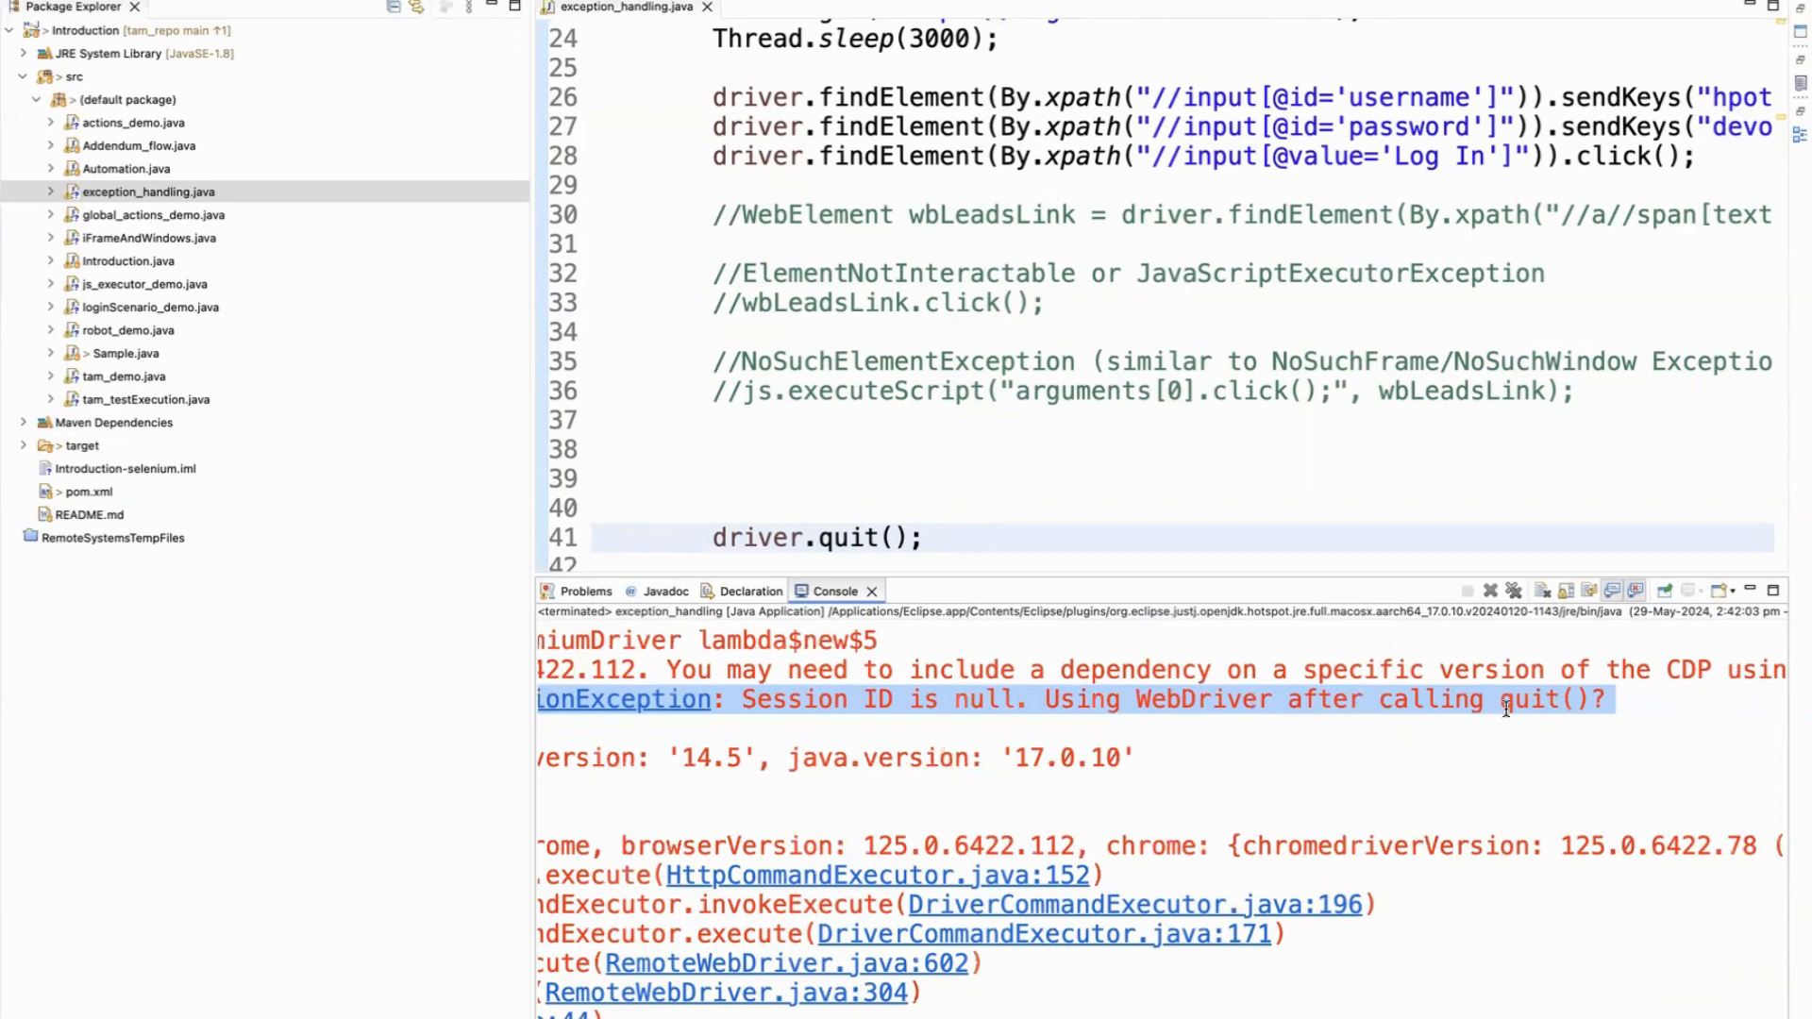
scroll("down", 3)
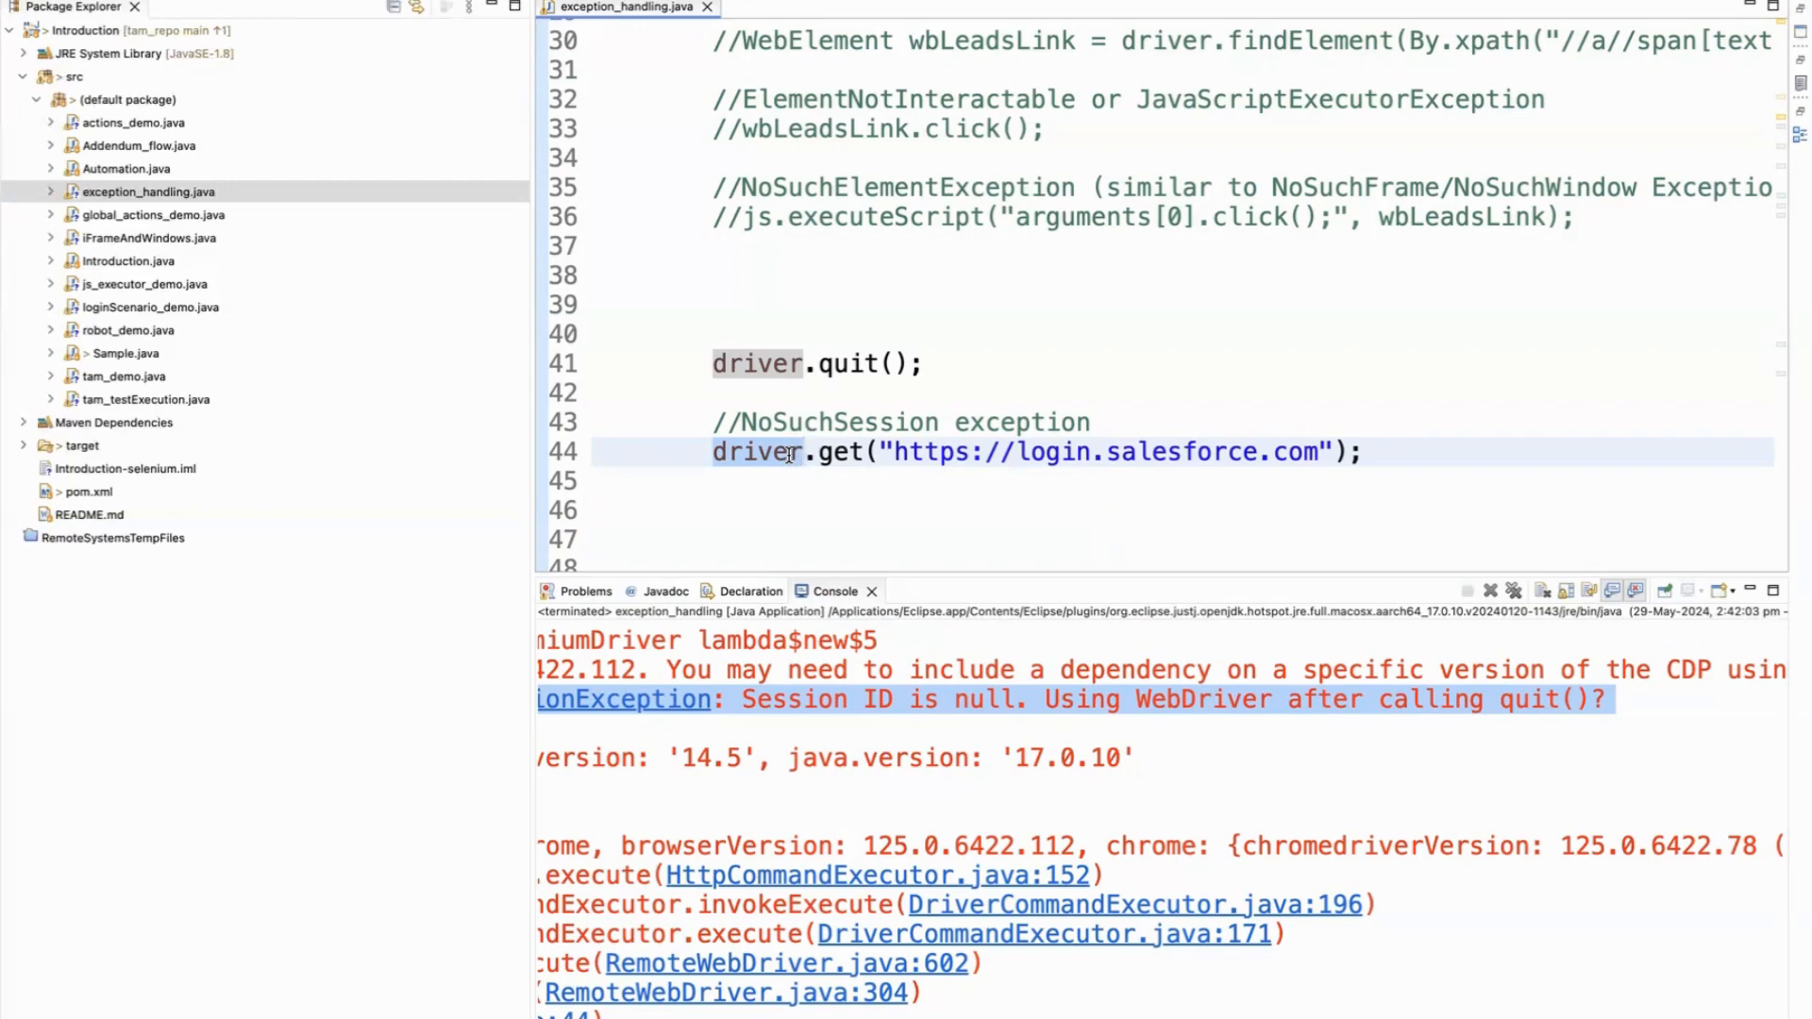
scroll("up", 3)
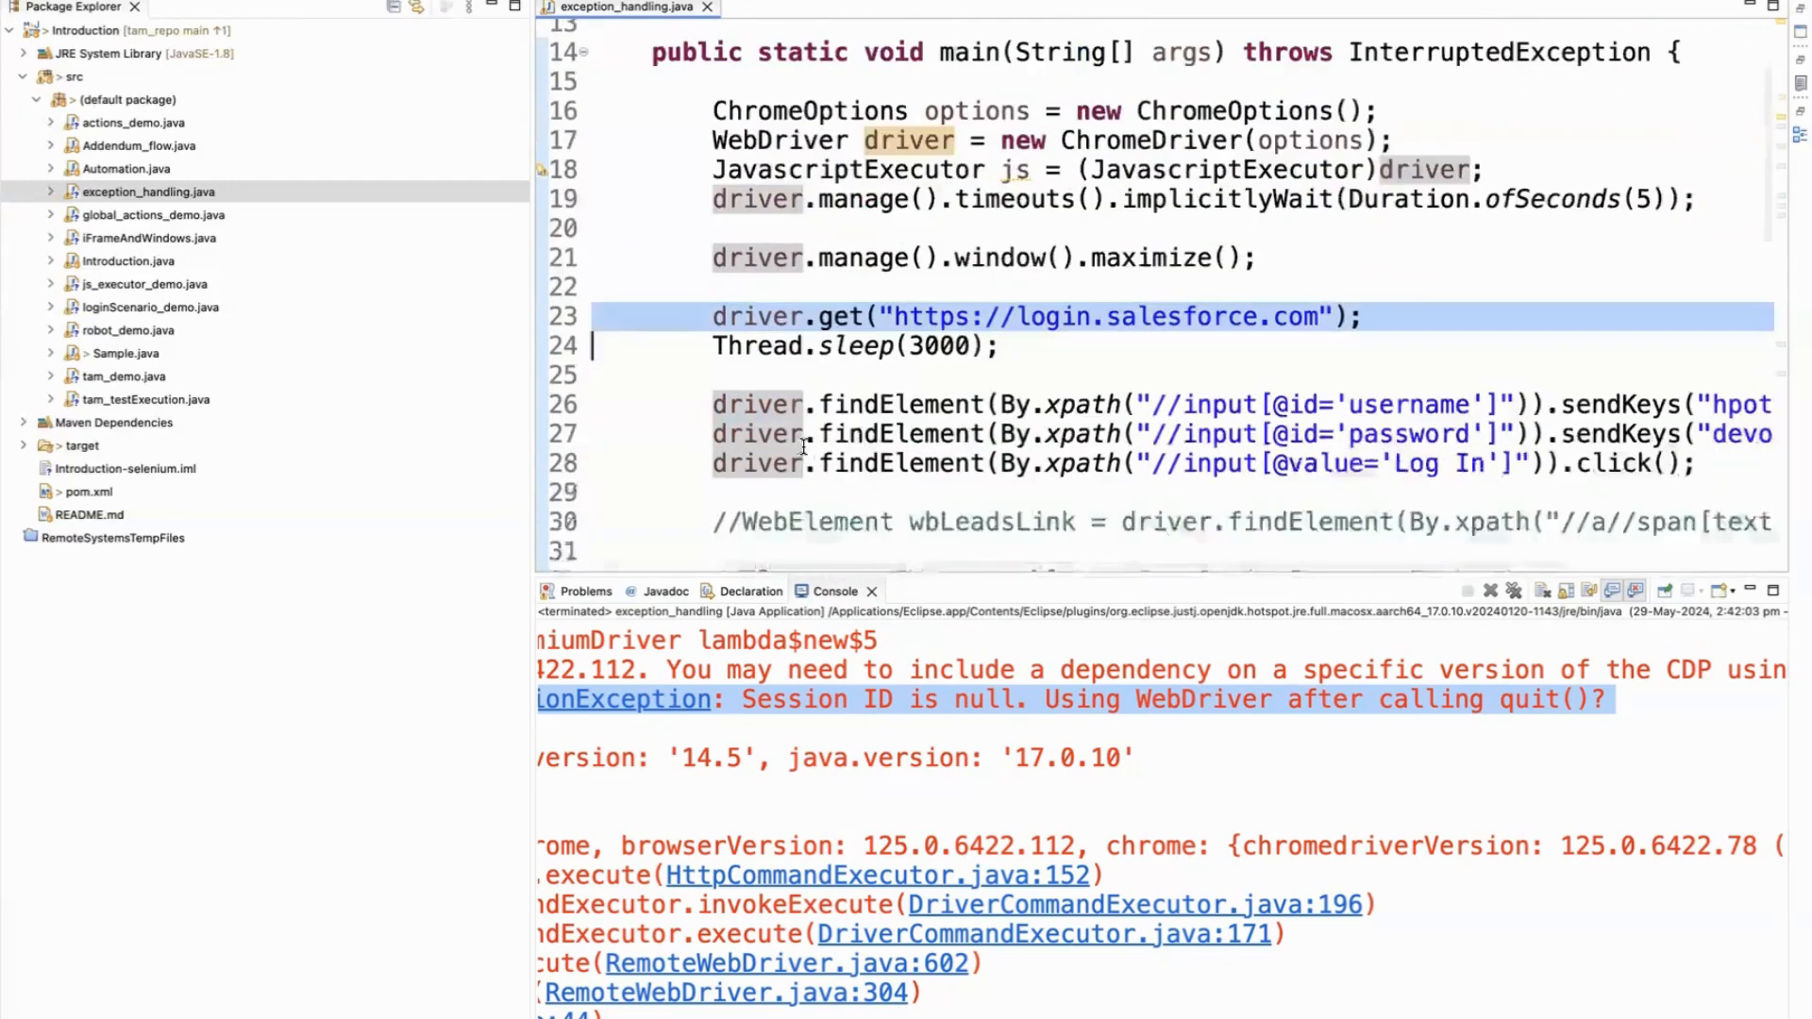
scroll("down", 3)
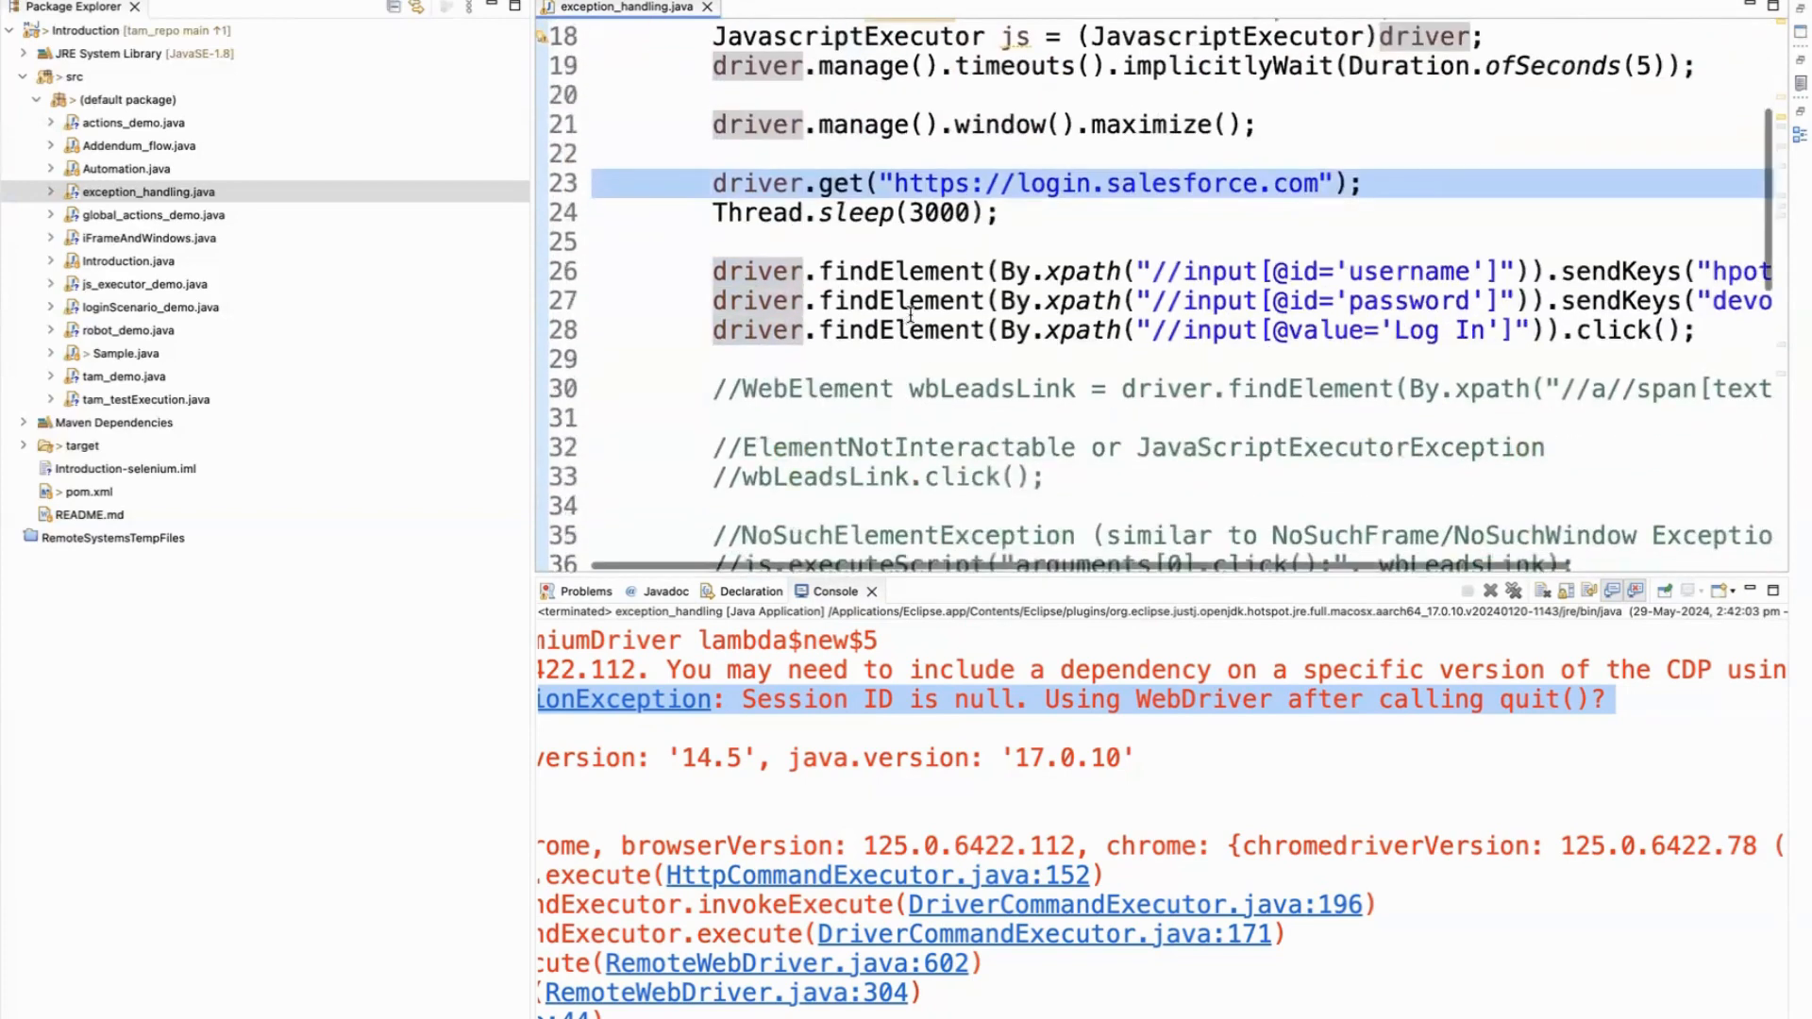
mouse_move(913, 329)
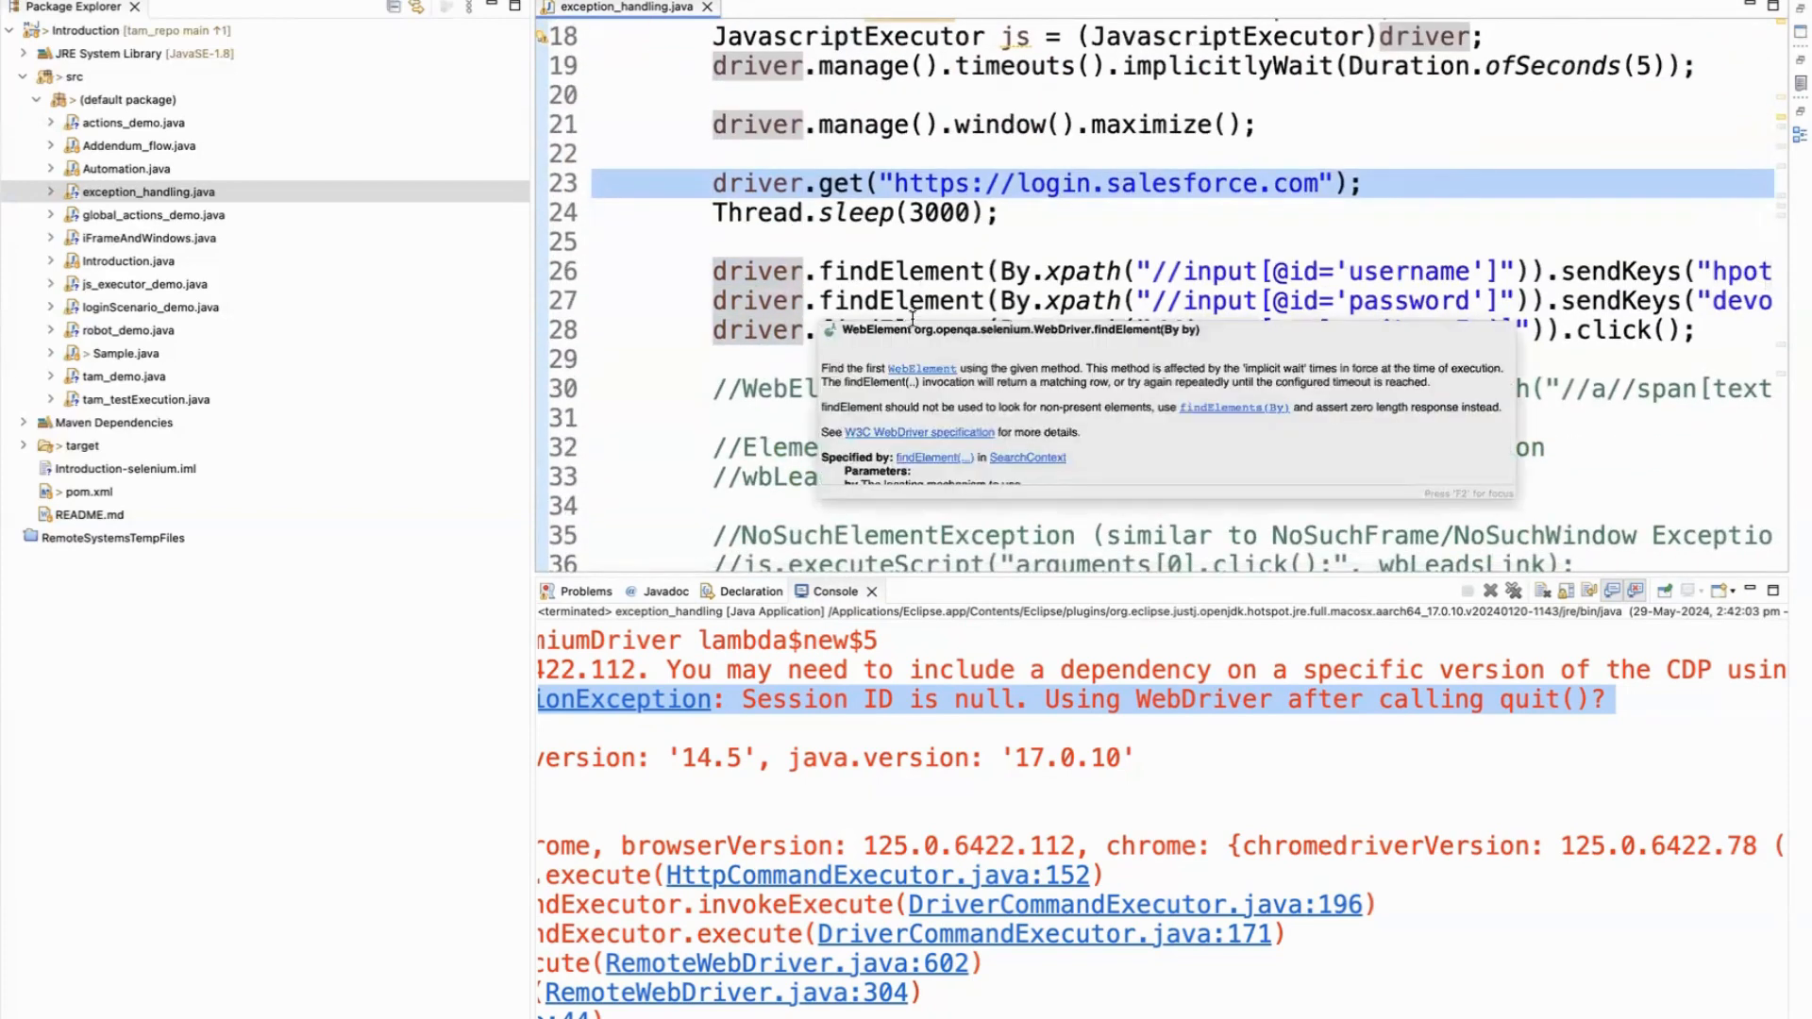
scroll("down", 3)
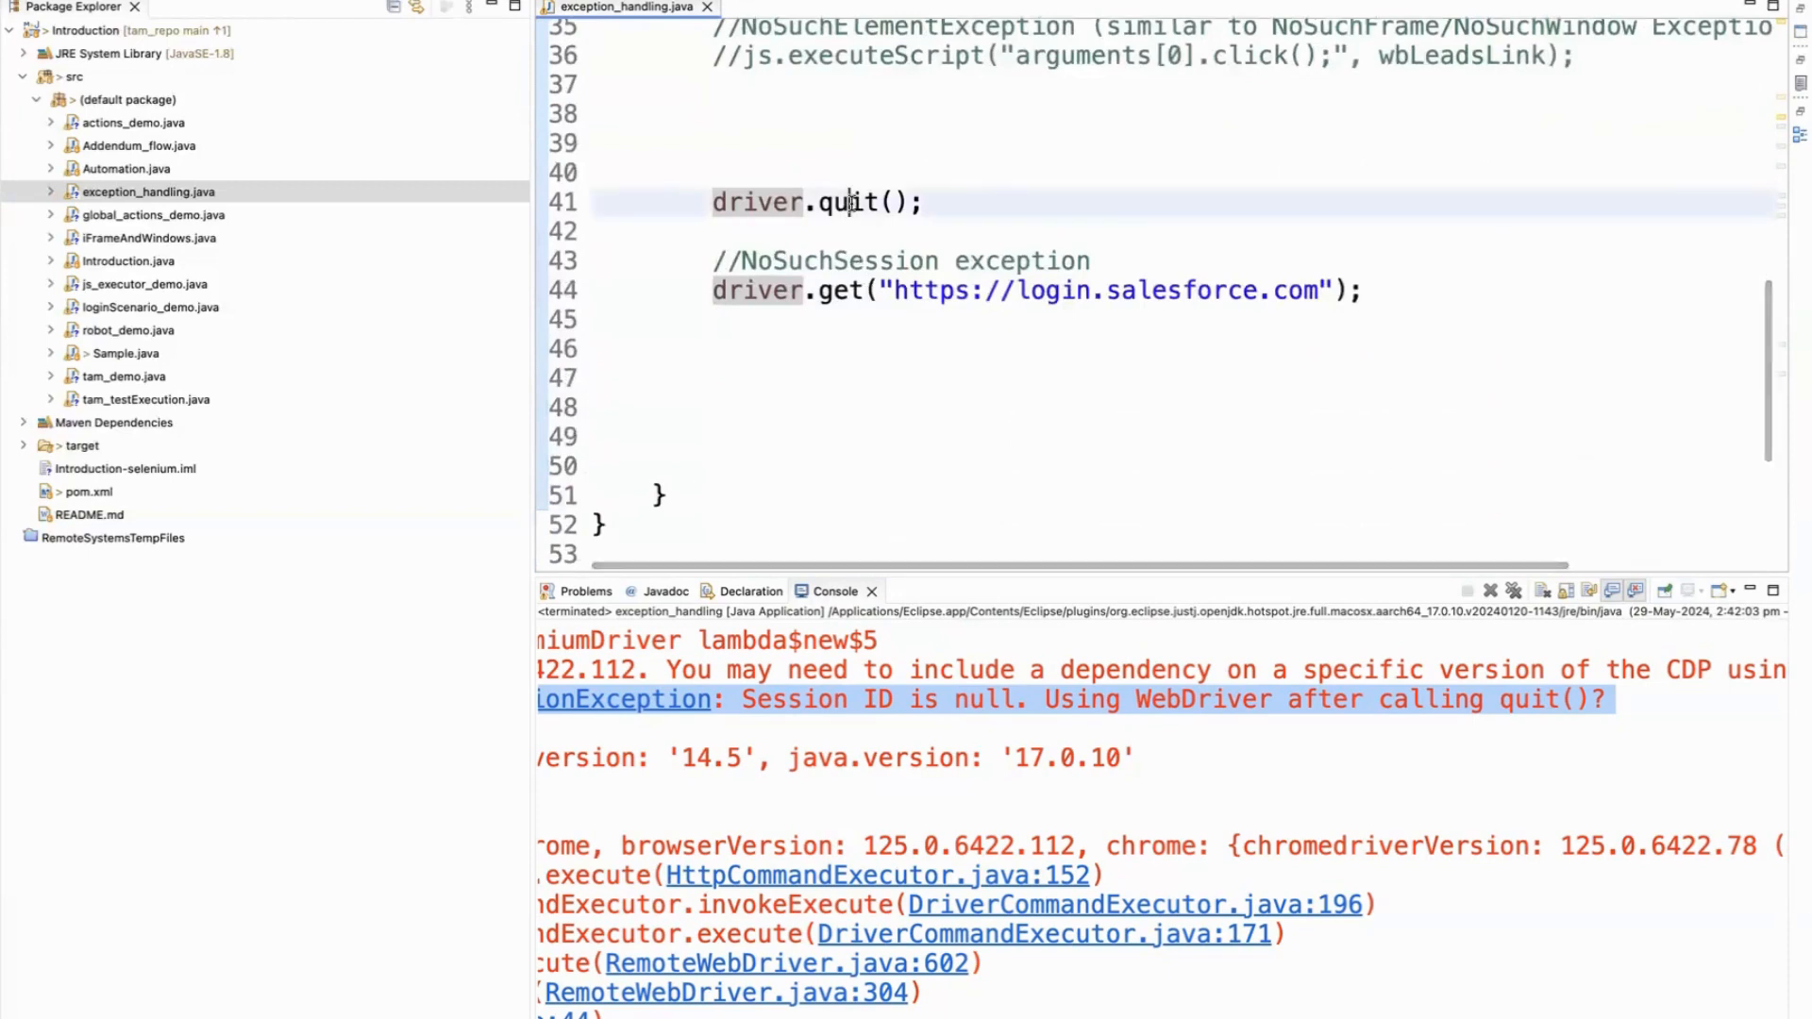
mouse_move(850, 202)
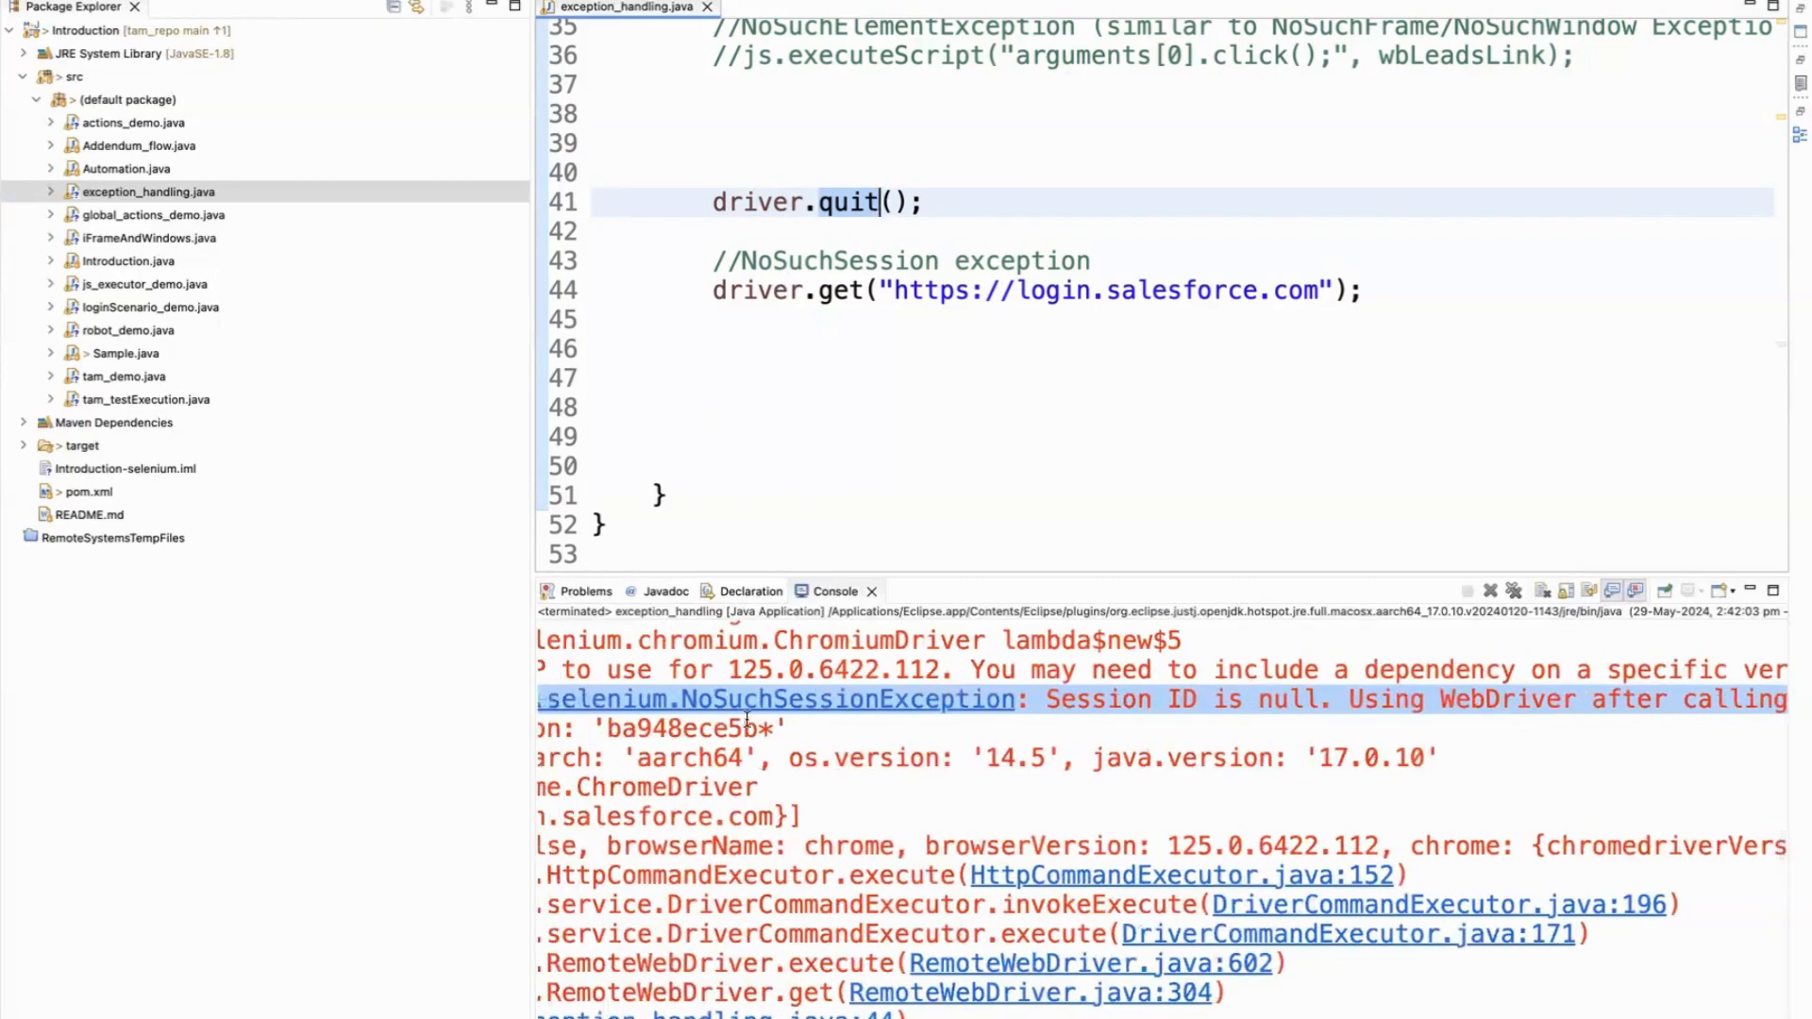
mouse_move(783, 710)
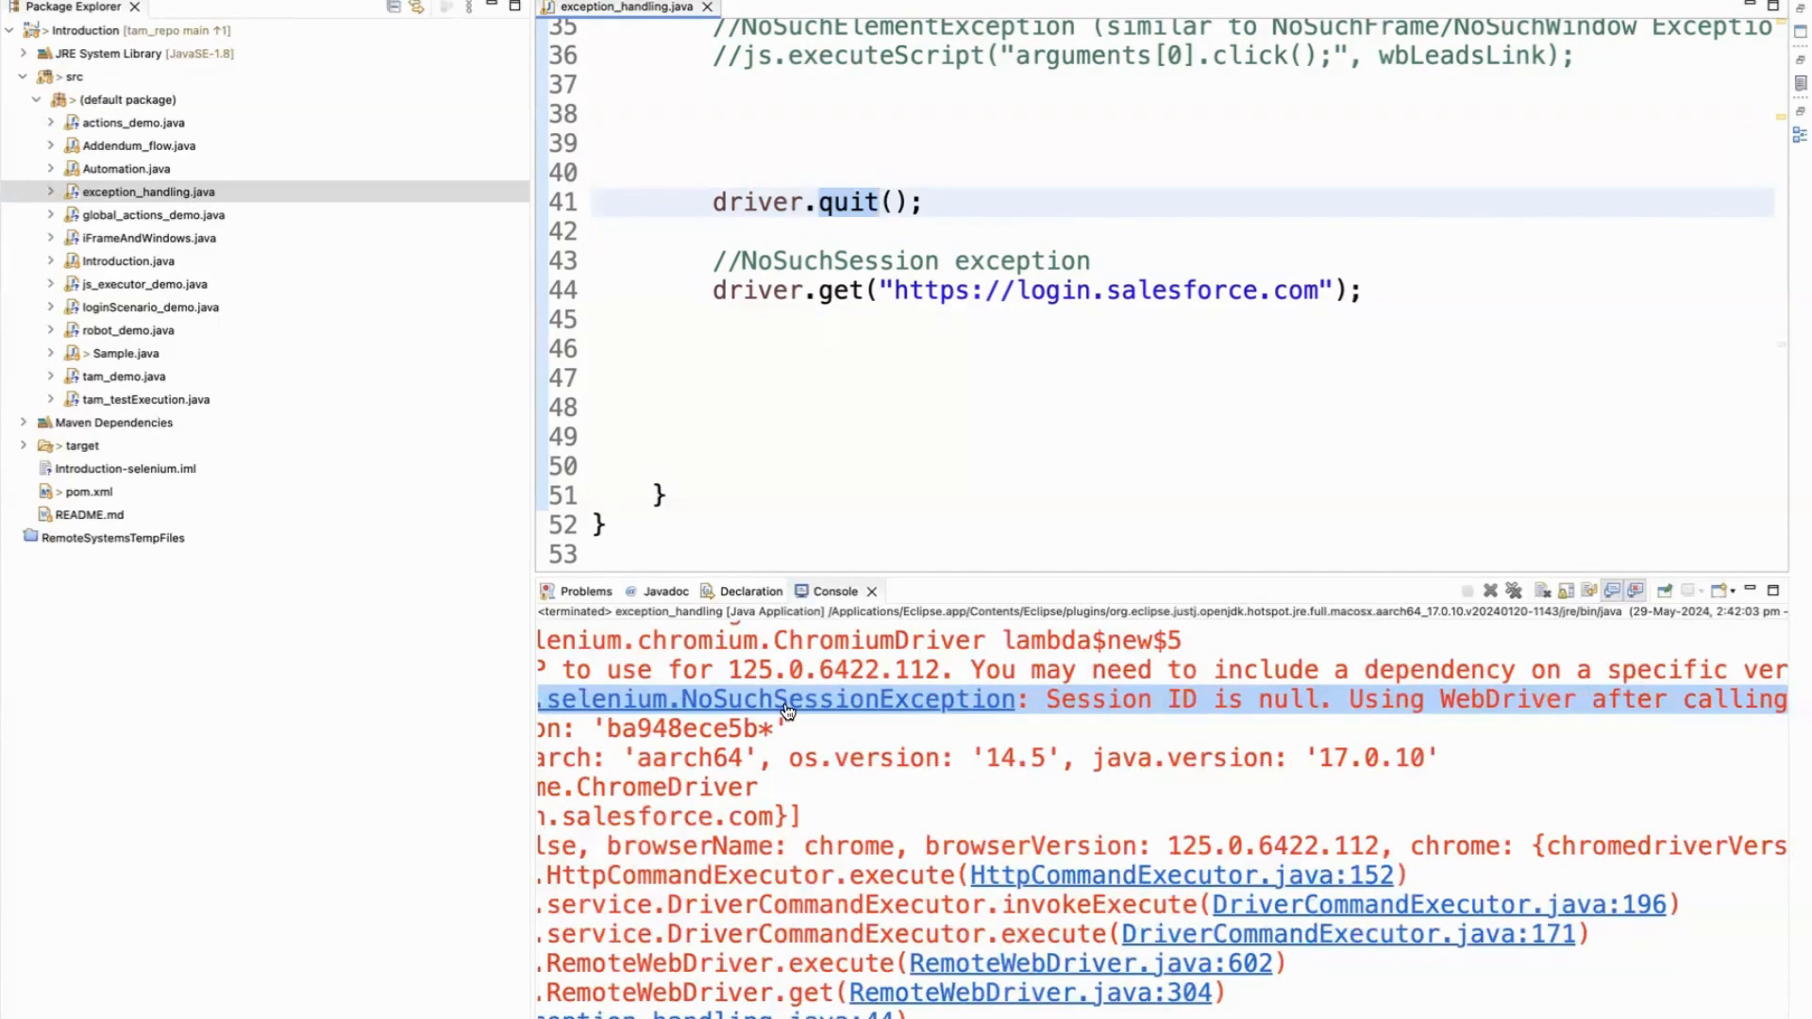
mouse_move(798, 292)
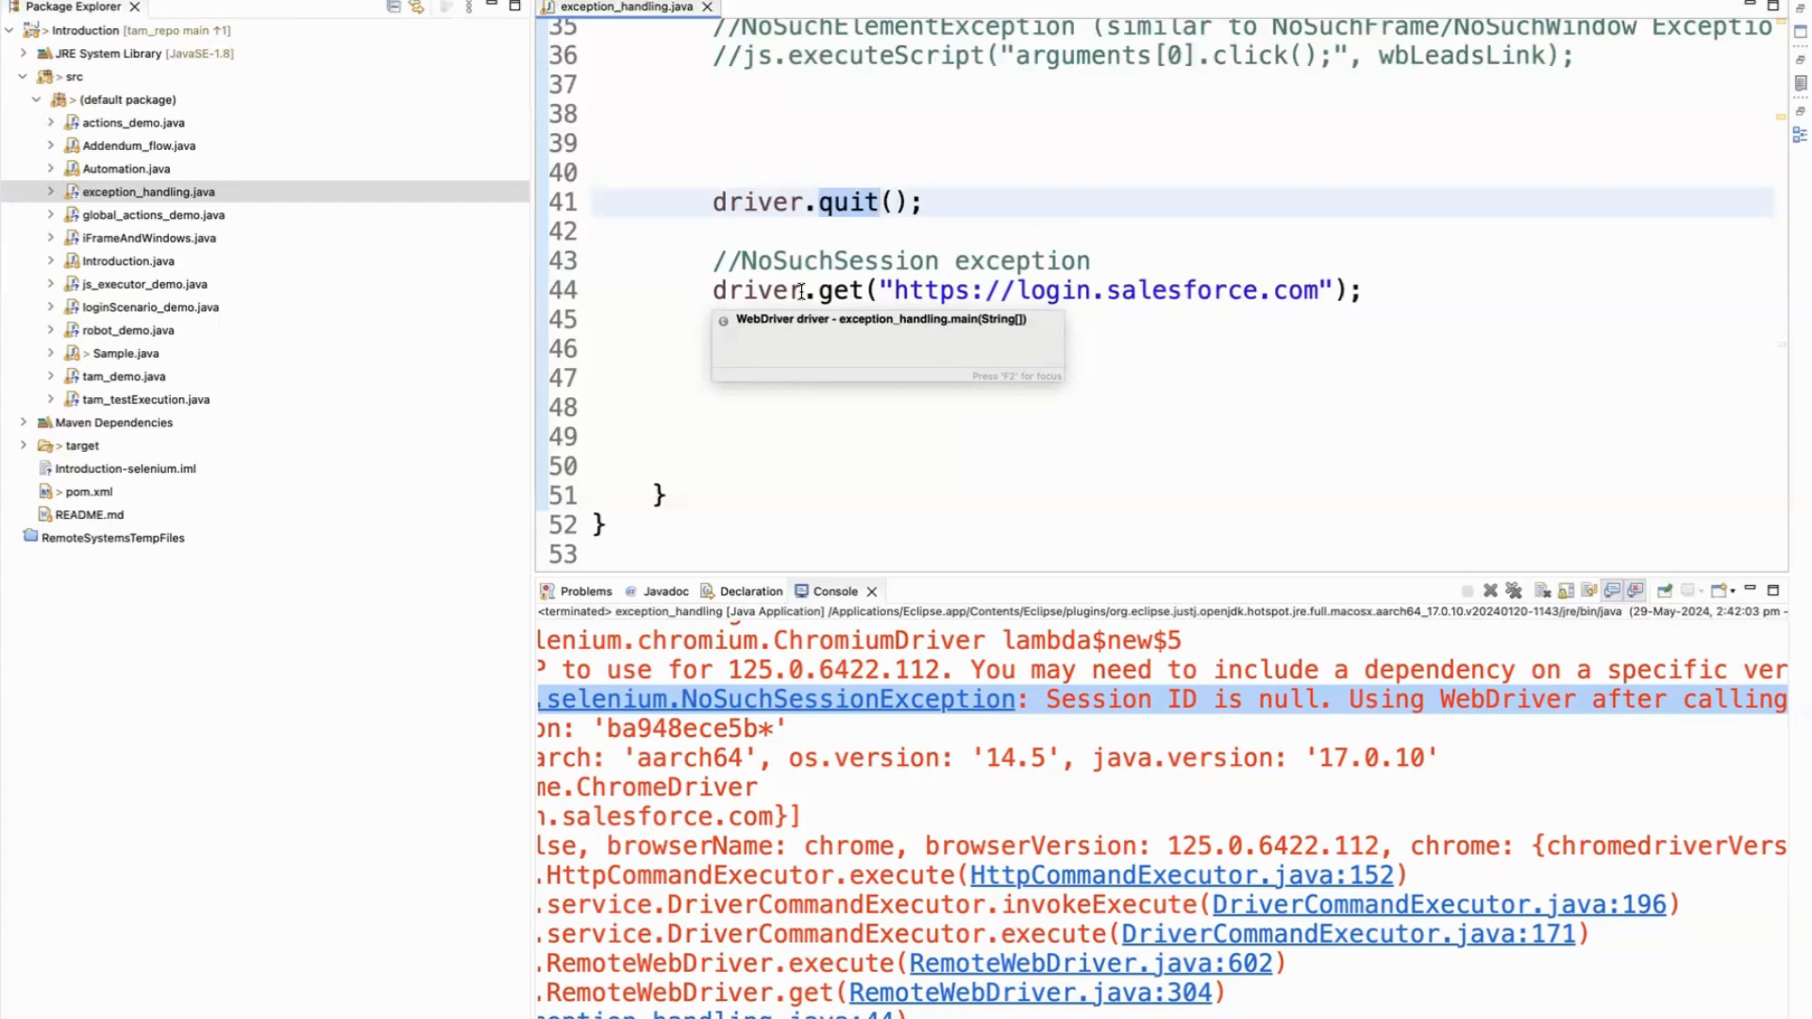
Step: Uncomment line 30, the wbLeadsLink findElement lookup
left_click(830, 170)
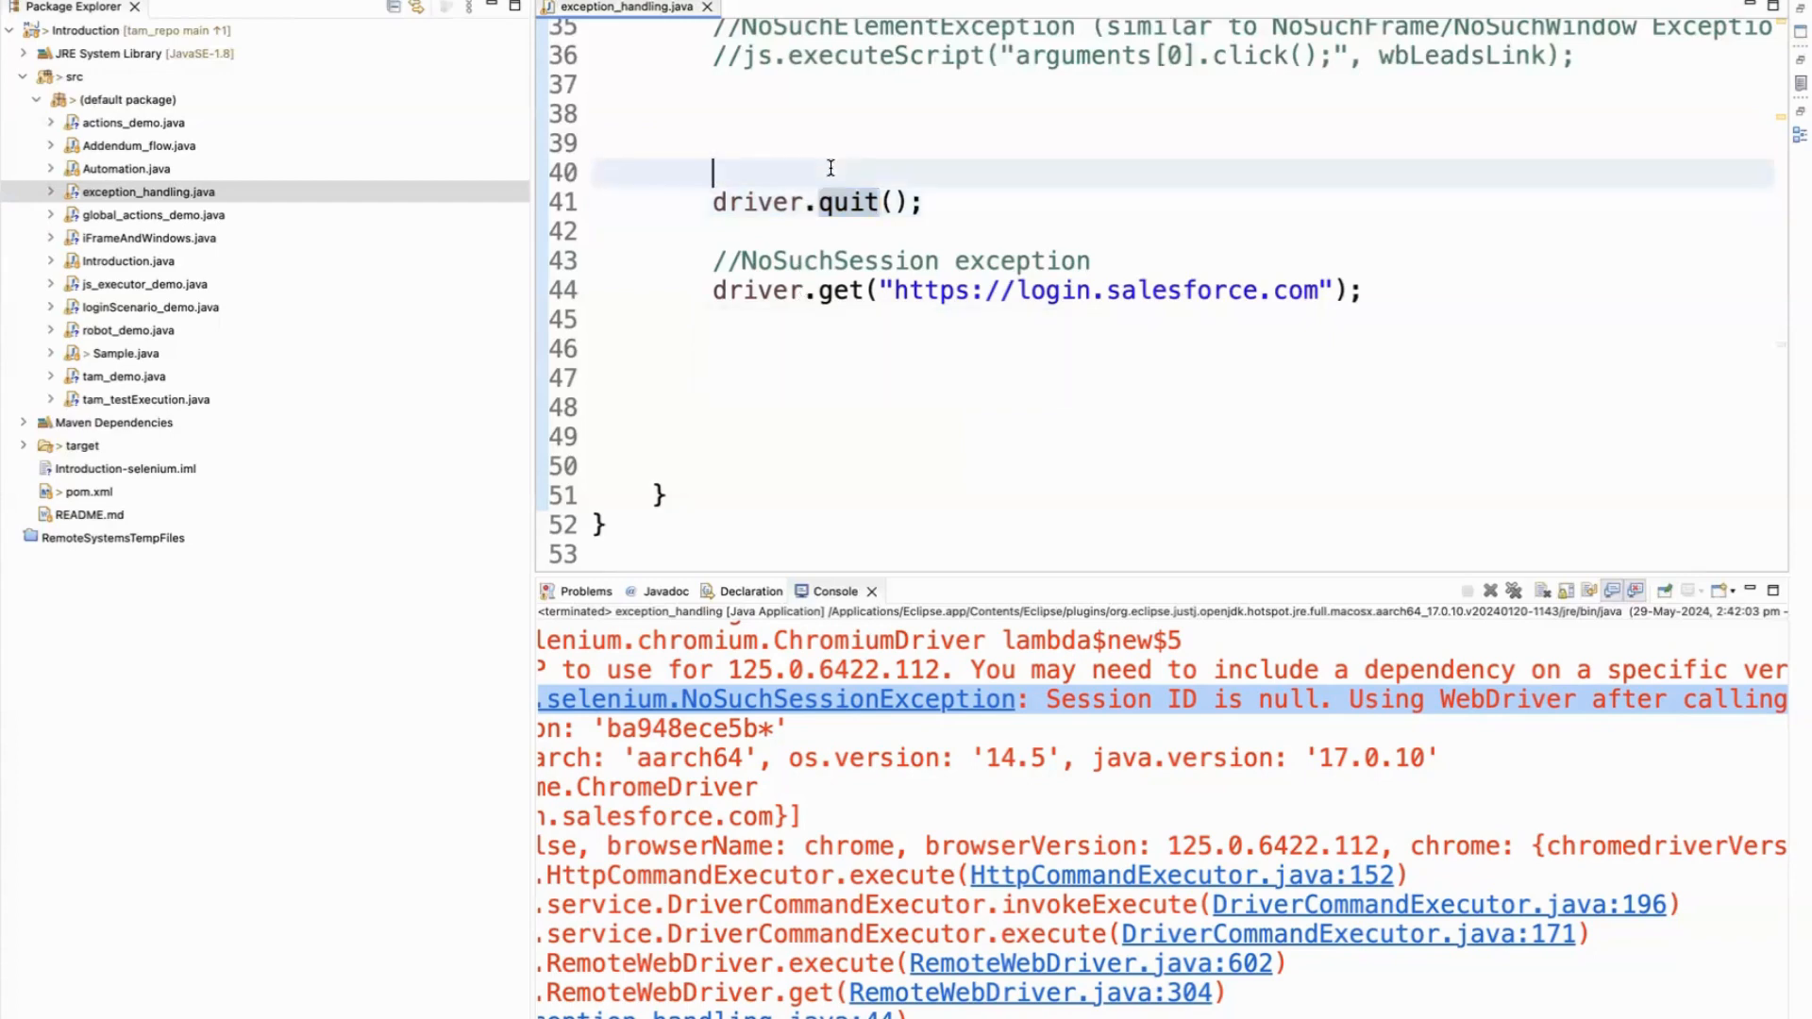
scroll("up", 3)
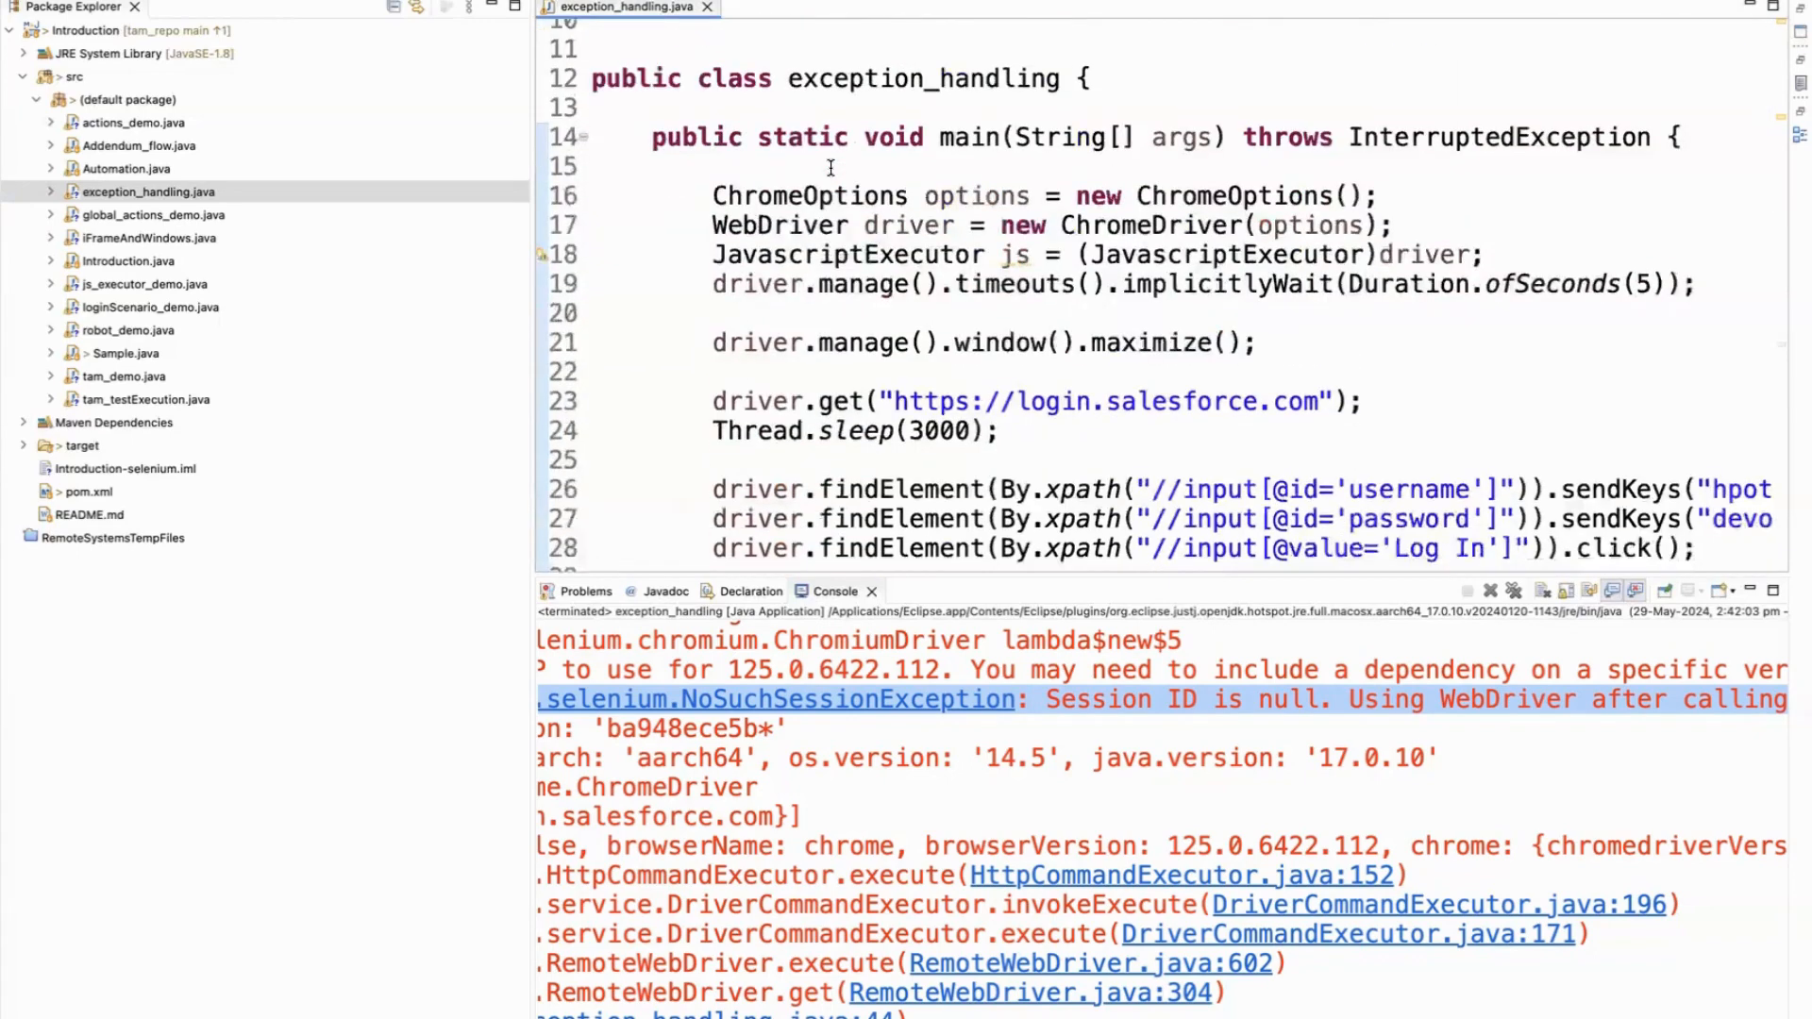
scroll("down", 3)
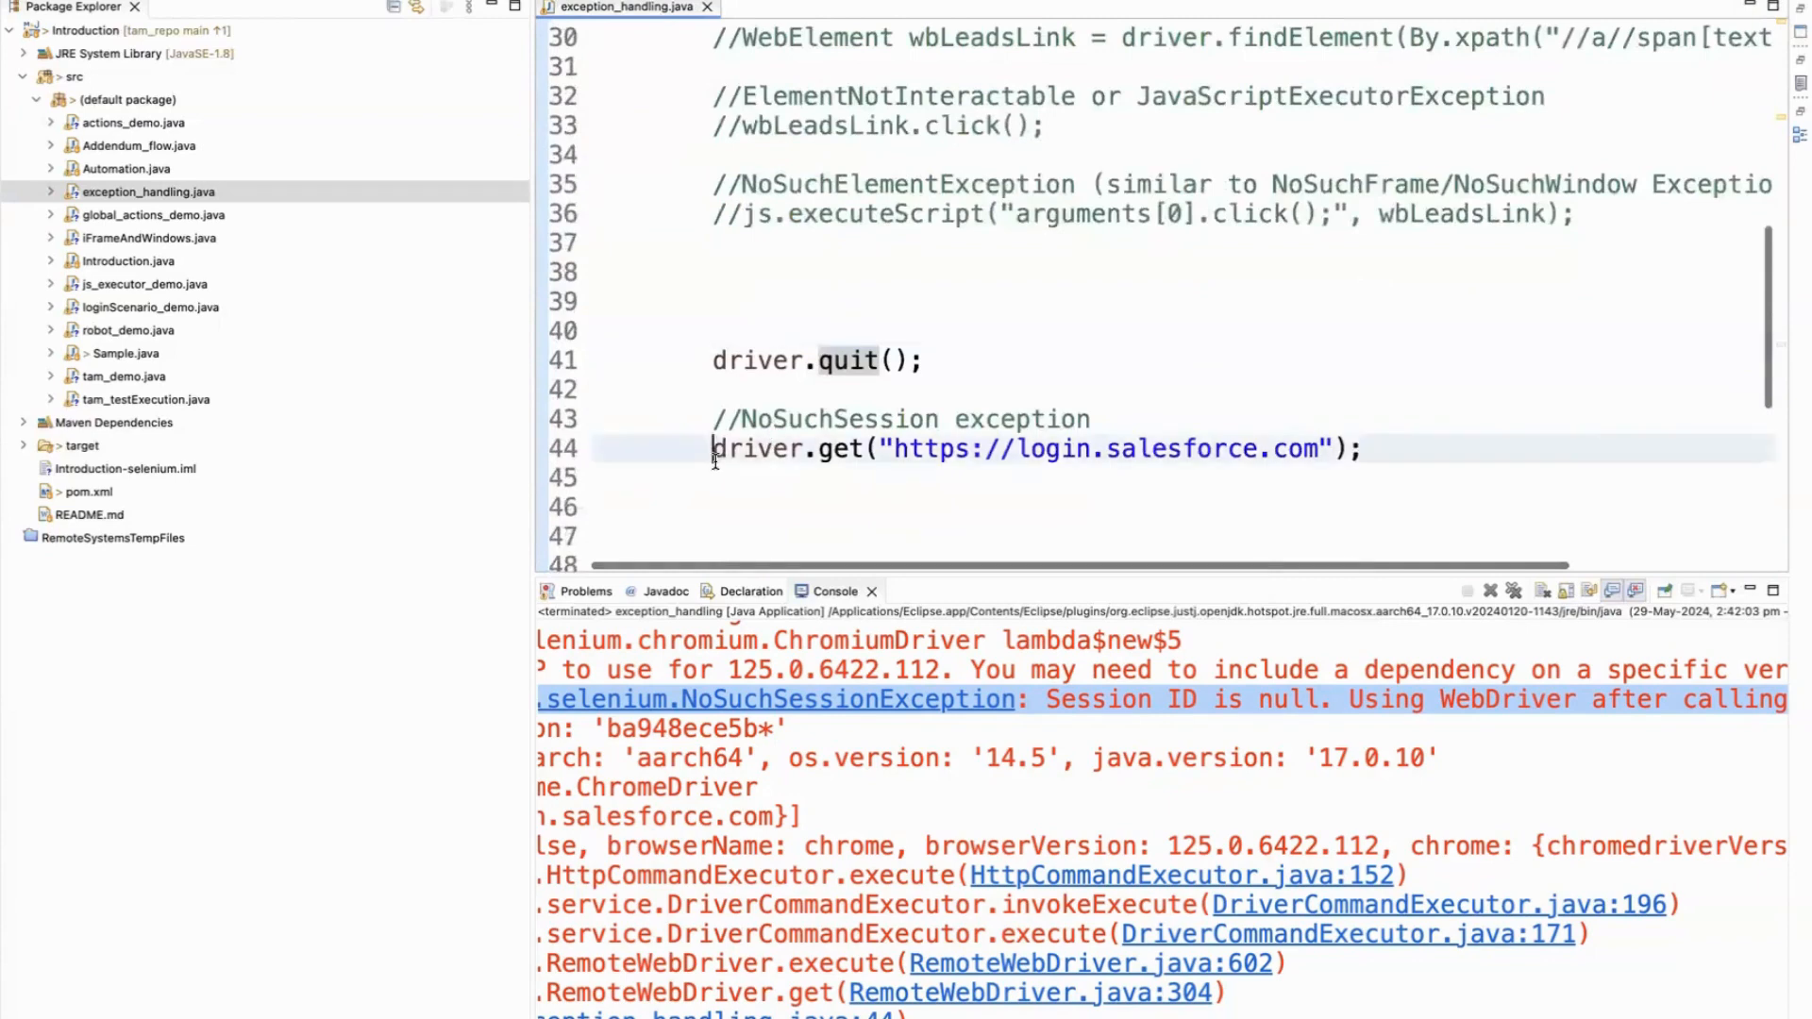
scroll("up", 3)
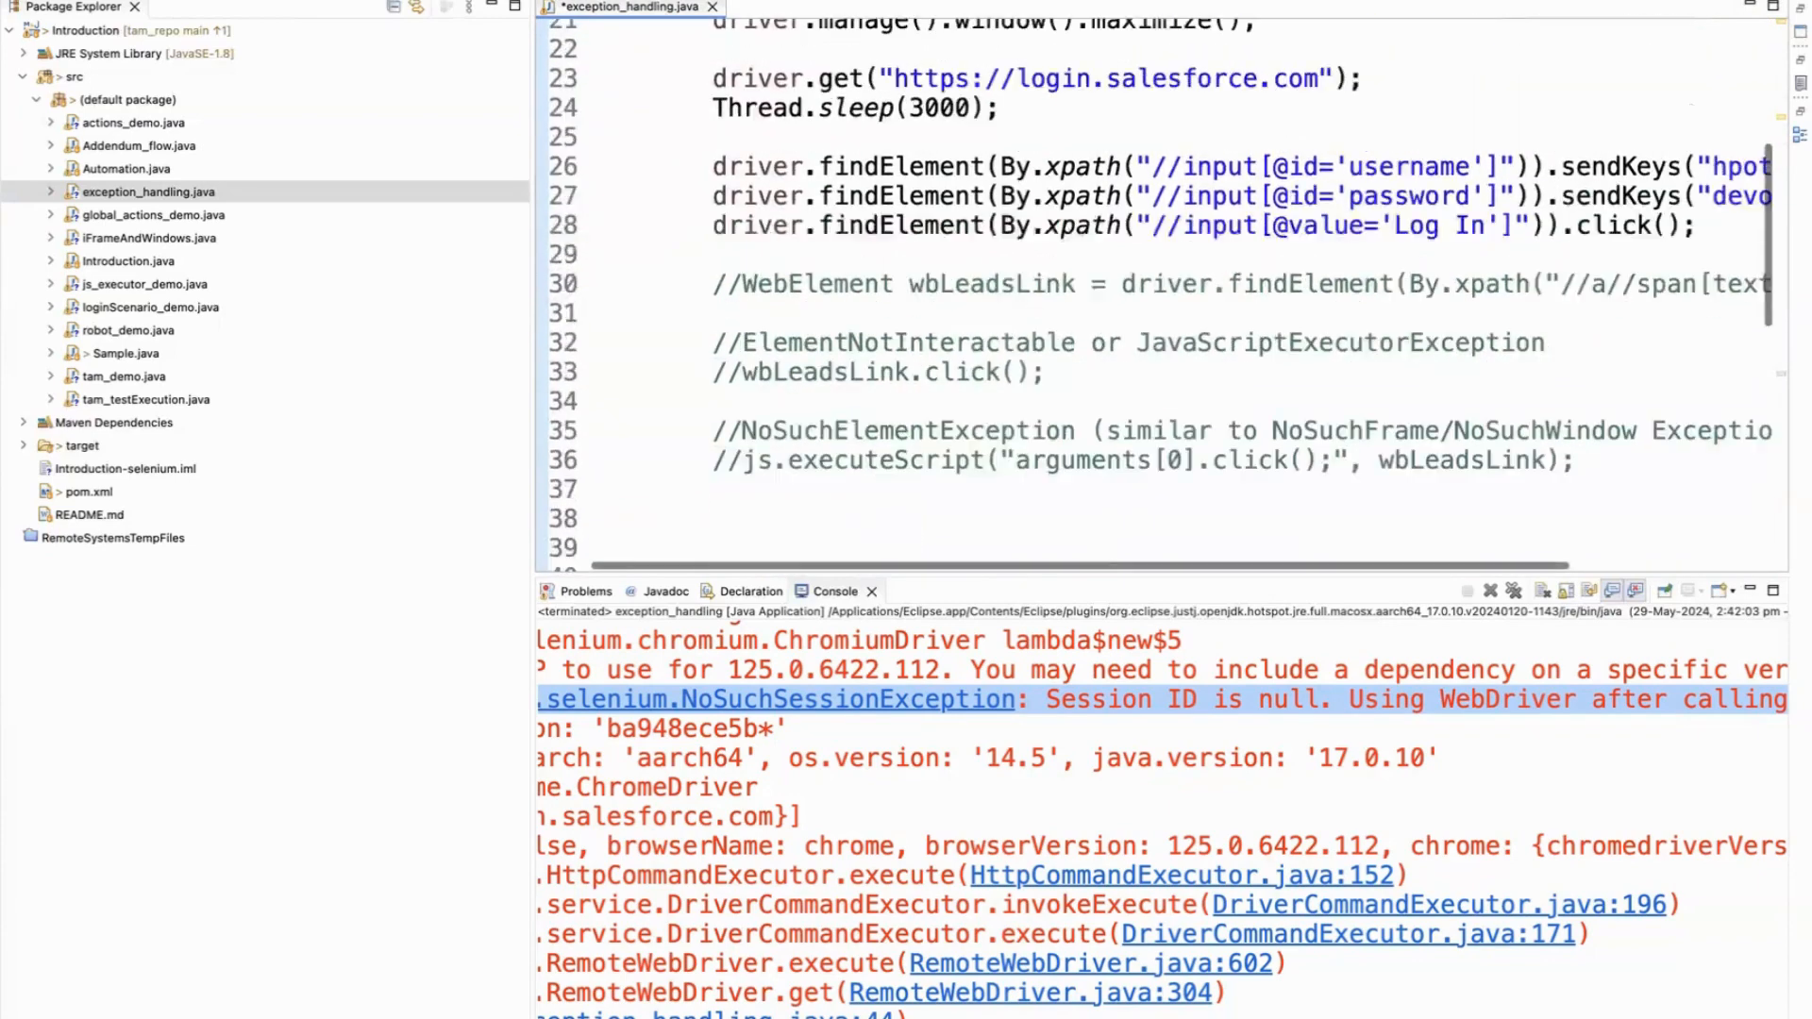
scroll("up", 3)
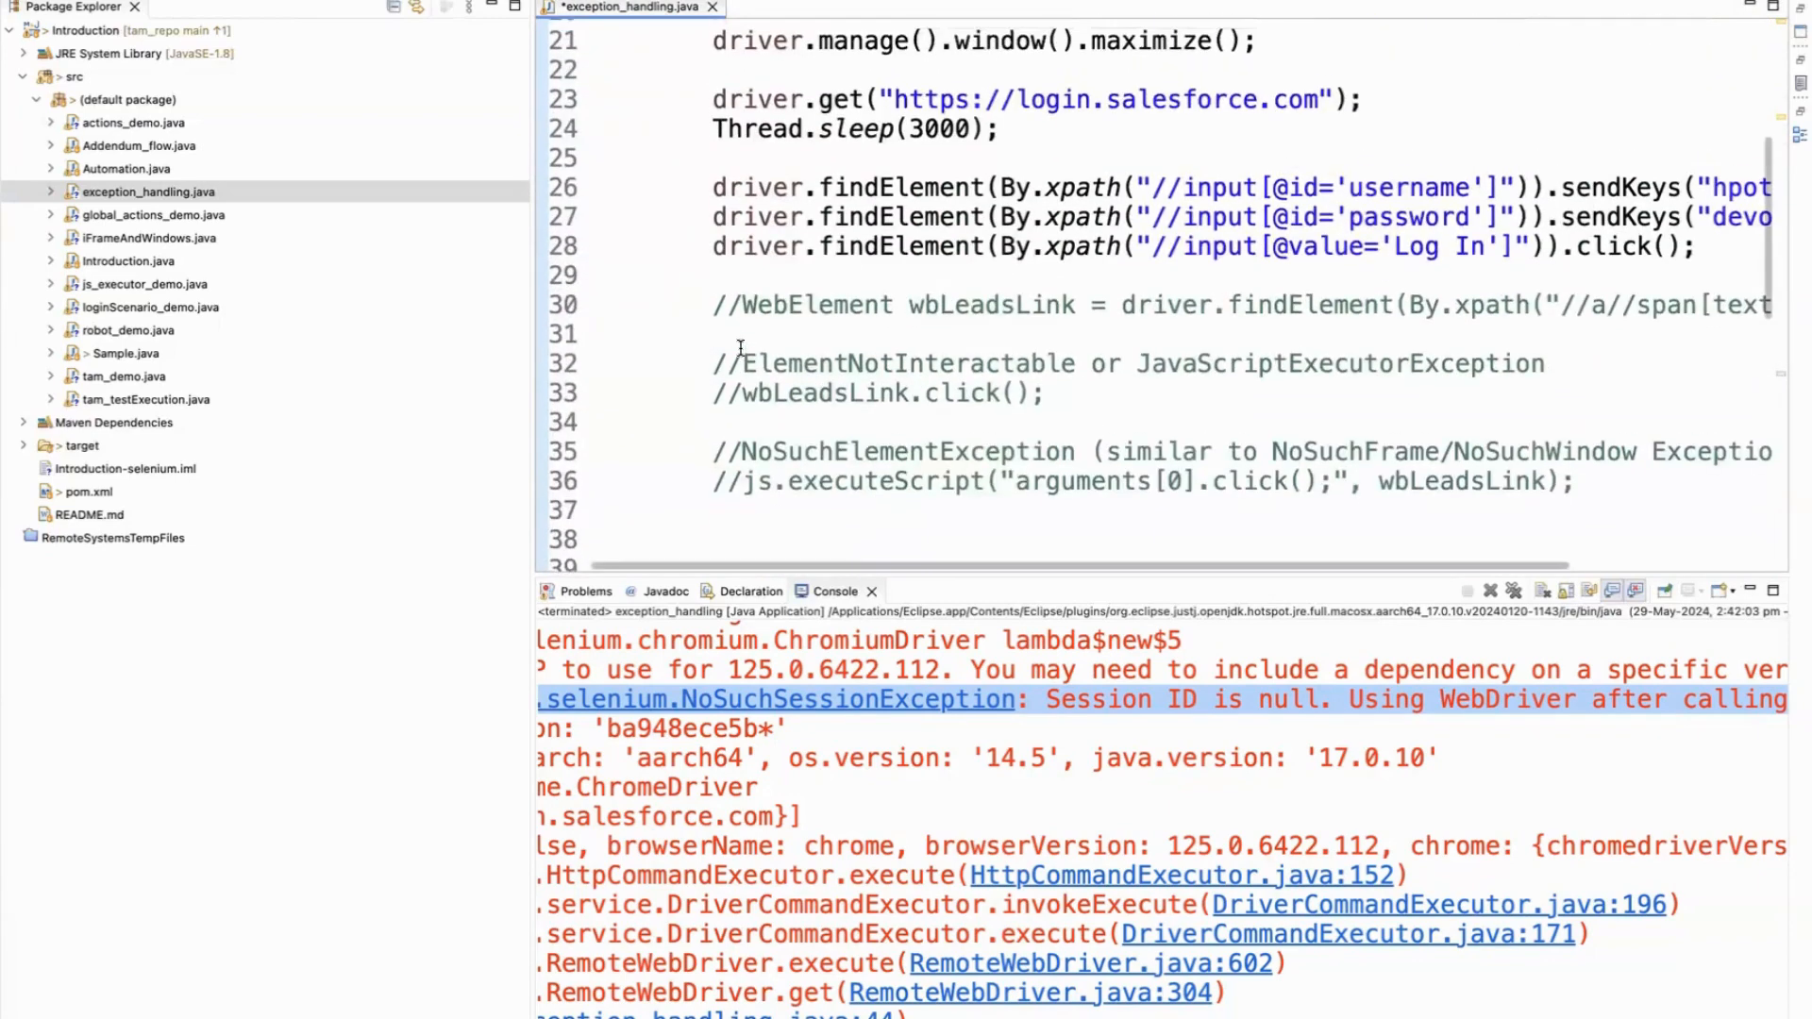
left_click(752, 304)
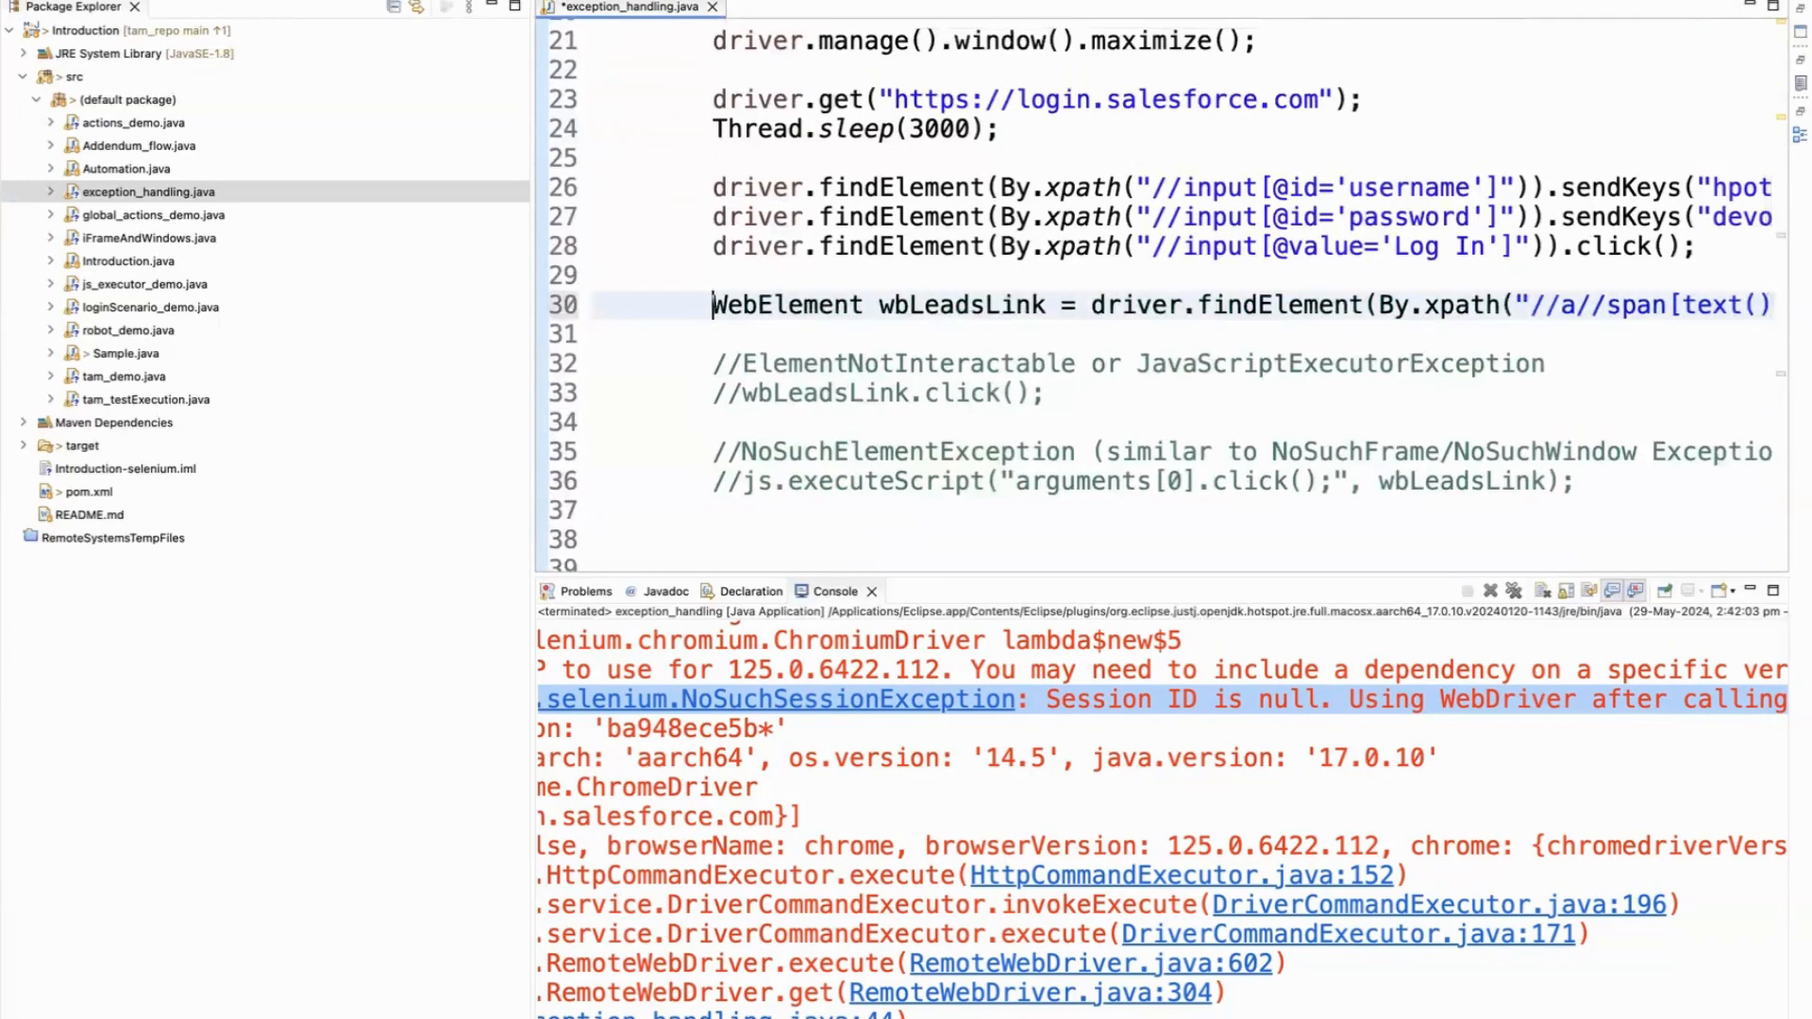
double_click(787, 304)
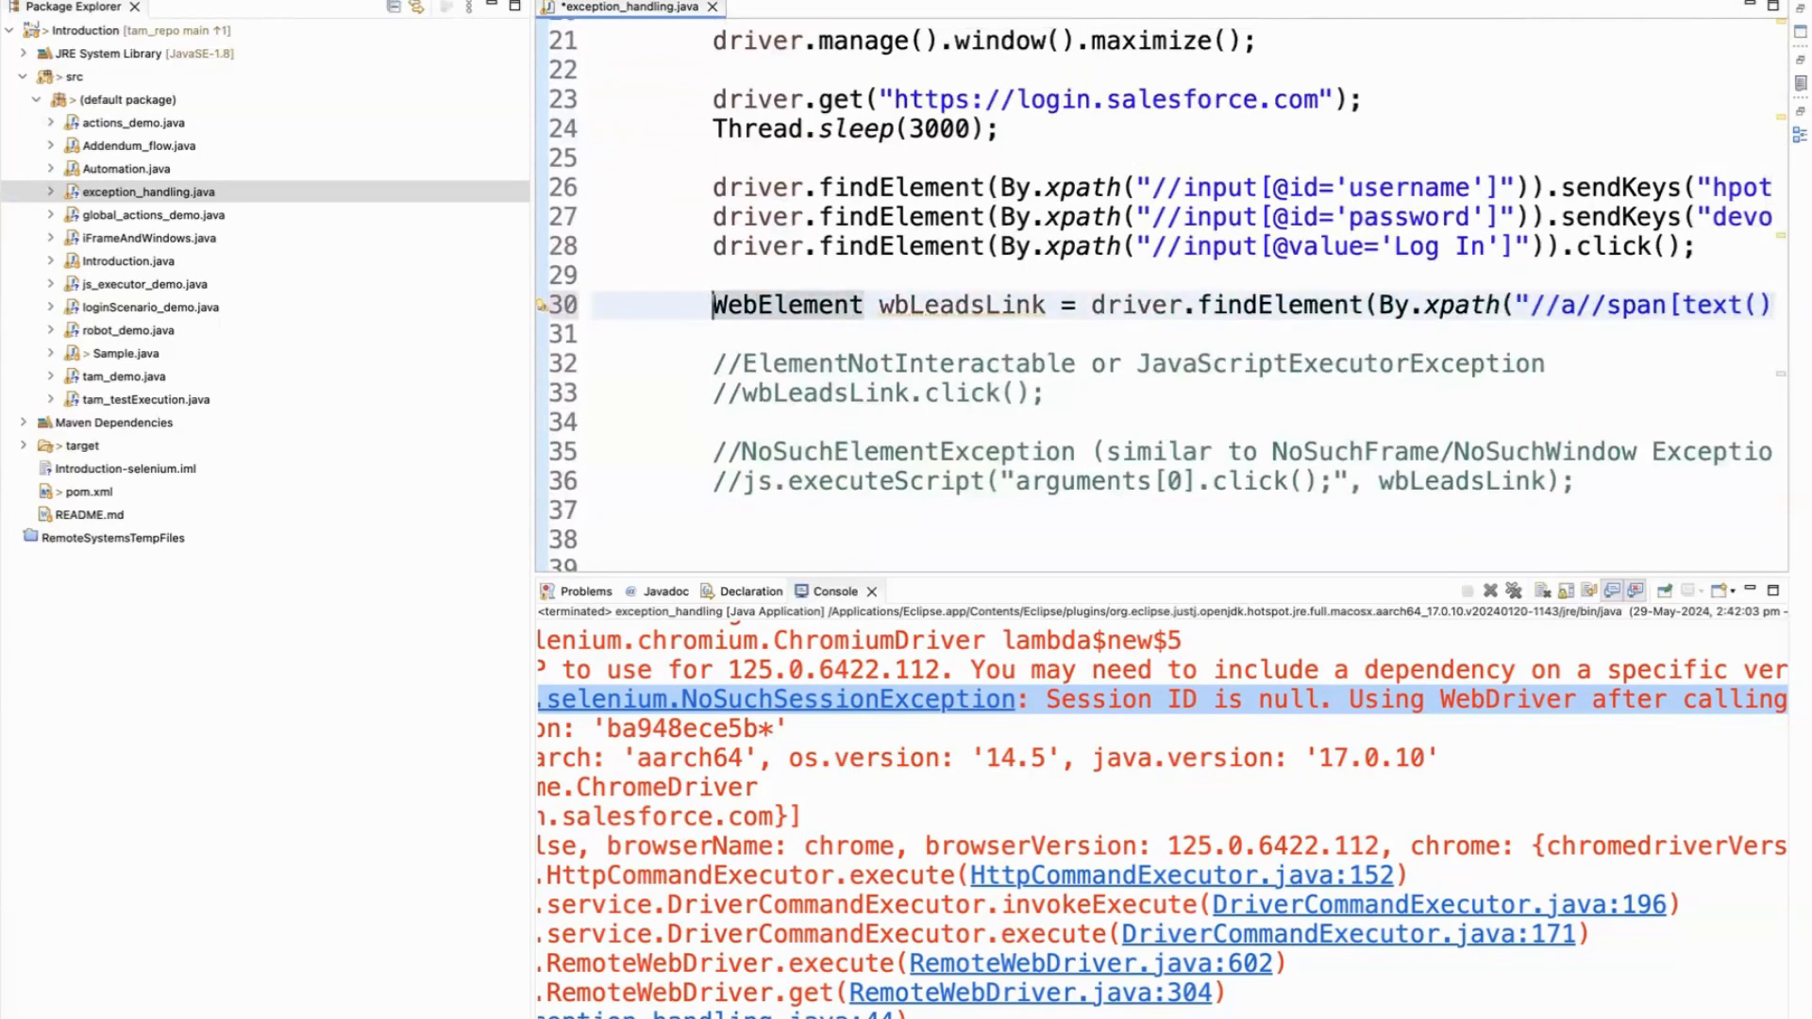
Step: Uncomment line 33, wbLeadsLink.click(), and save the script
scroll("right", 3)
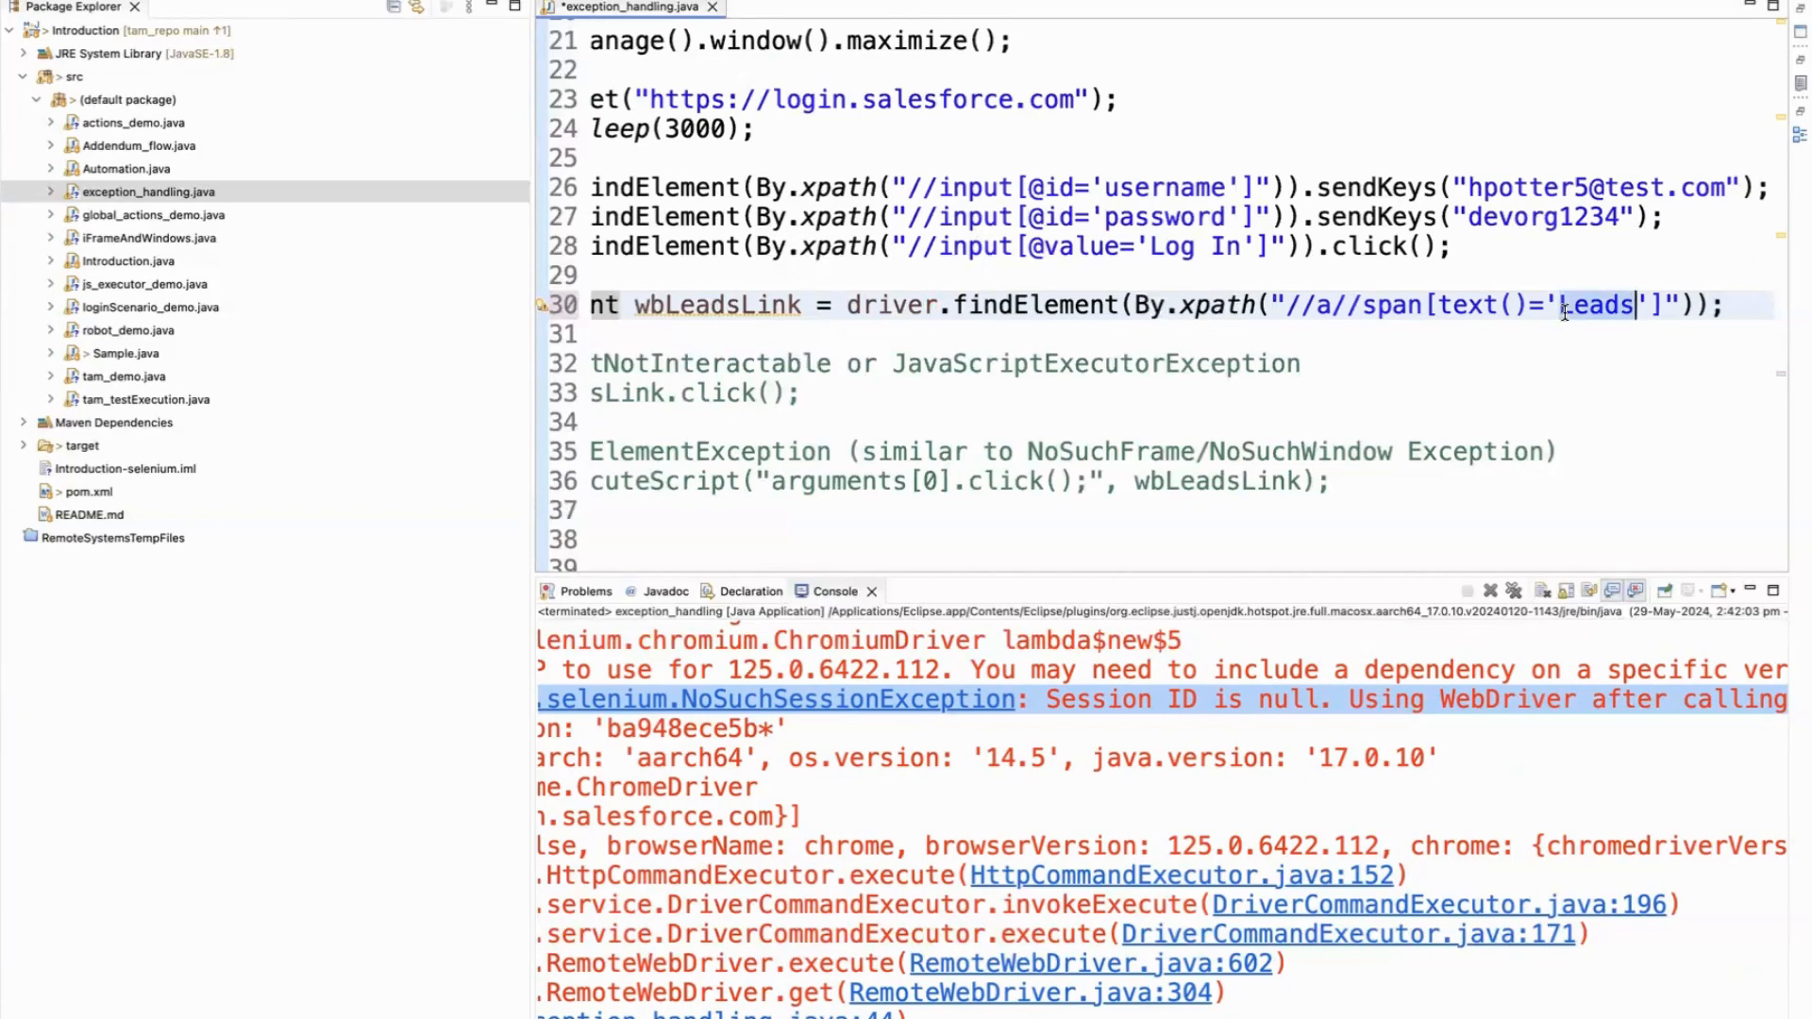
scroll("left", 3)
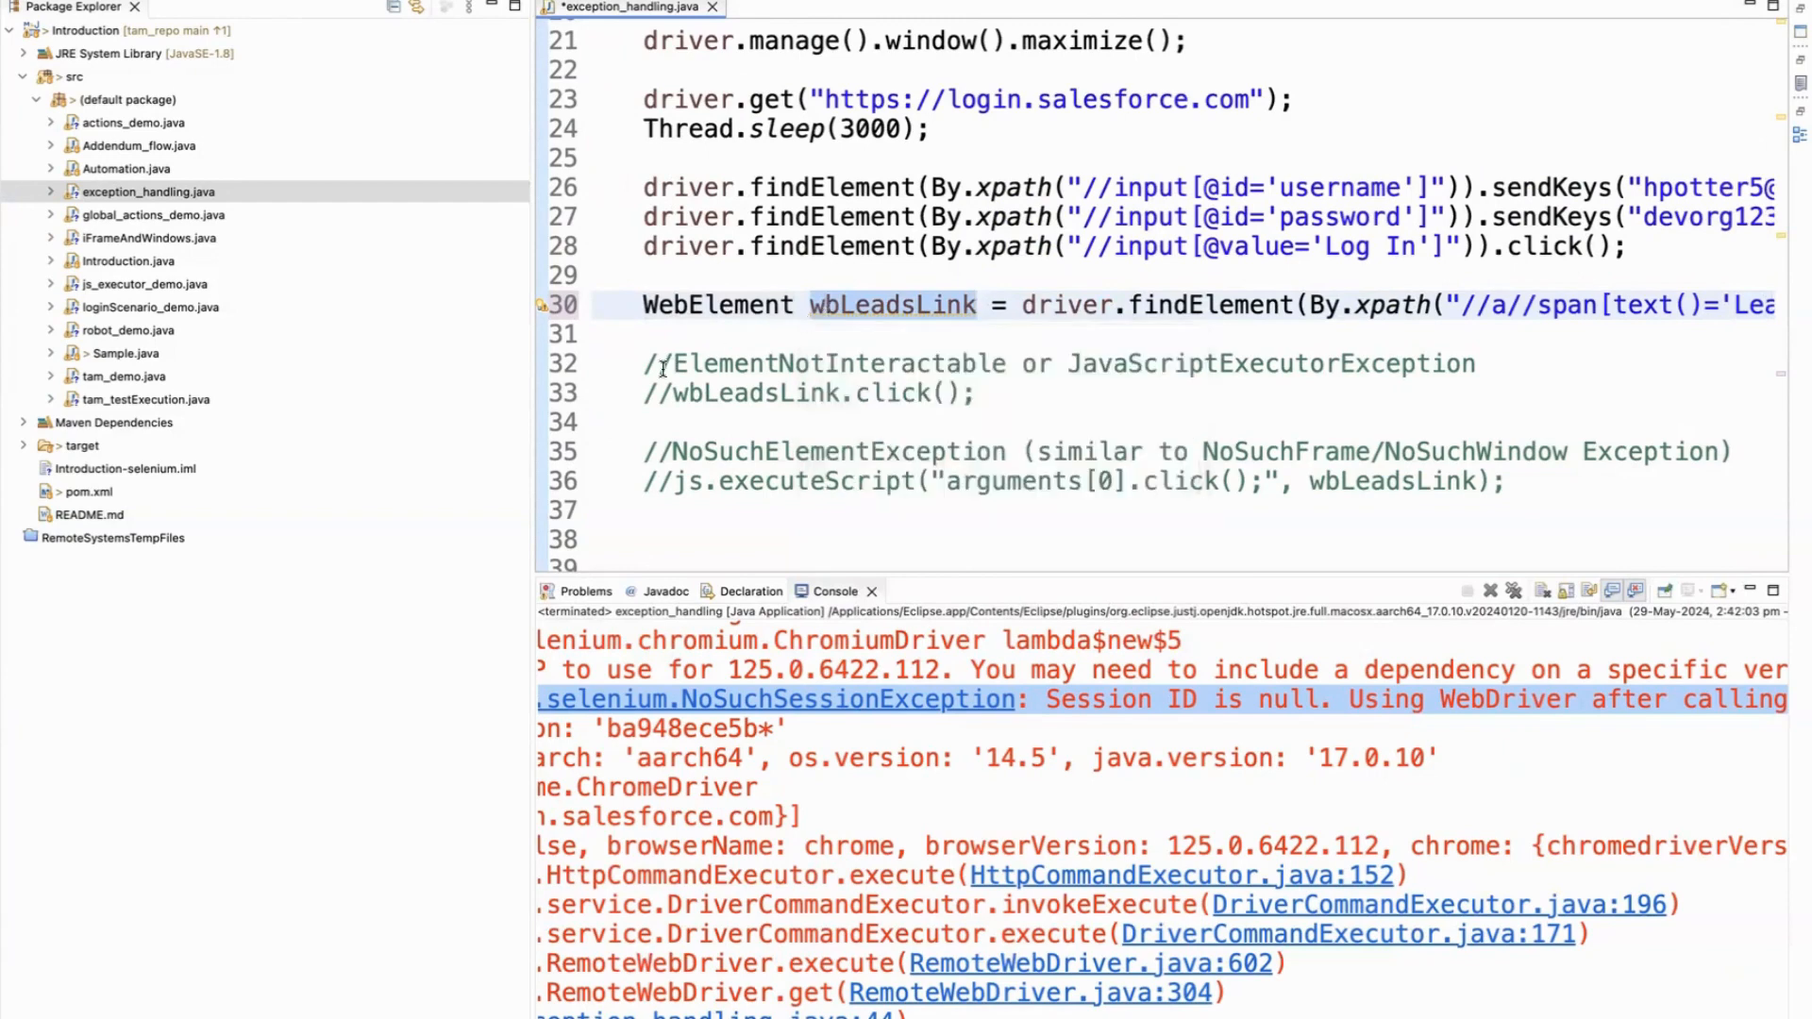
left_click(670, 393)
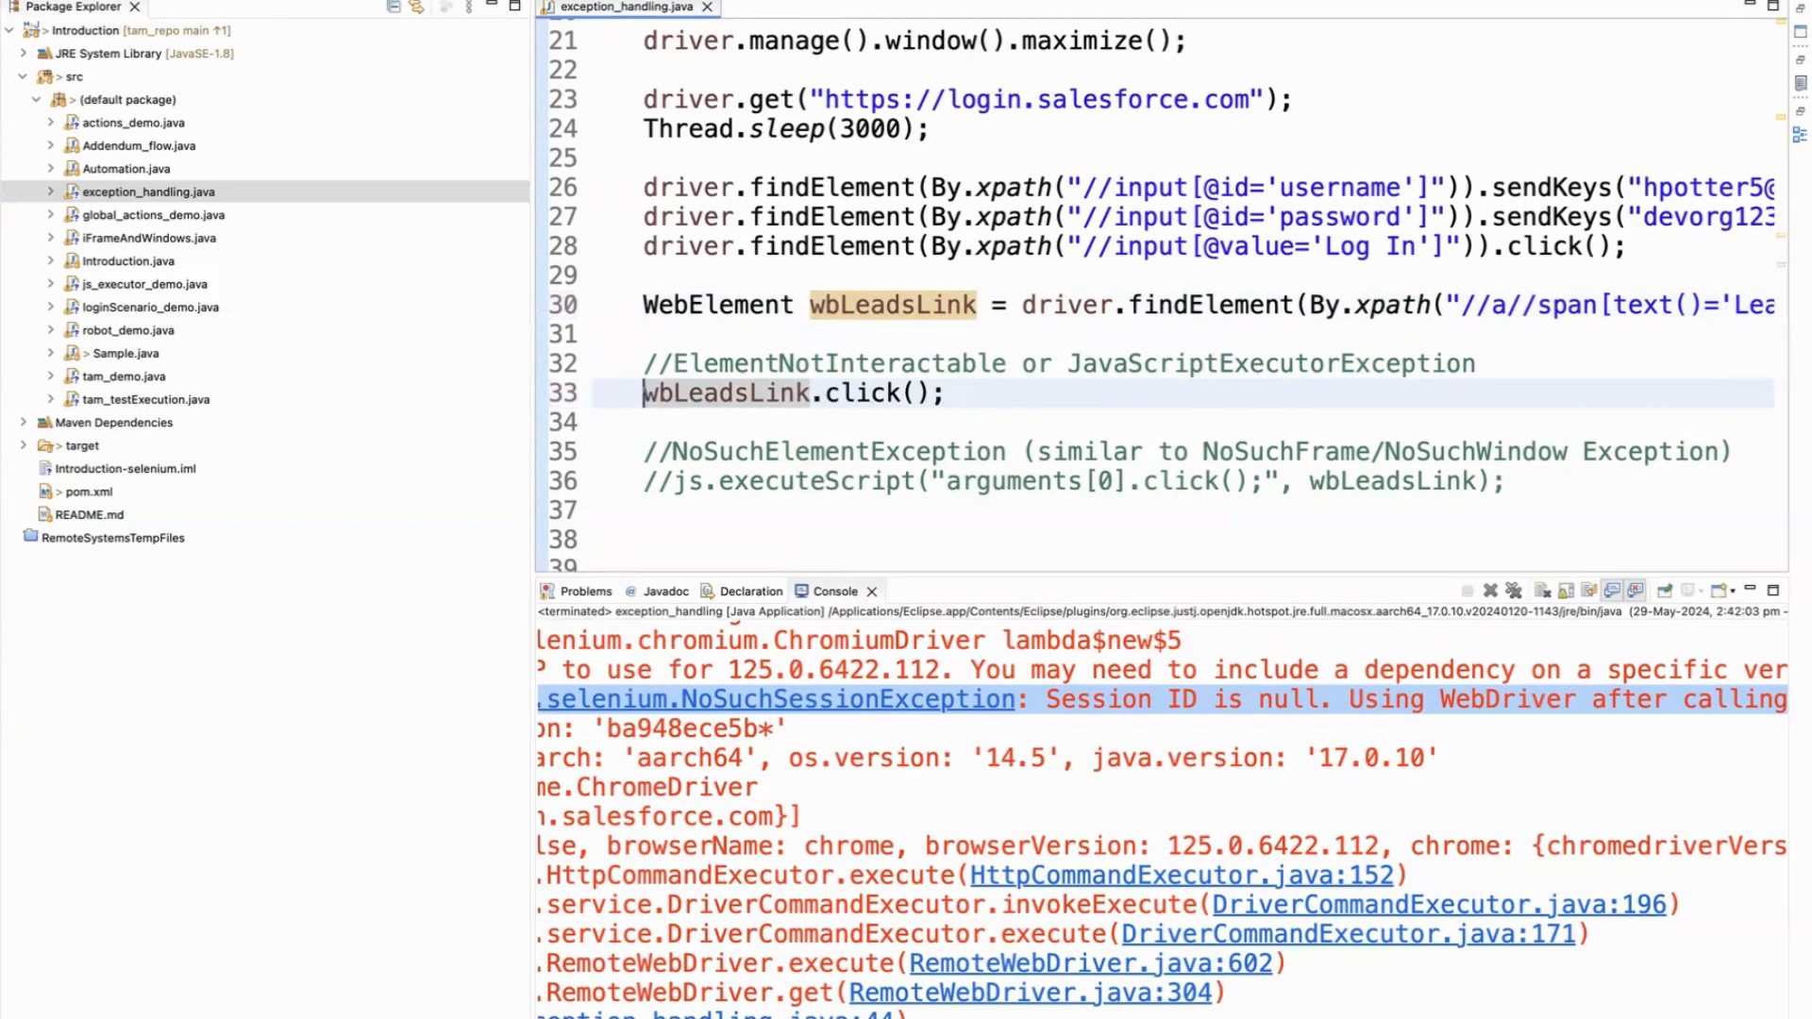
Step: Run exception_handling so Chrome logs into Salesforce Seller Home
left_click(1469, 591)
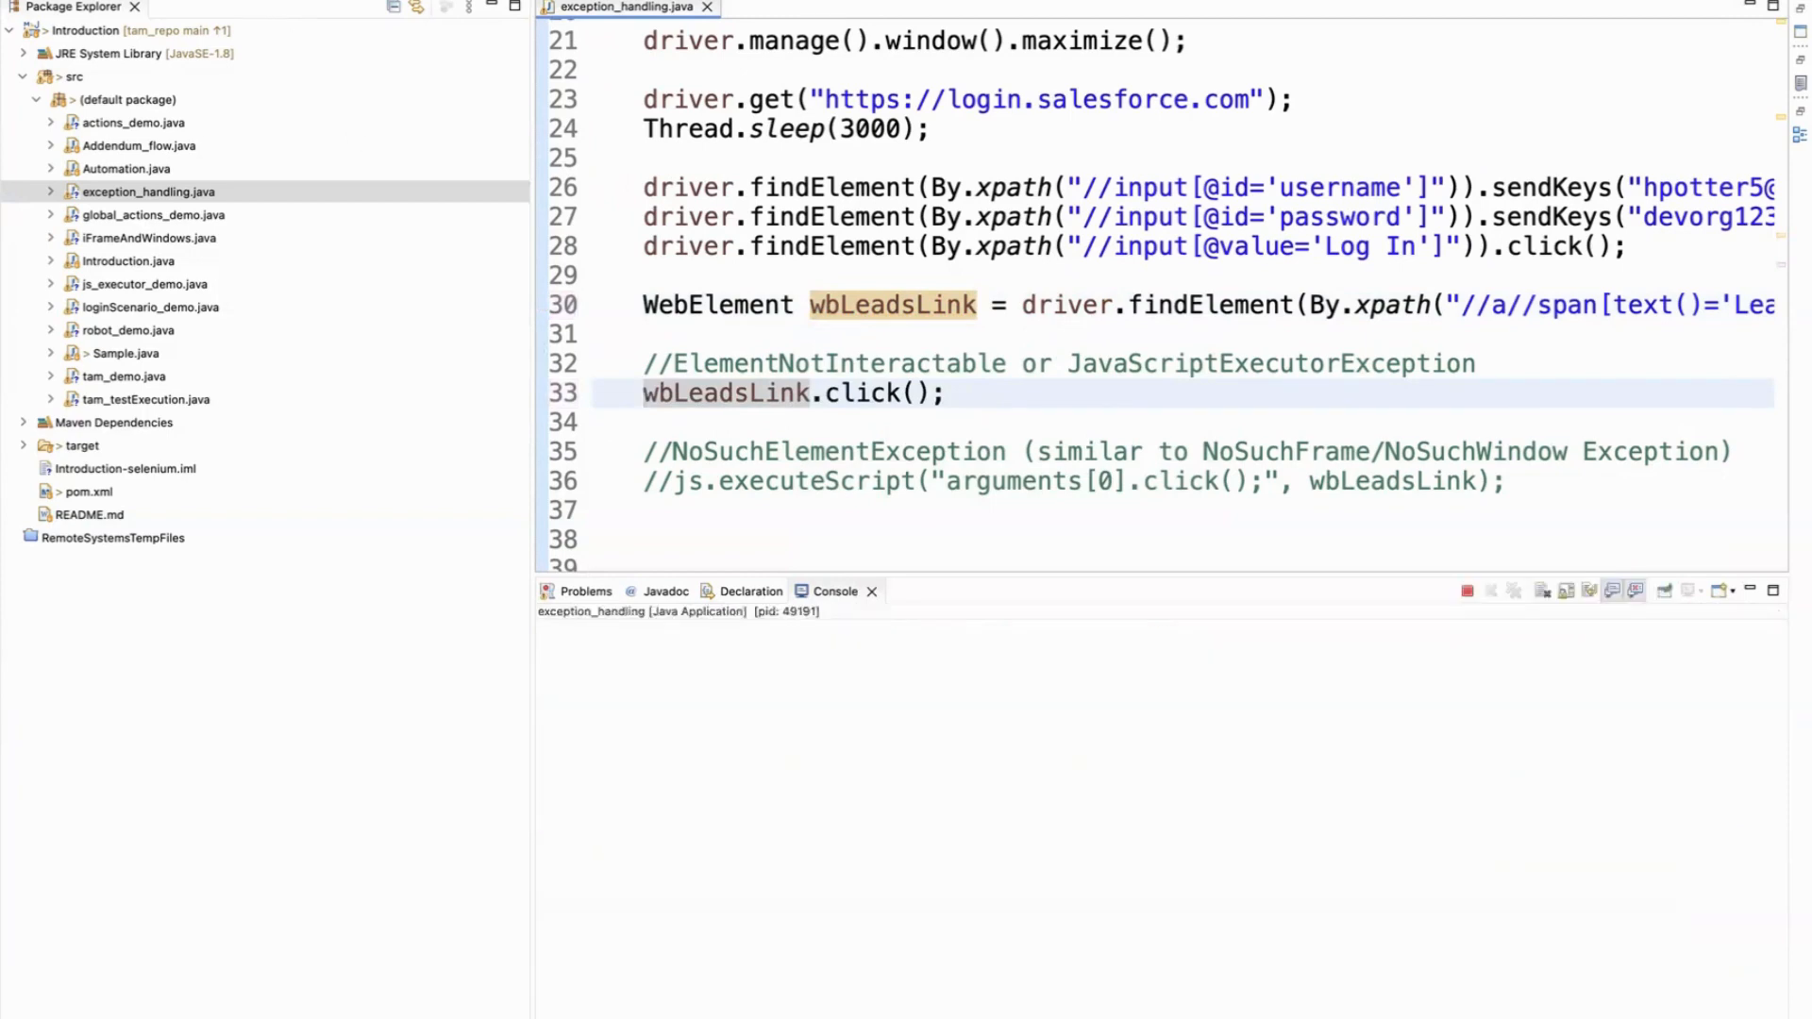
scroll("down", 3)
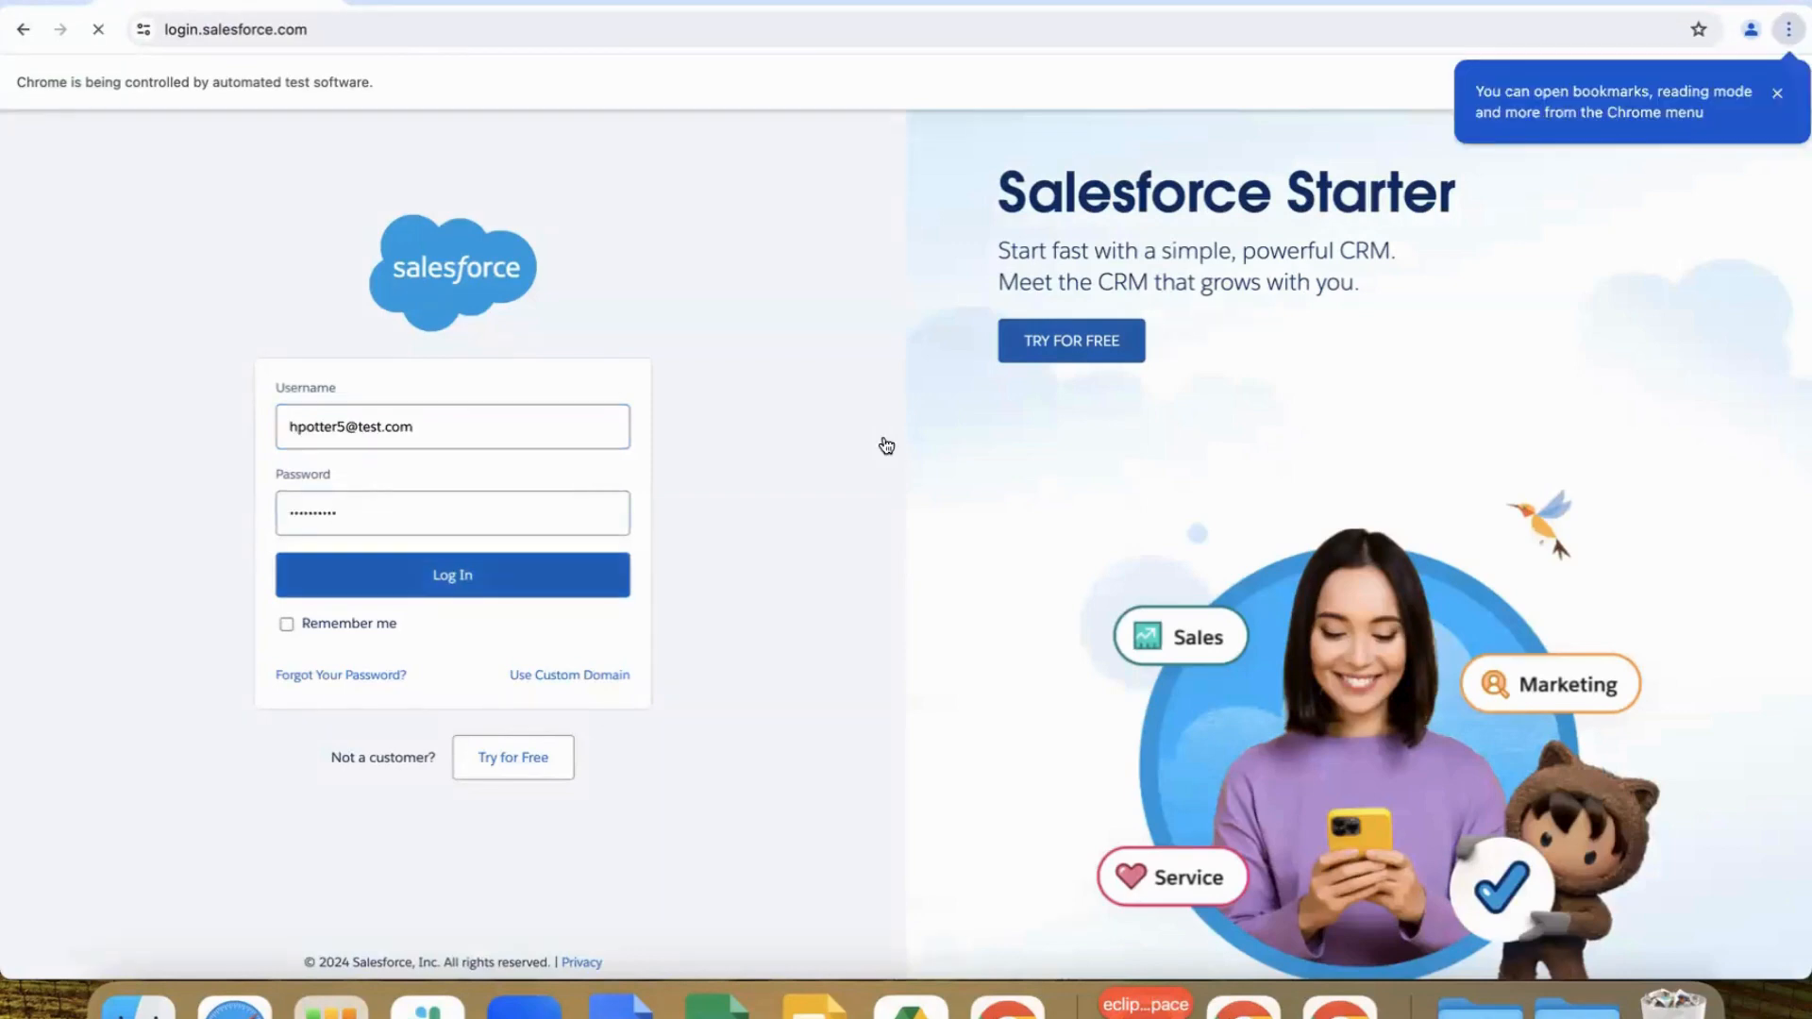
left_click(452, 574)
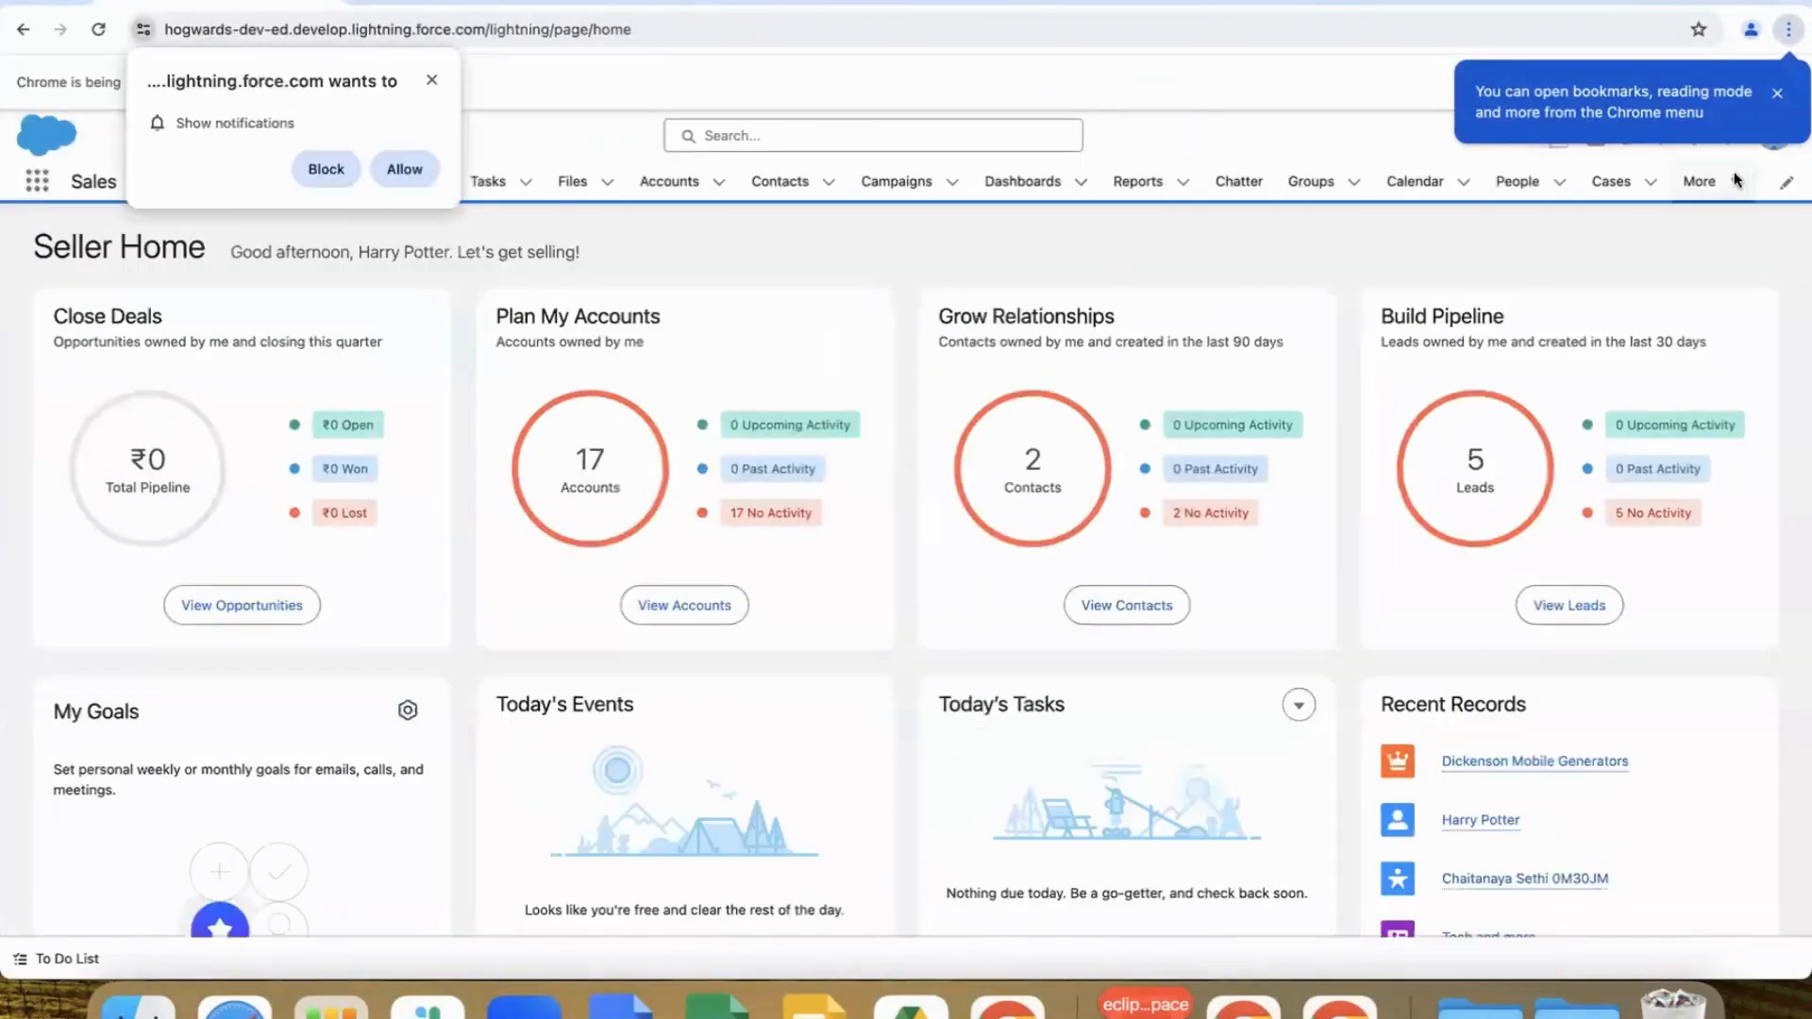
left_click(1778, 93)
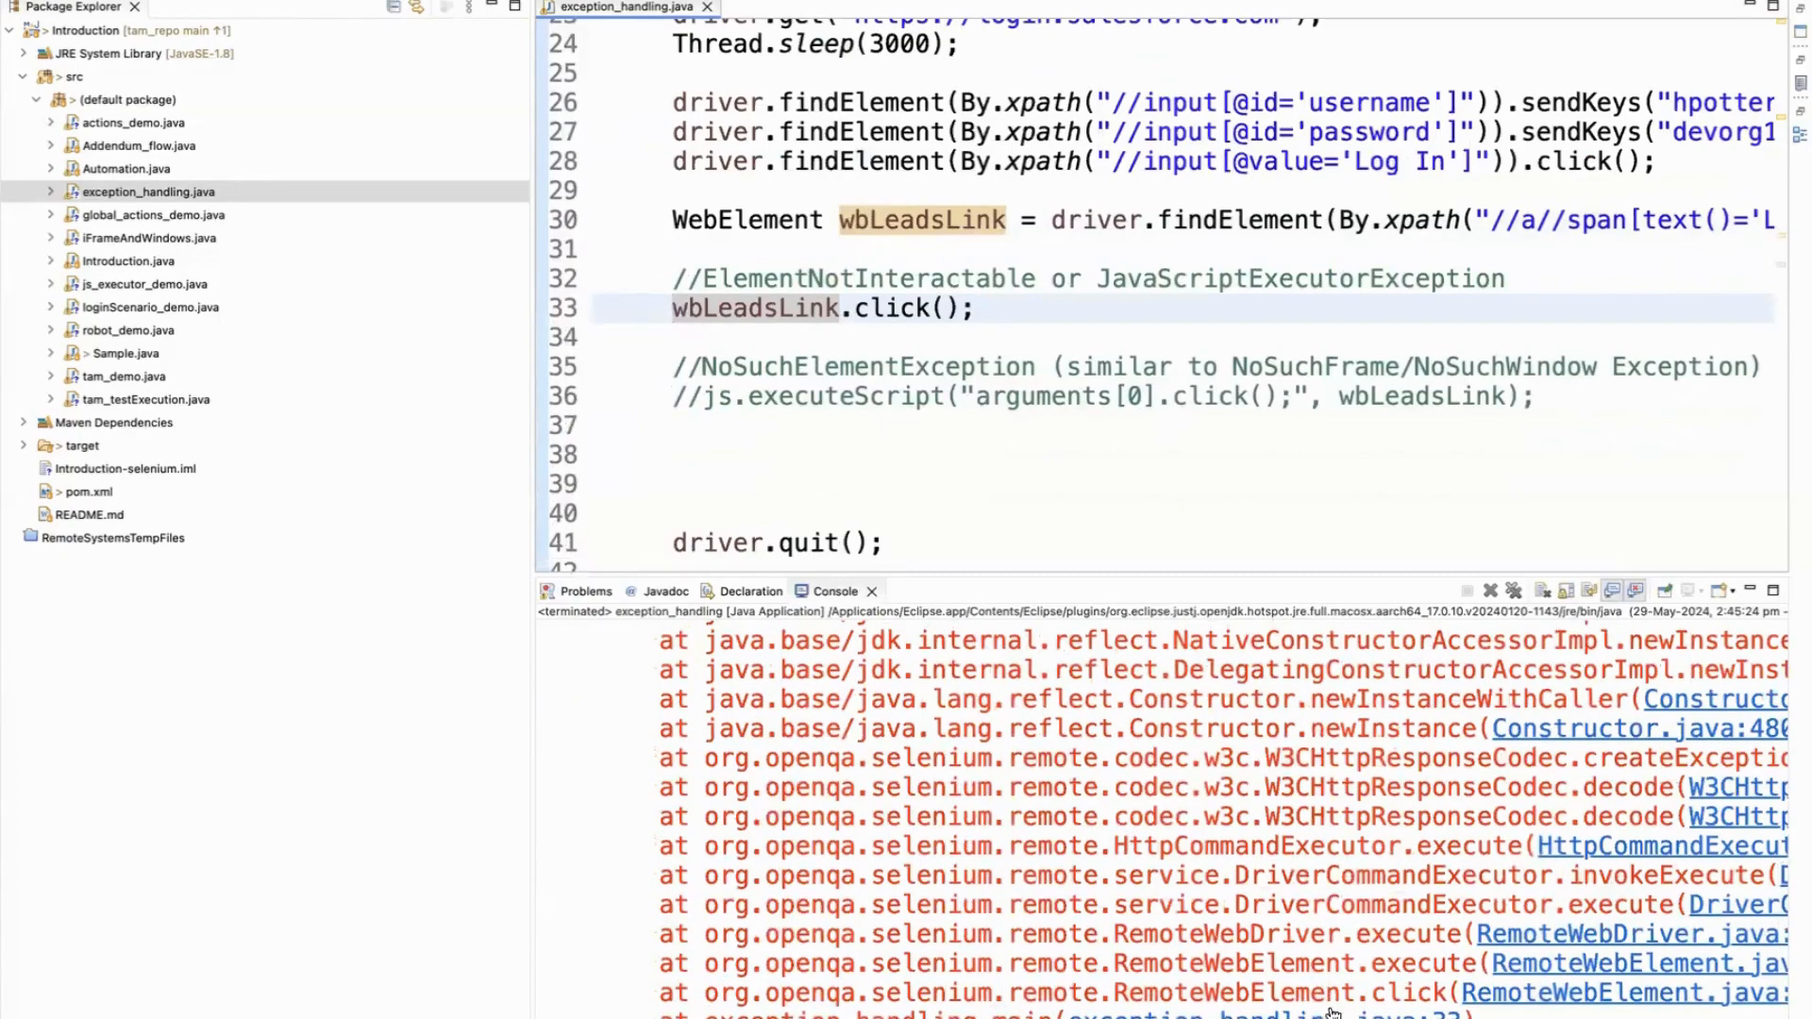
mouse_move(940, 419)
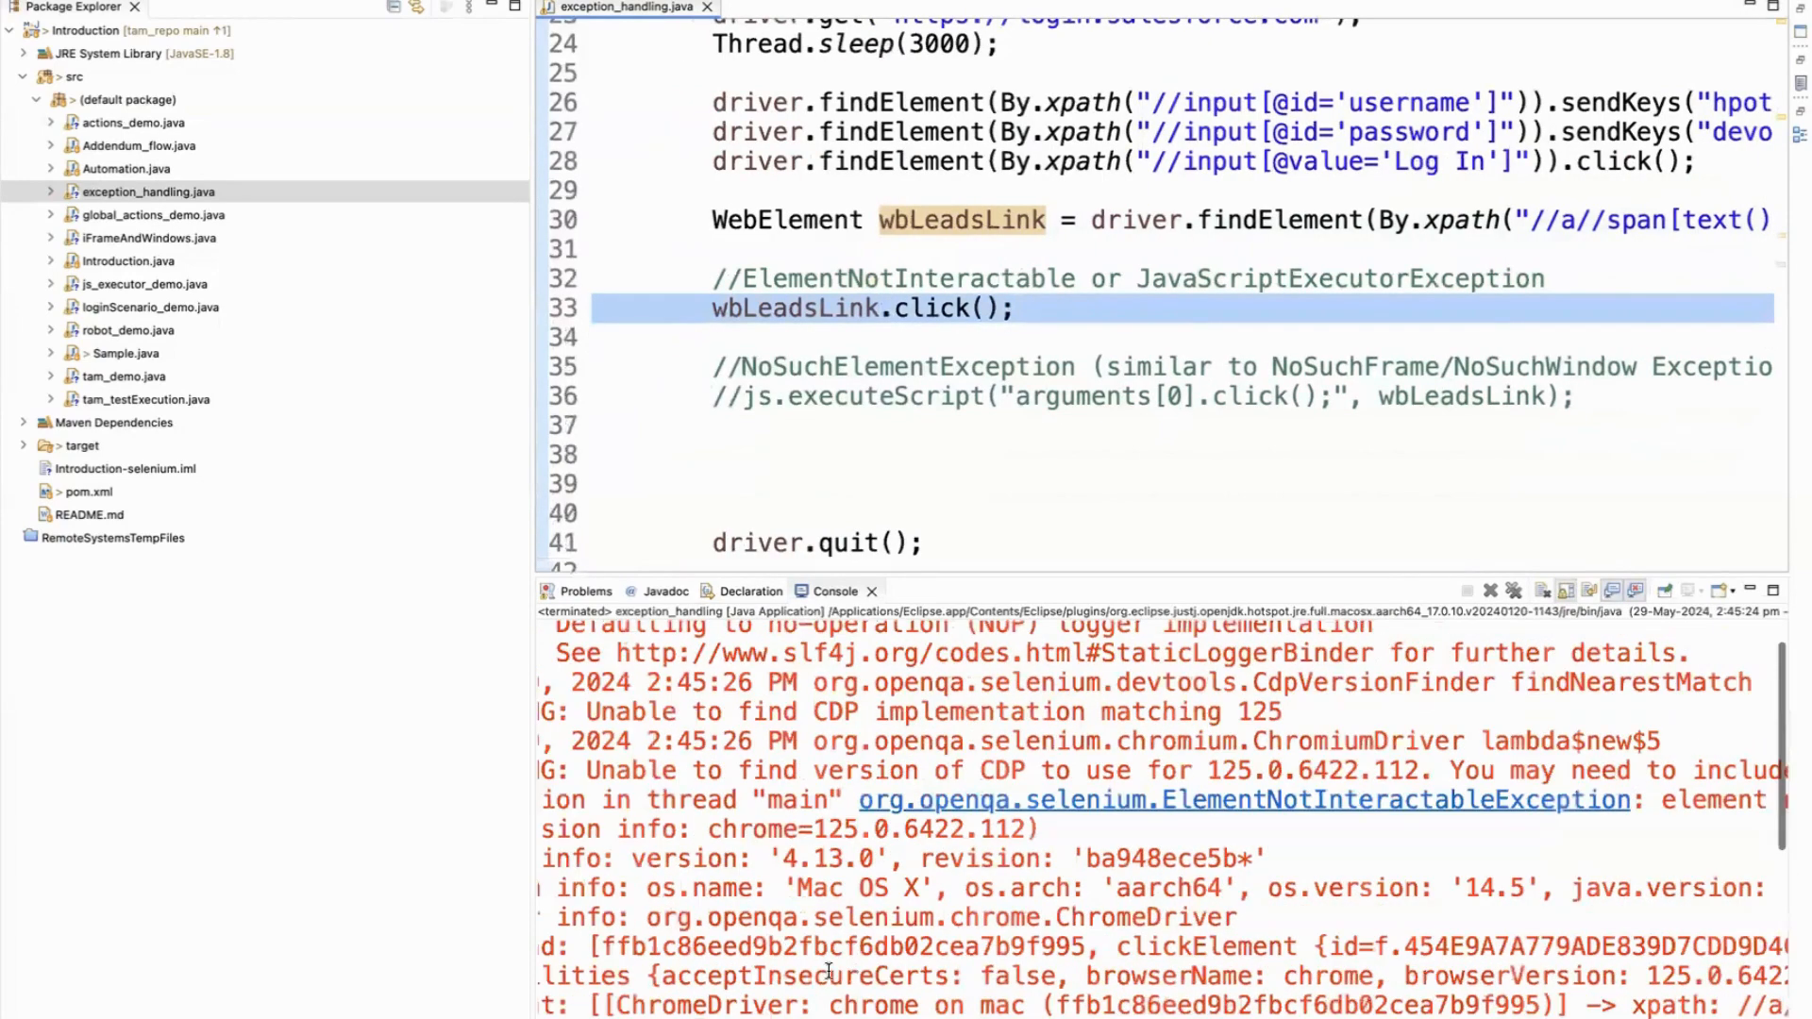
Step: Scroll the console to the ElementNotInteractableException raised for the Leads link xpath
scroll("right", 3)
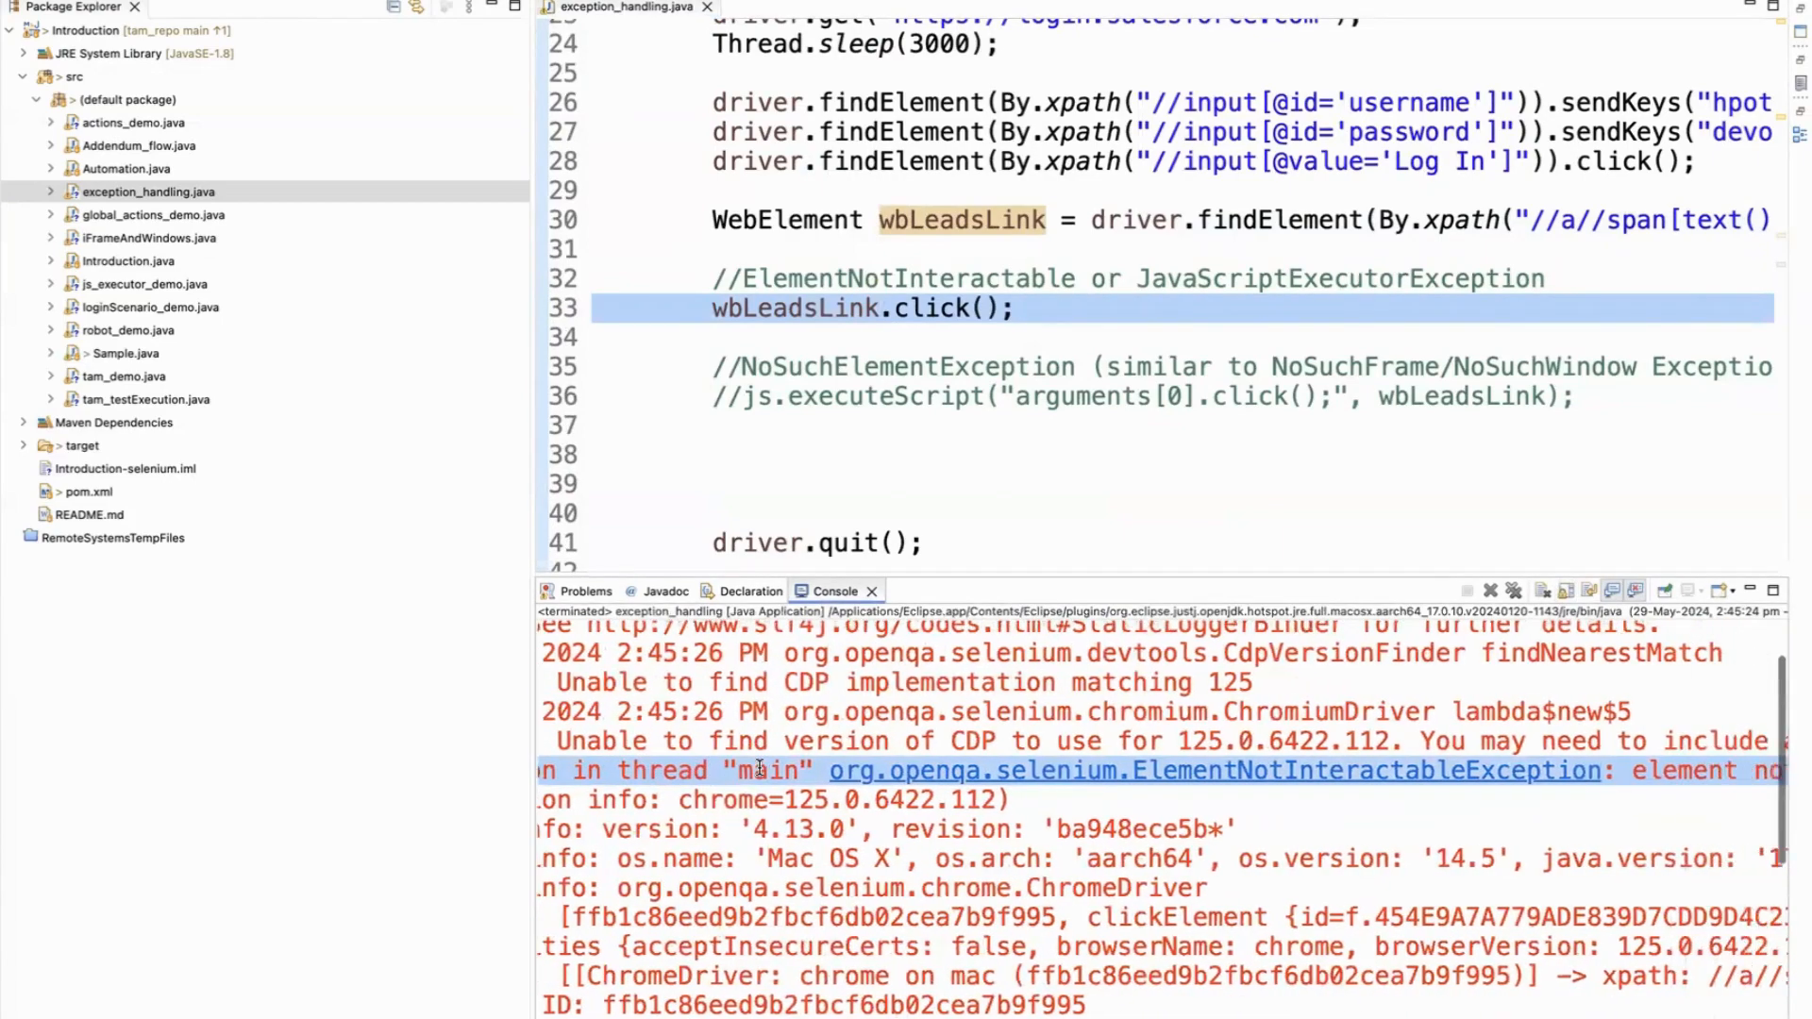
scroll("right", 3)
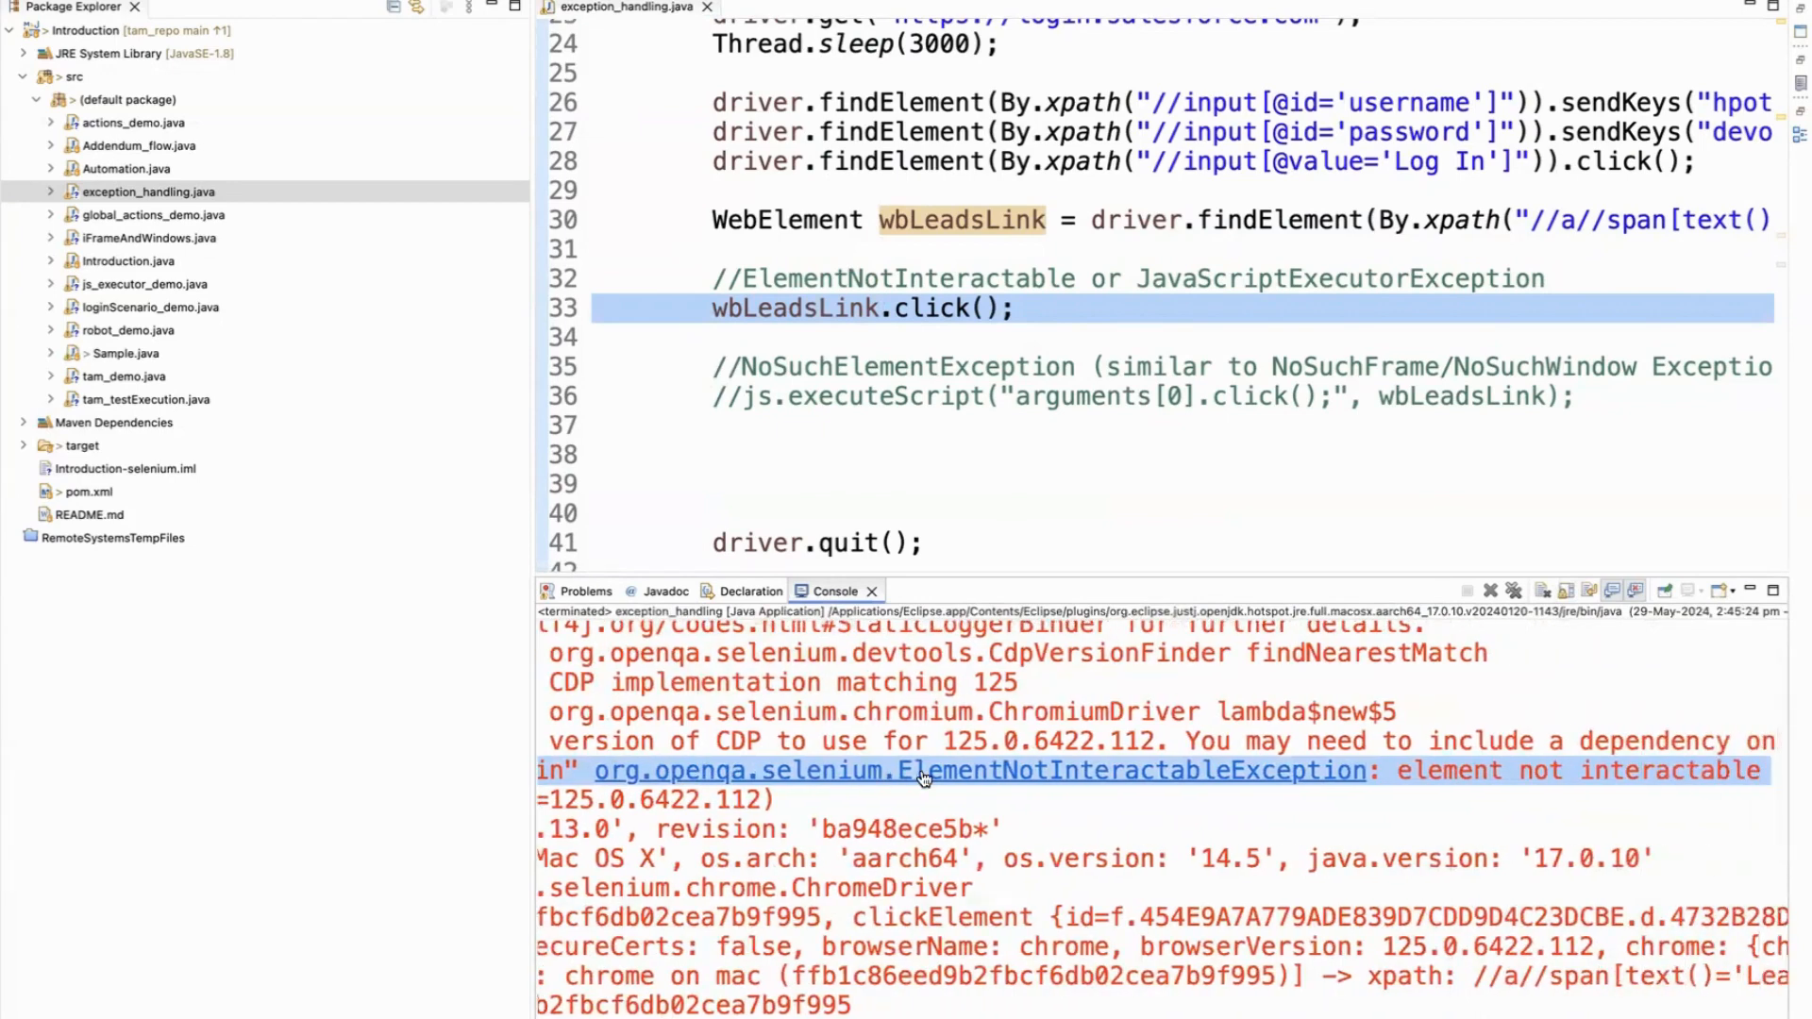
scroll("right", 3)
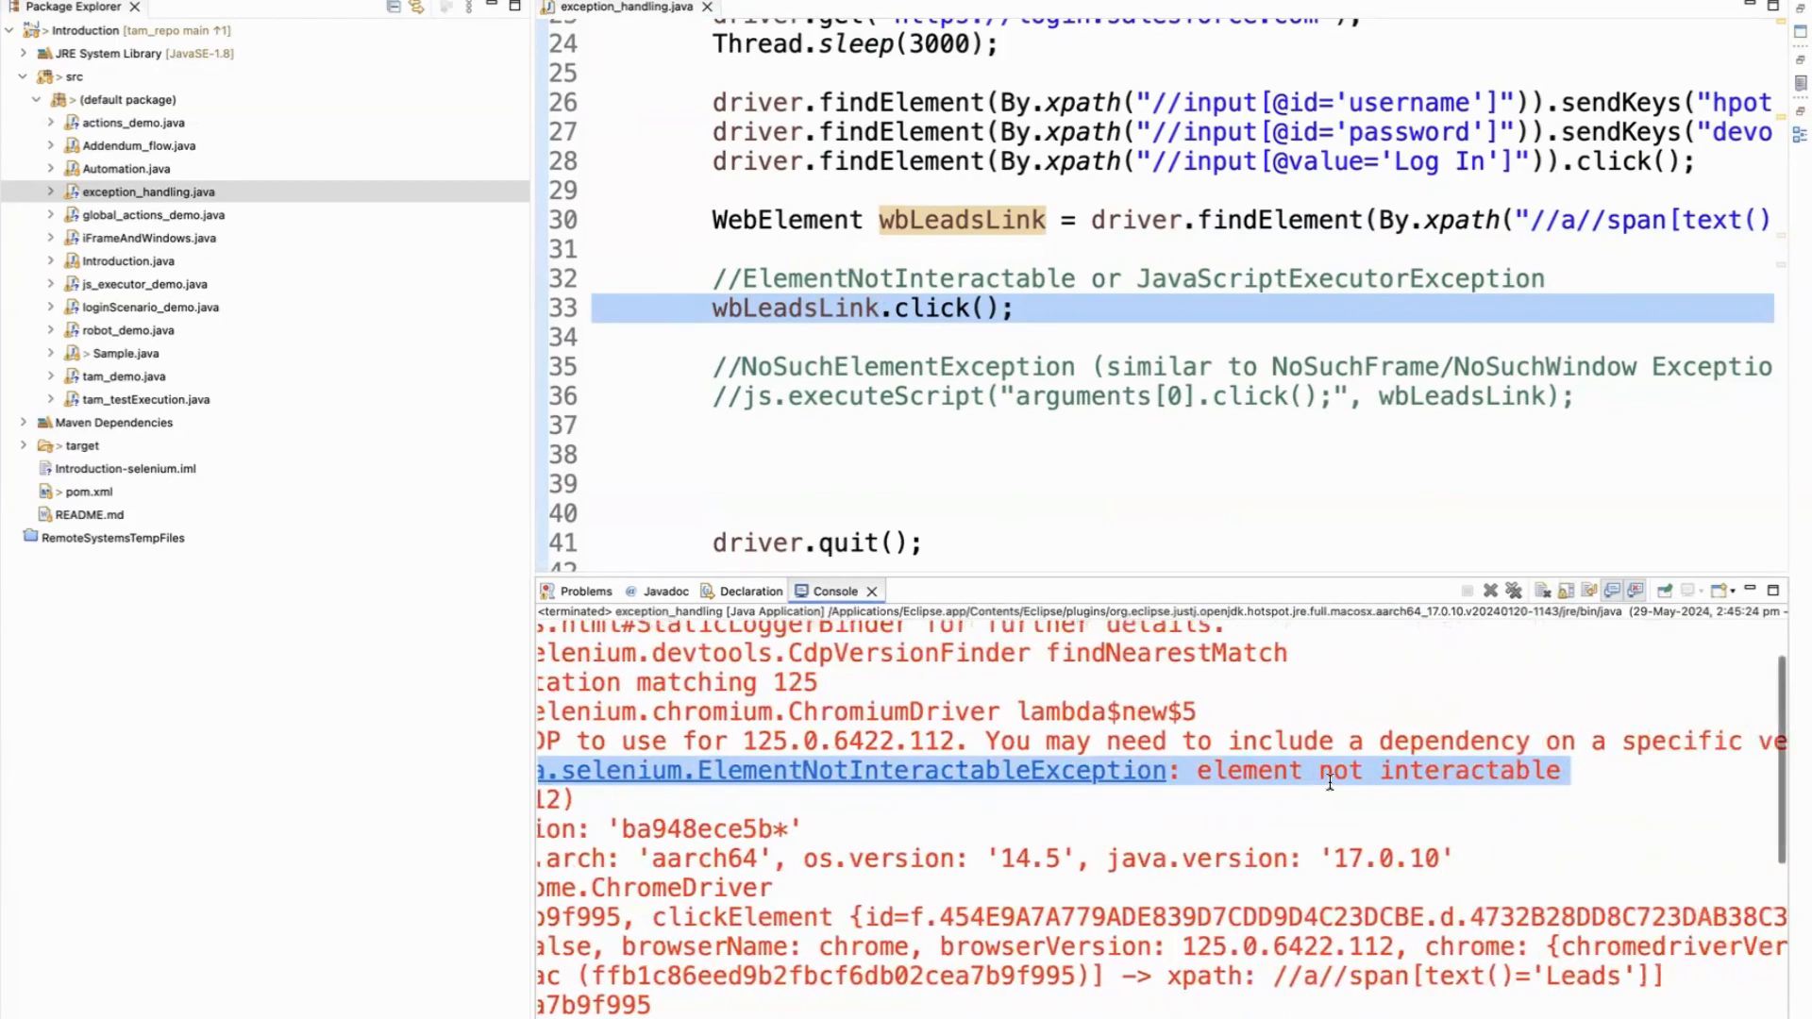
mouse_move(1325, 783)
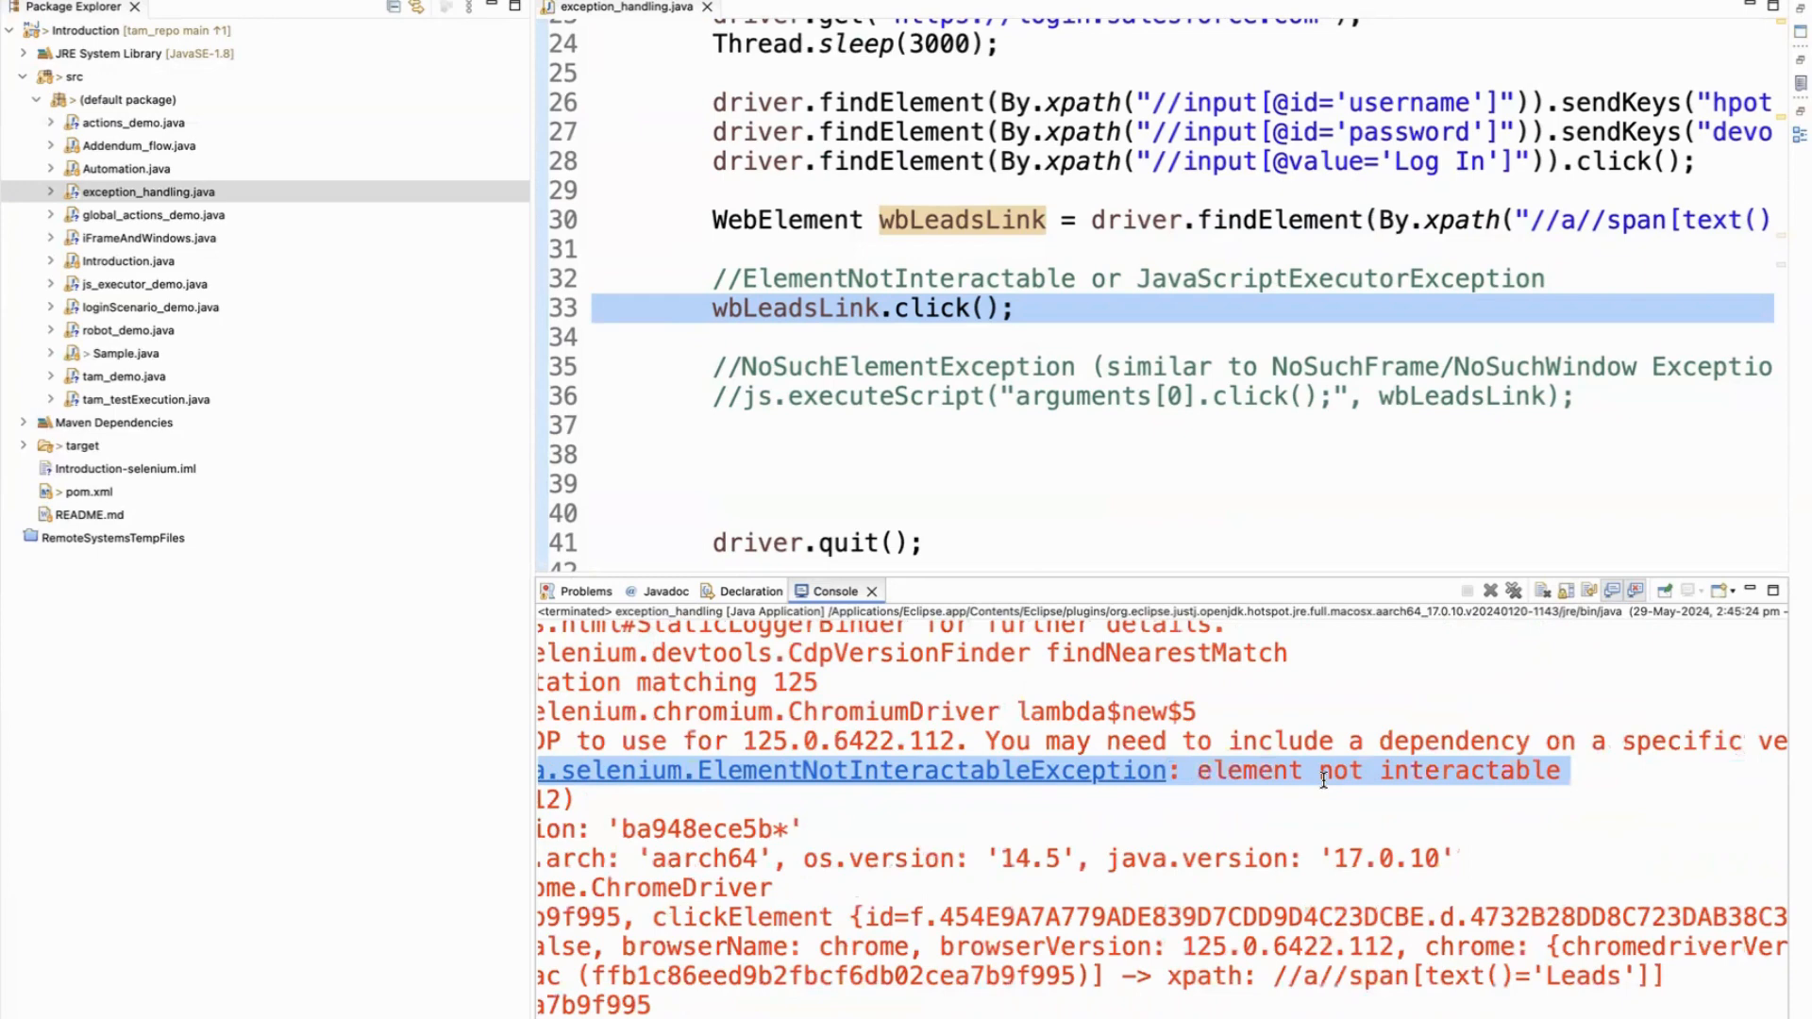
mouse_move(962, 511)
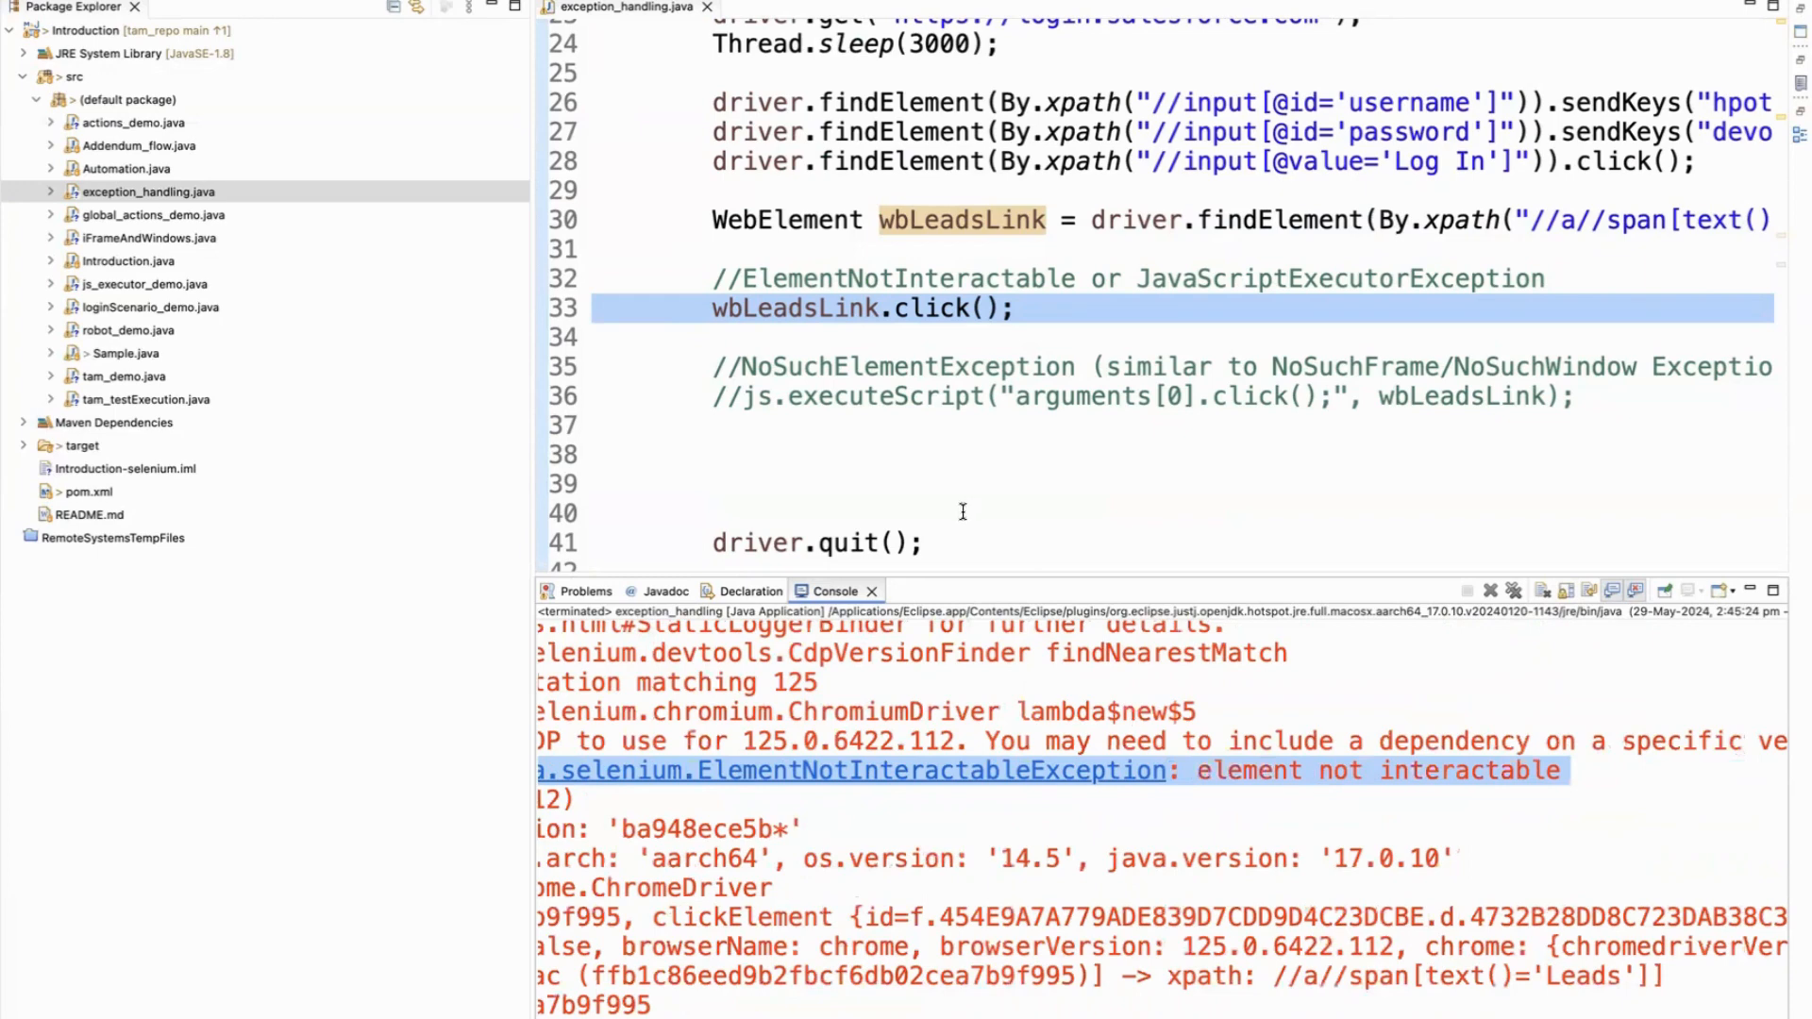
scroll("up", 3)
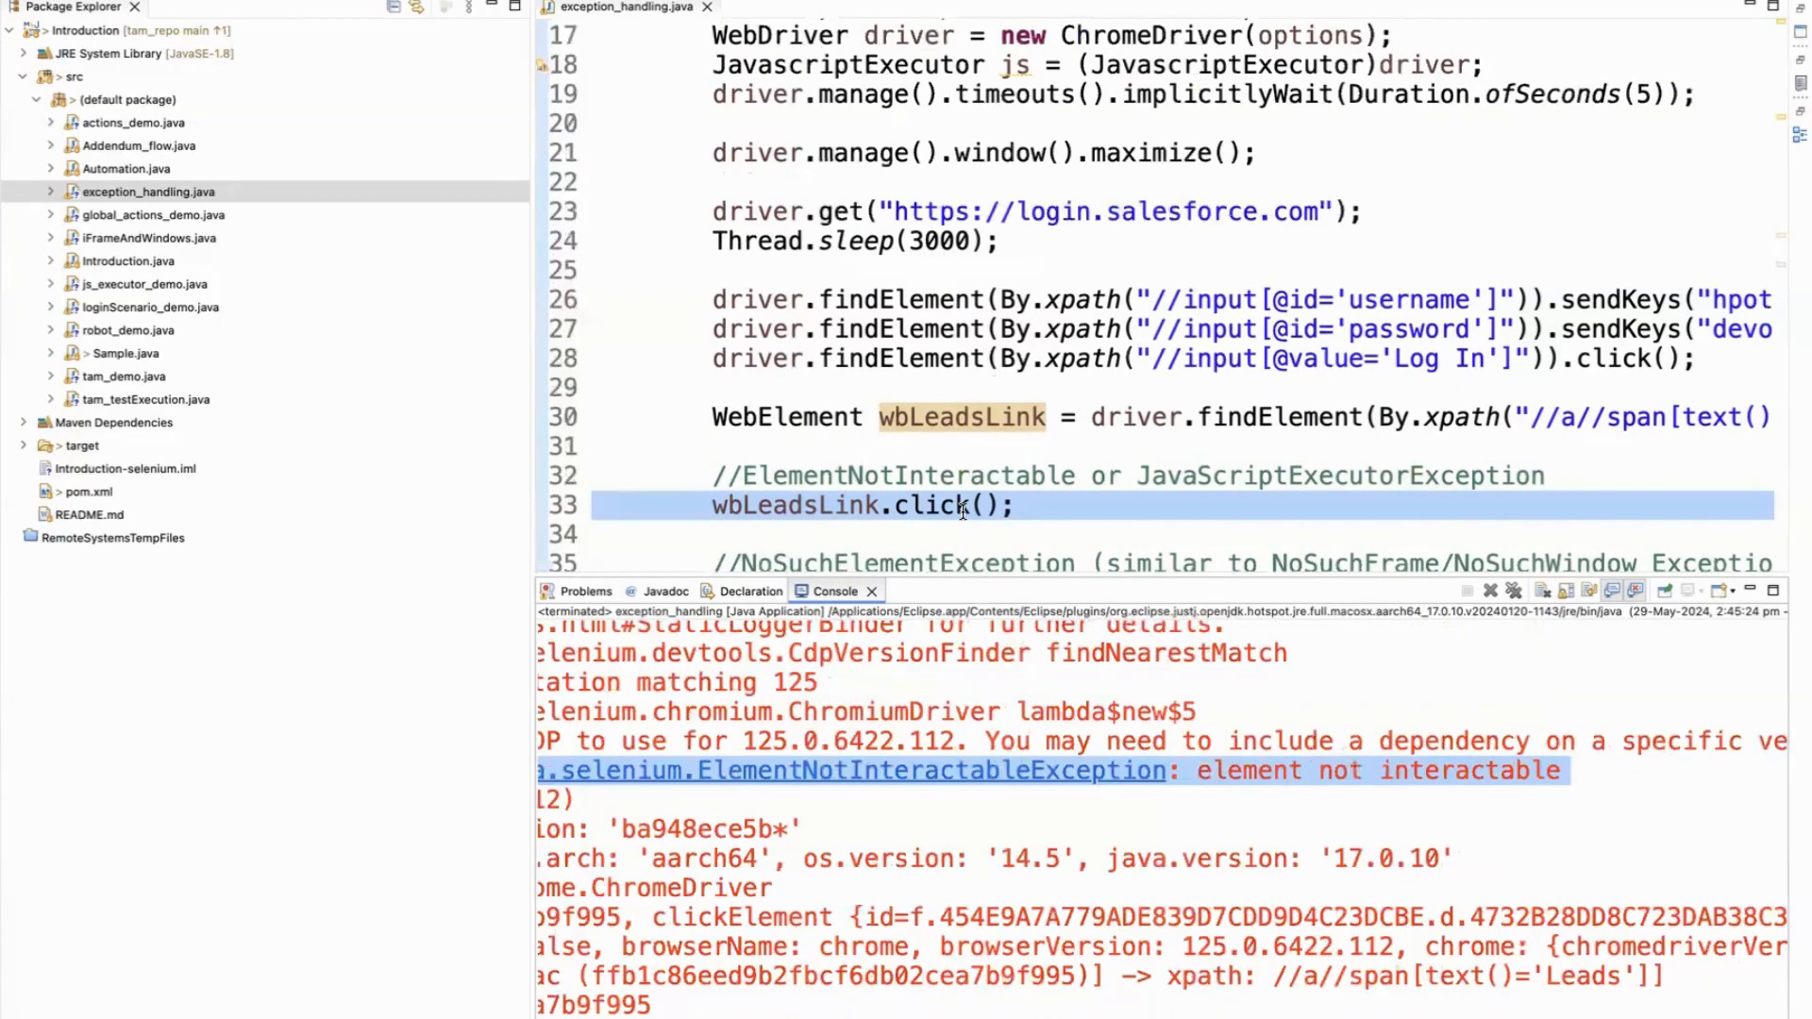
Step: Comment out wbLeadsLink.click() on line 33 and activate the js.executeScript click on line 36
scroll("up", 3)
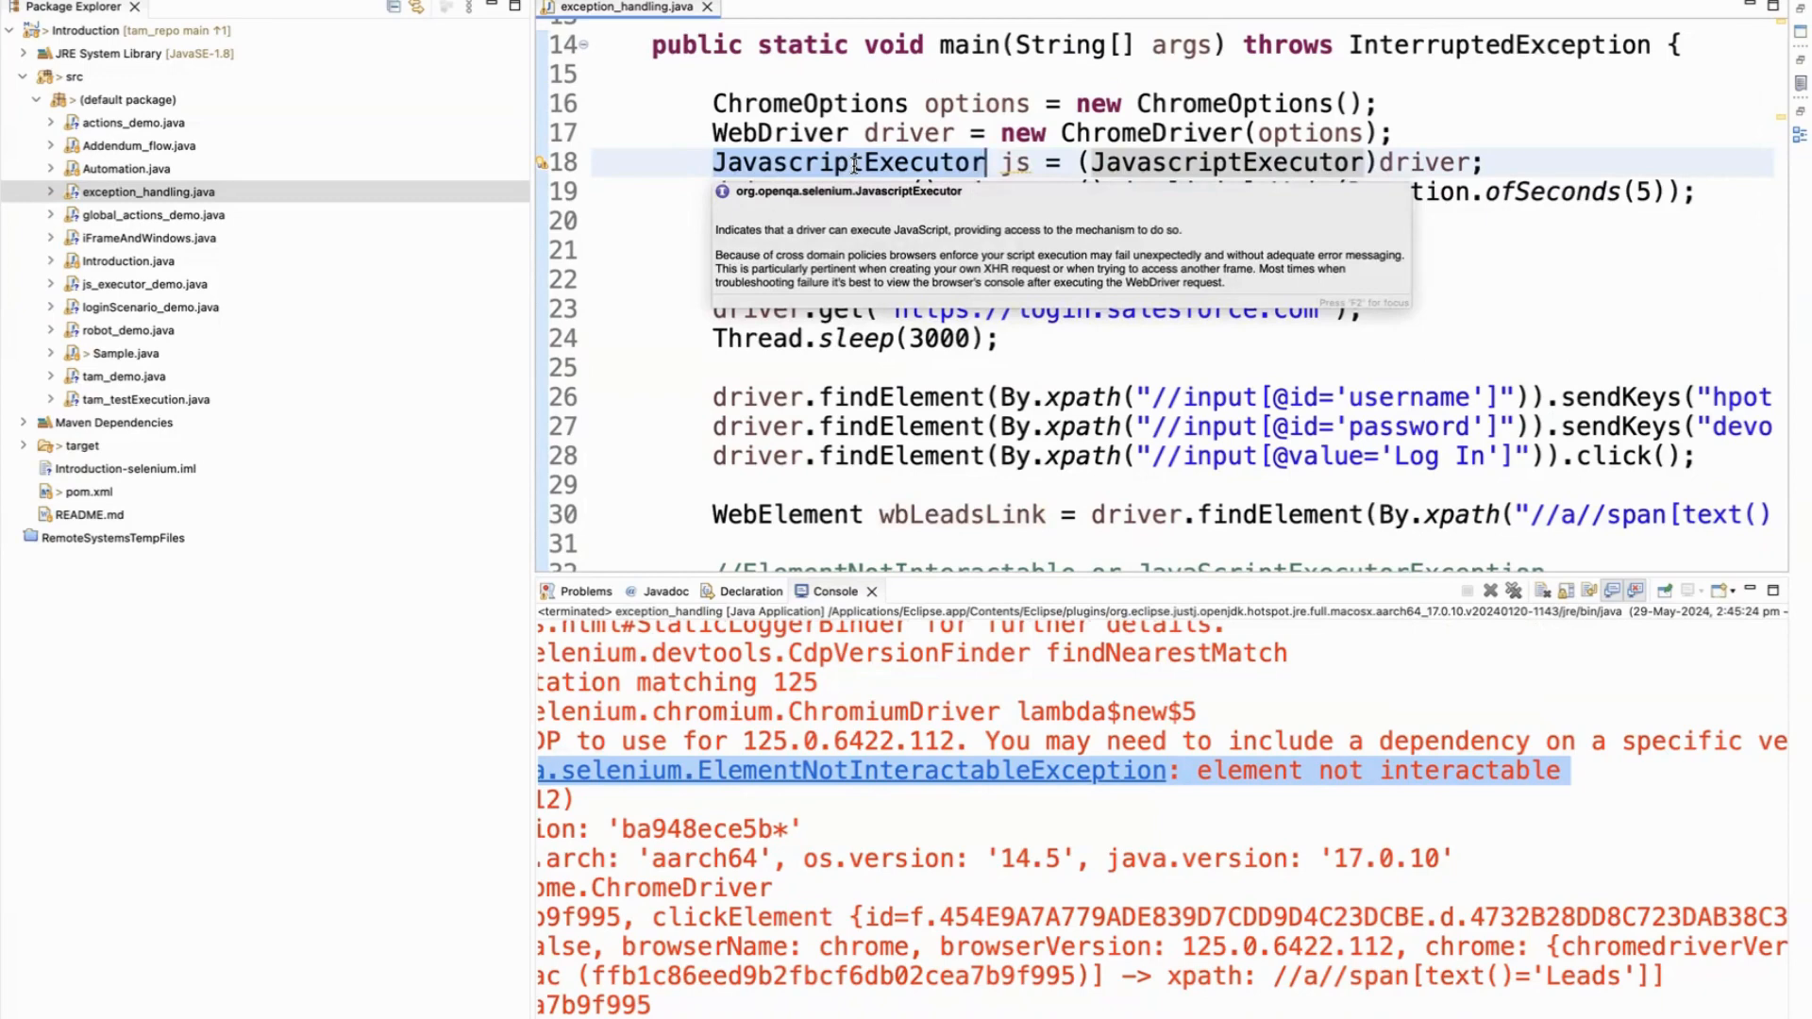
scroll("down", 3)
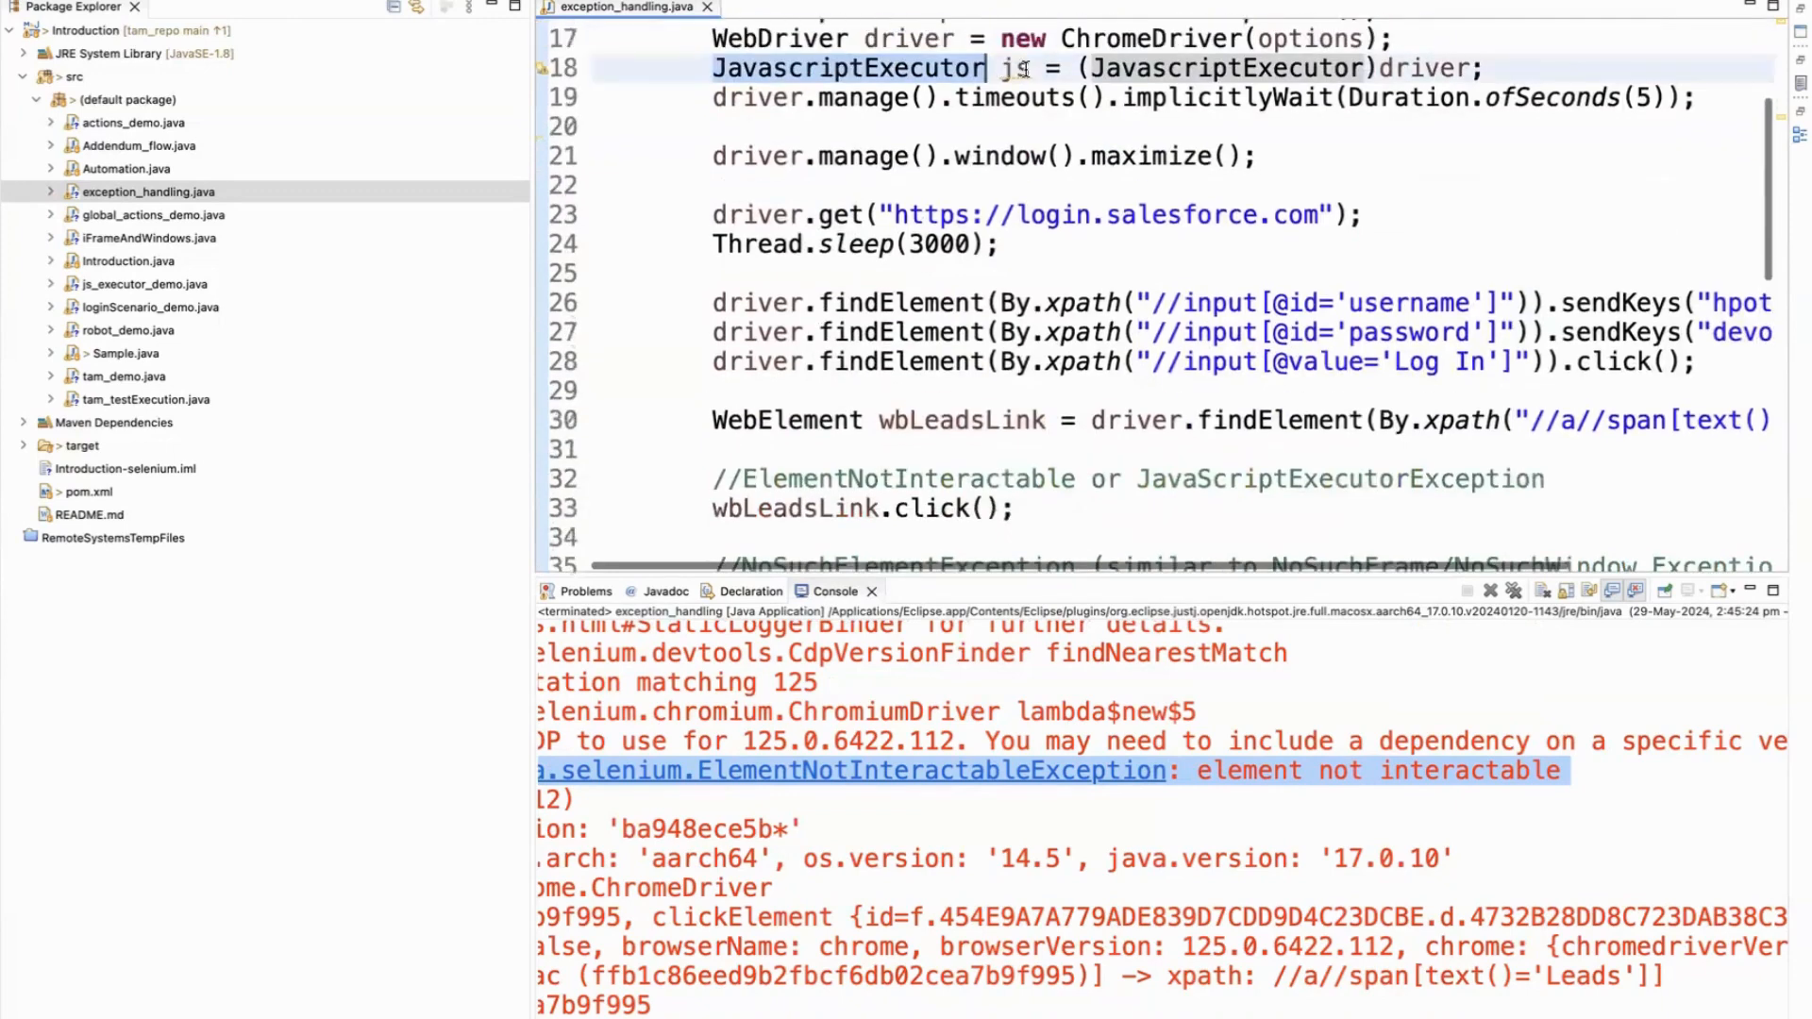
scroll("down", 3)
type("js.executeScript(\"arguments[0].click();\", wbLeadsLink);")
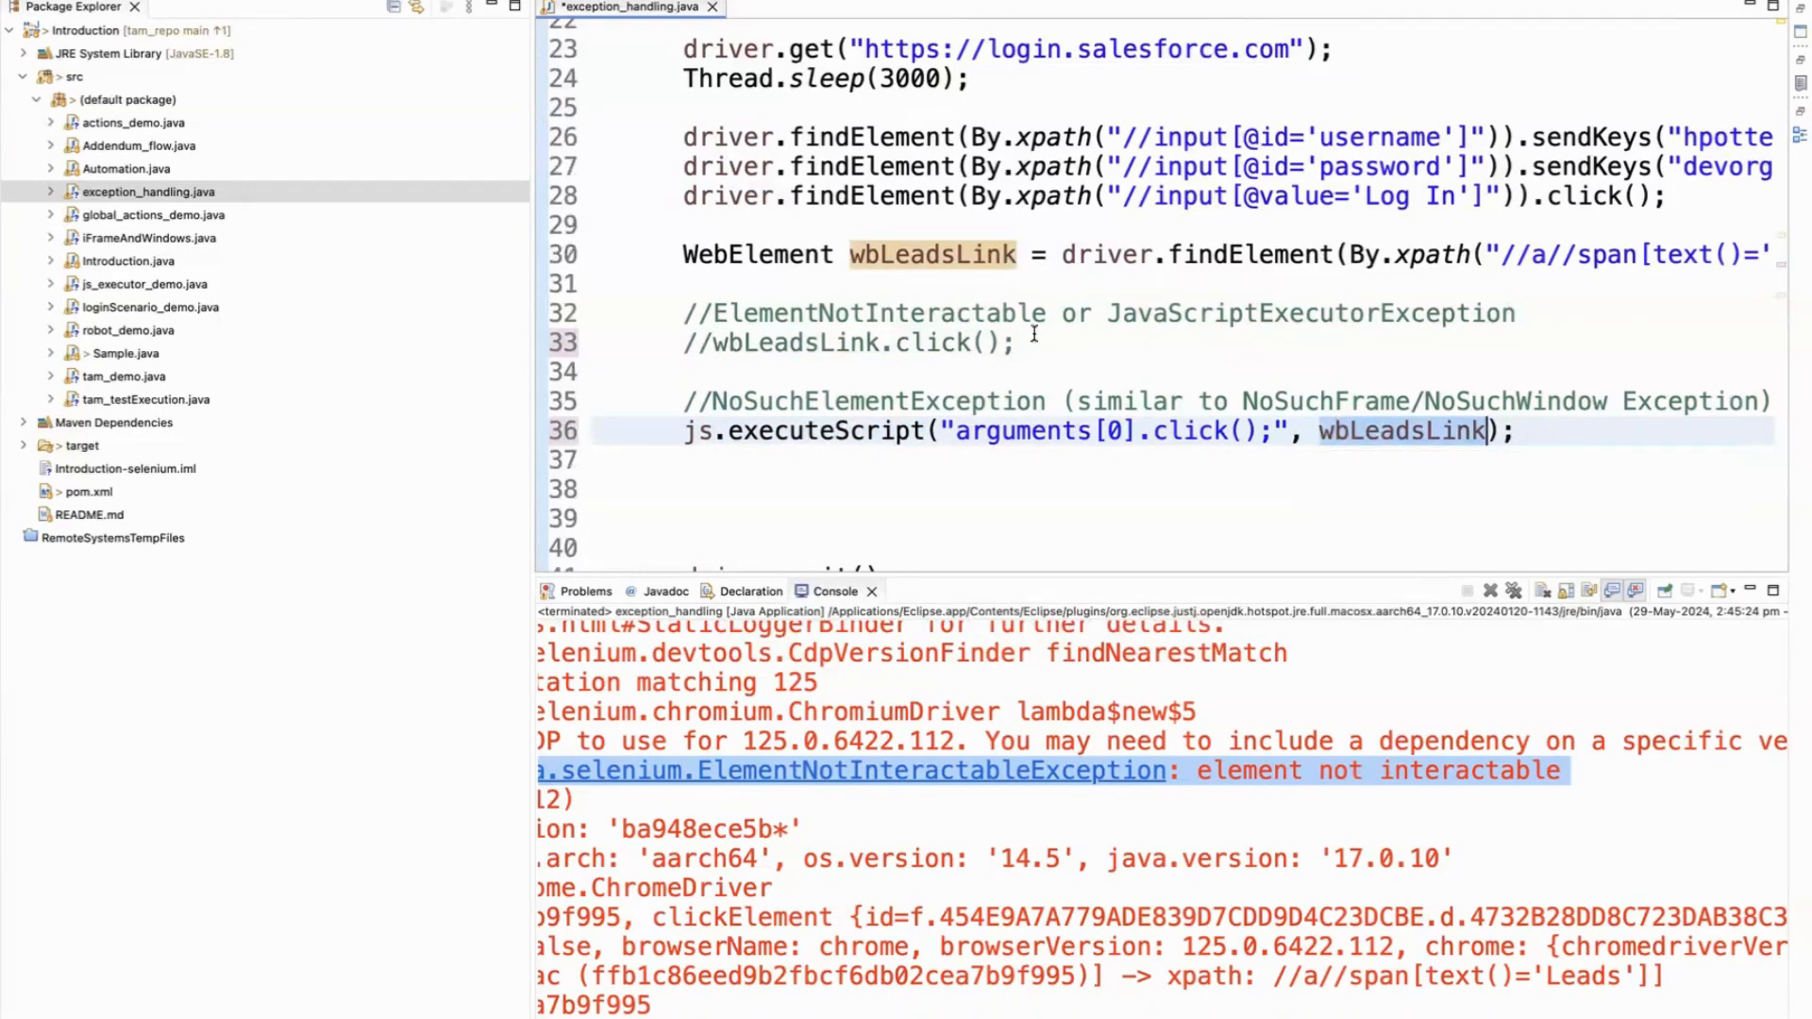
left_click(1251, 254)
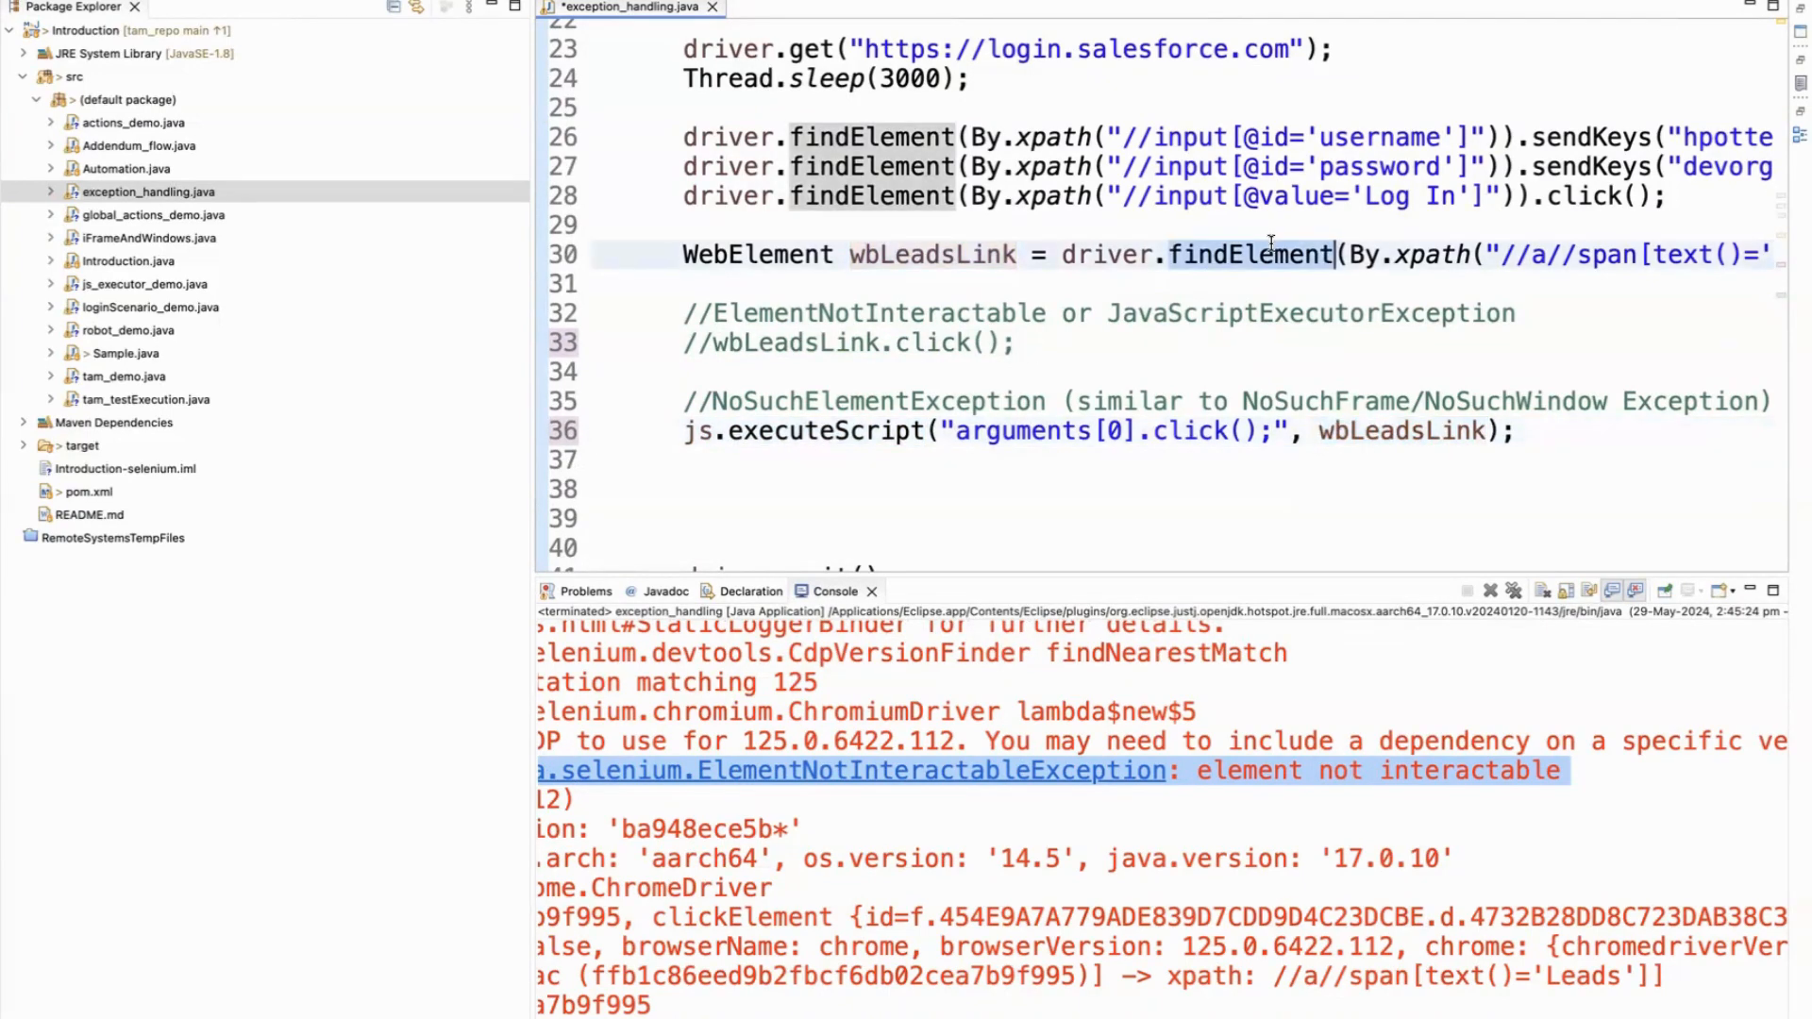
mouse_move(1024, 473)
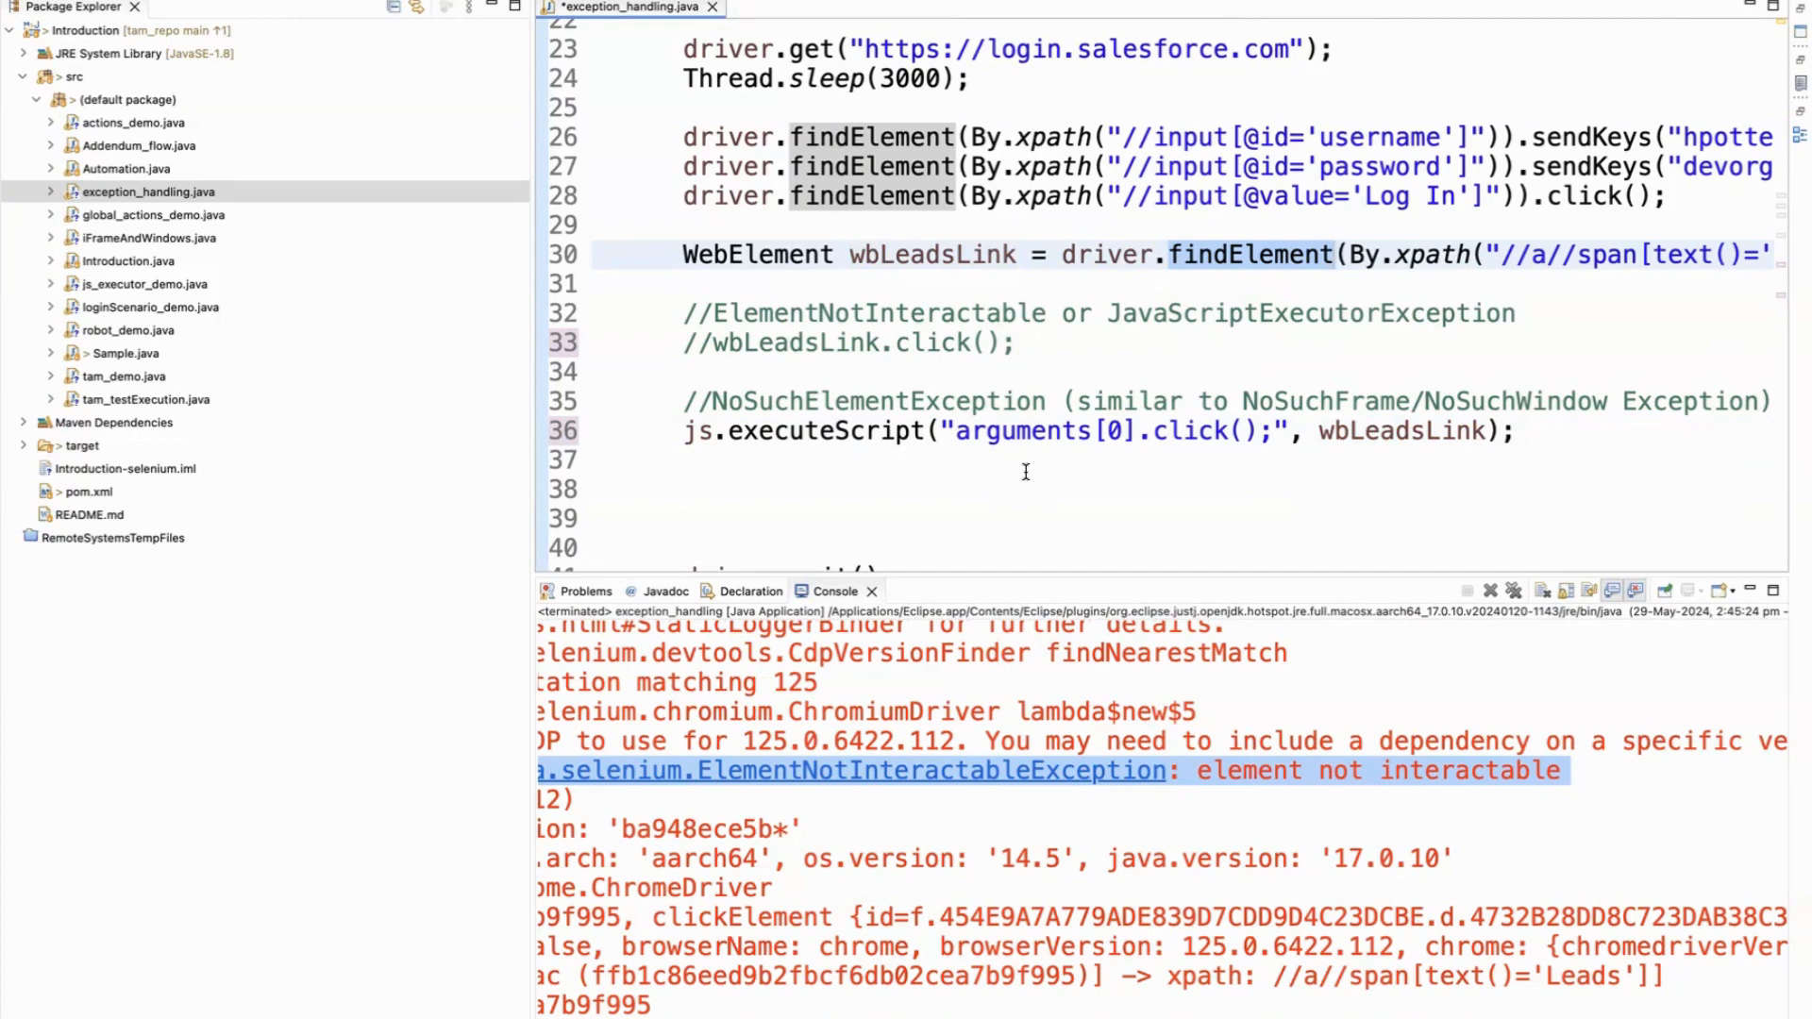
scroll("up", 3)
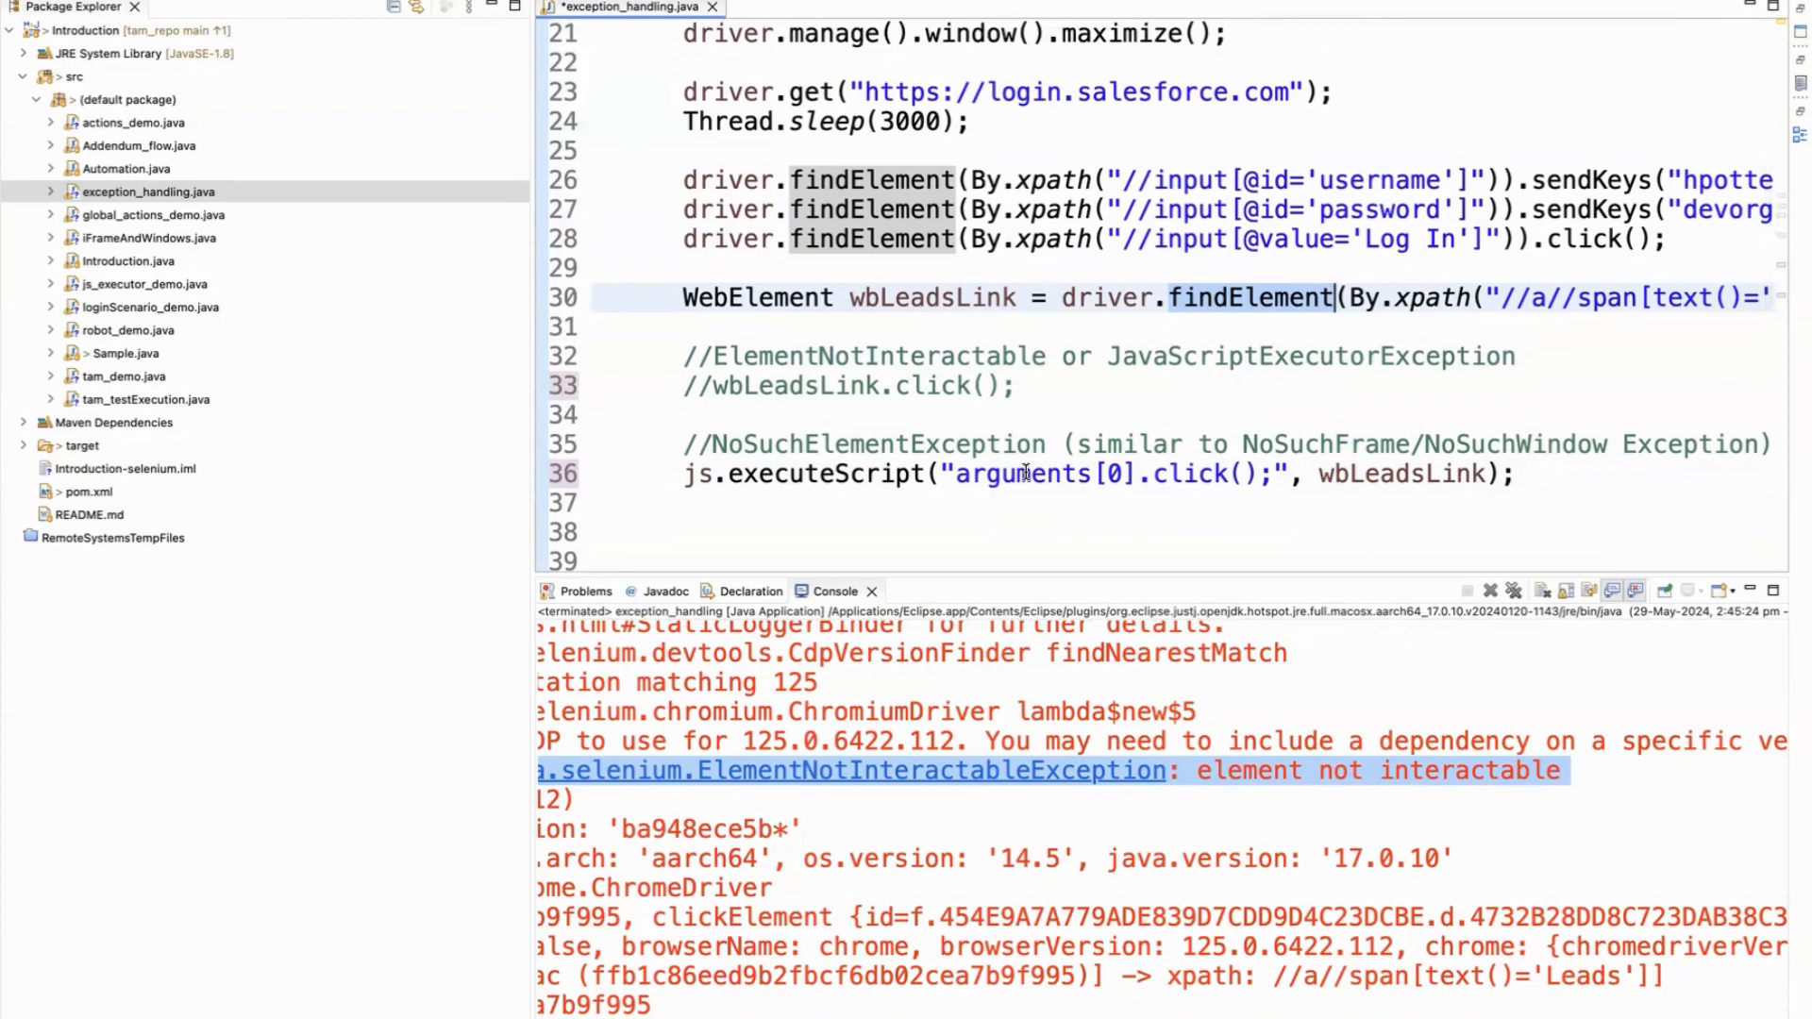
Step: Misspell the Leads xpath on line 30 as text()='Leadss'
scroll("right", 3)
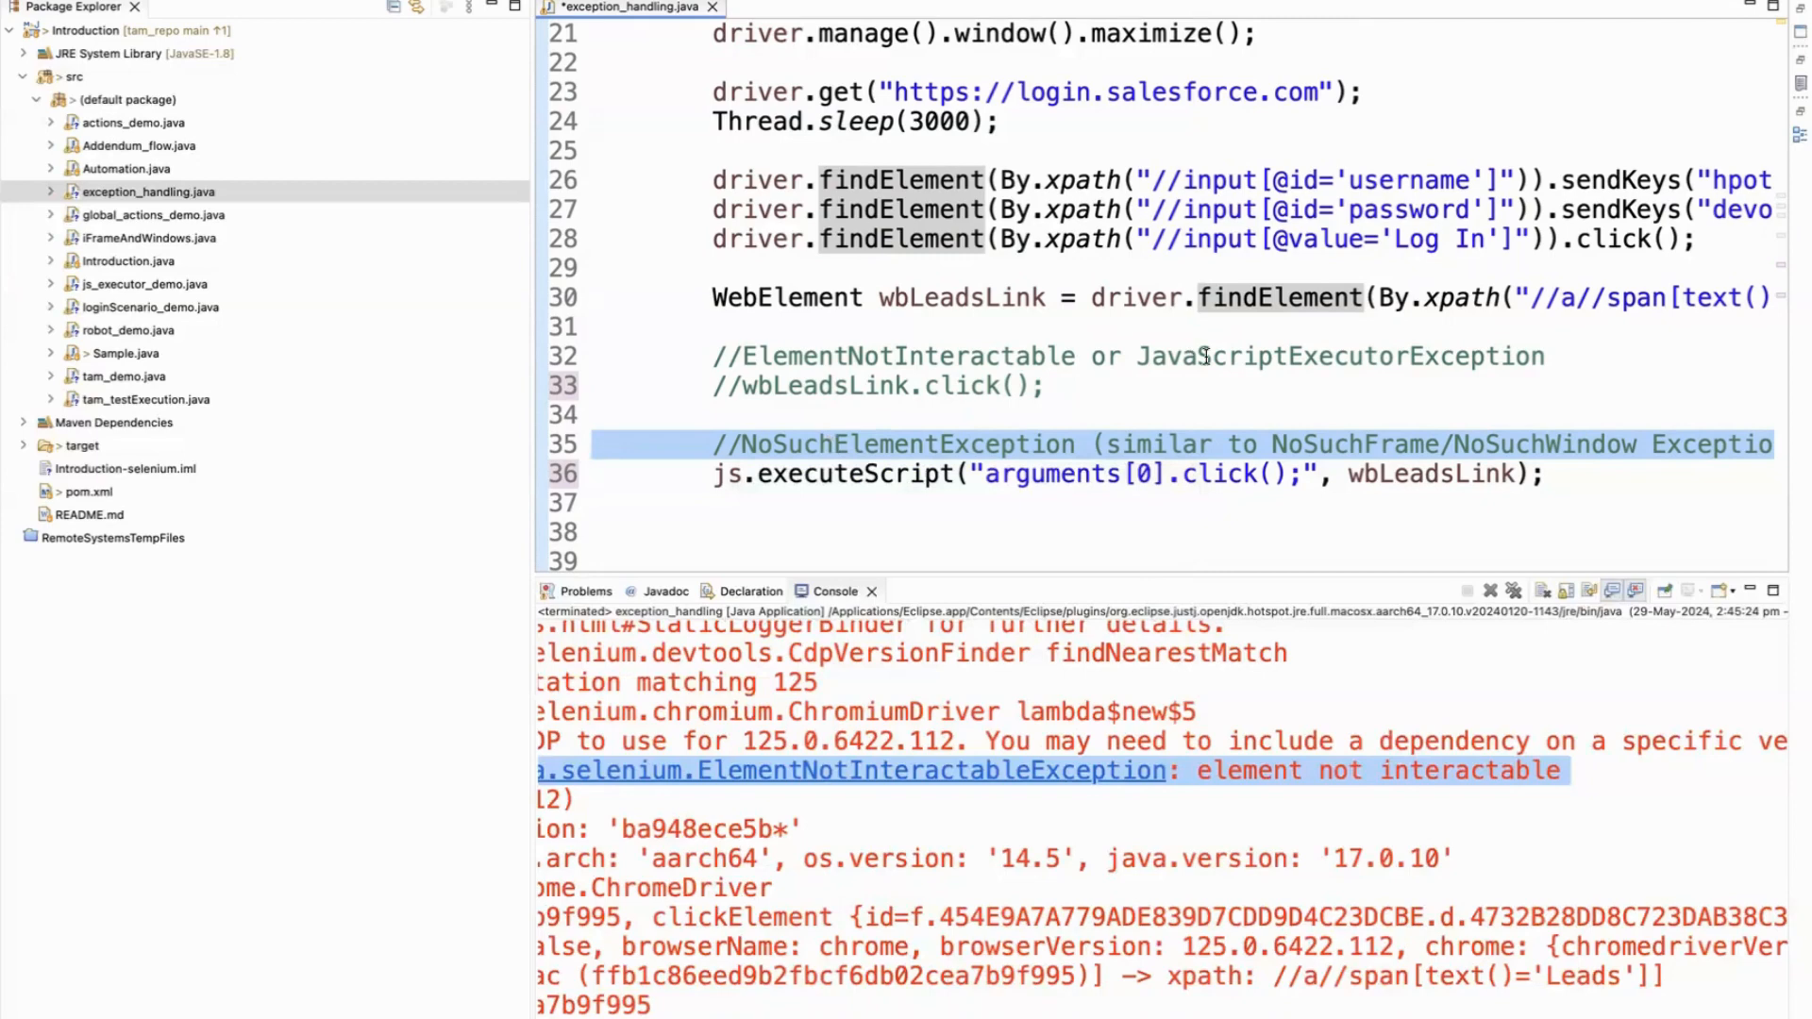
scroll("right", 3)
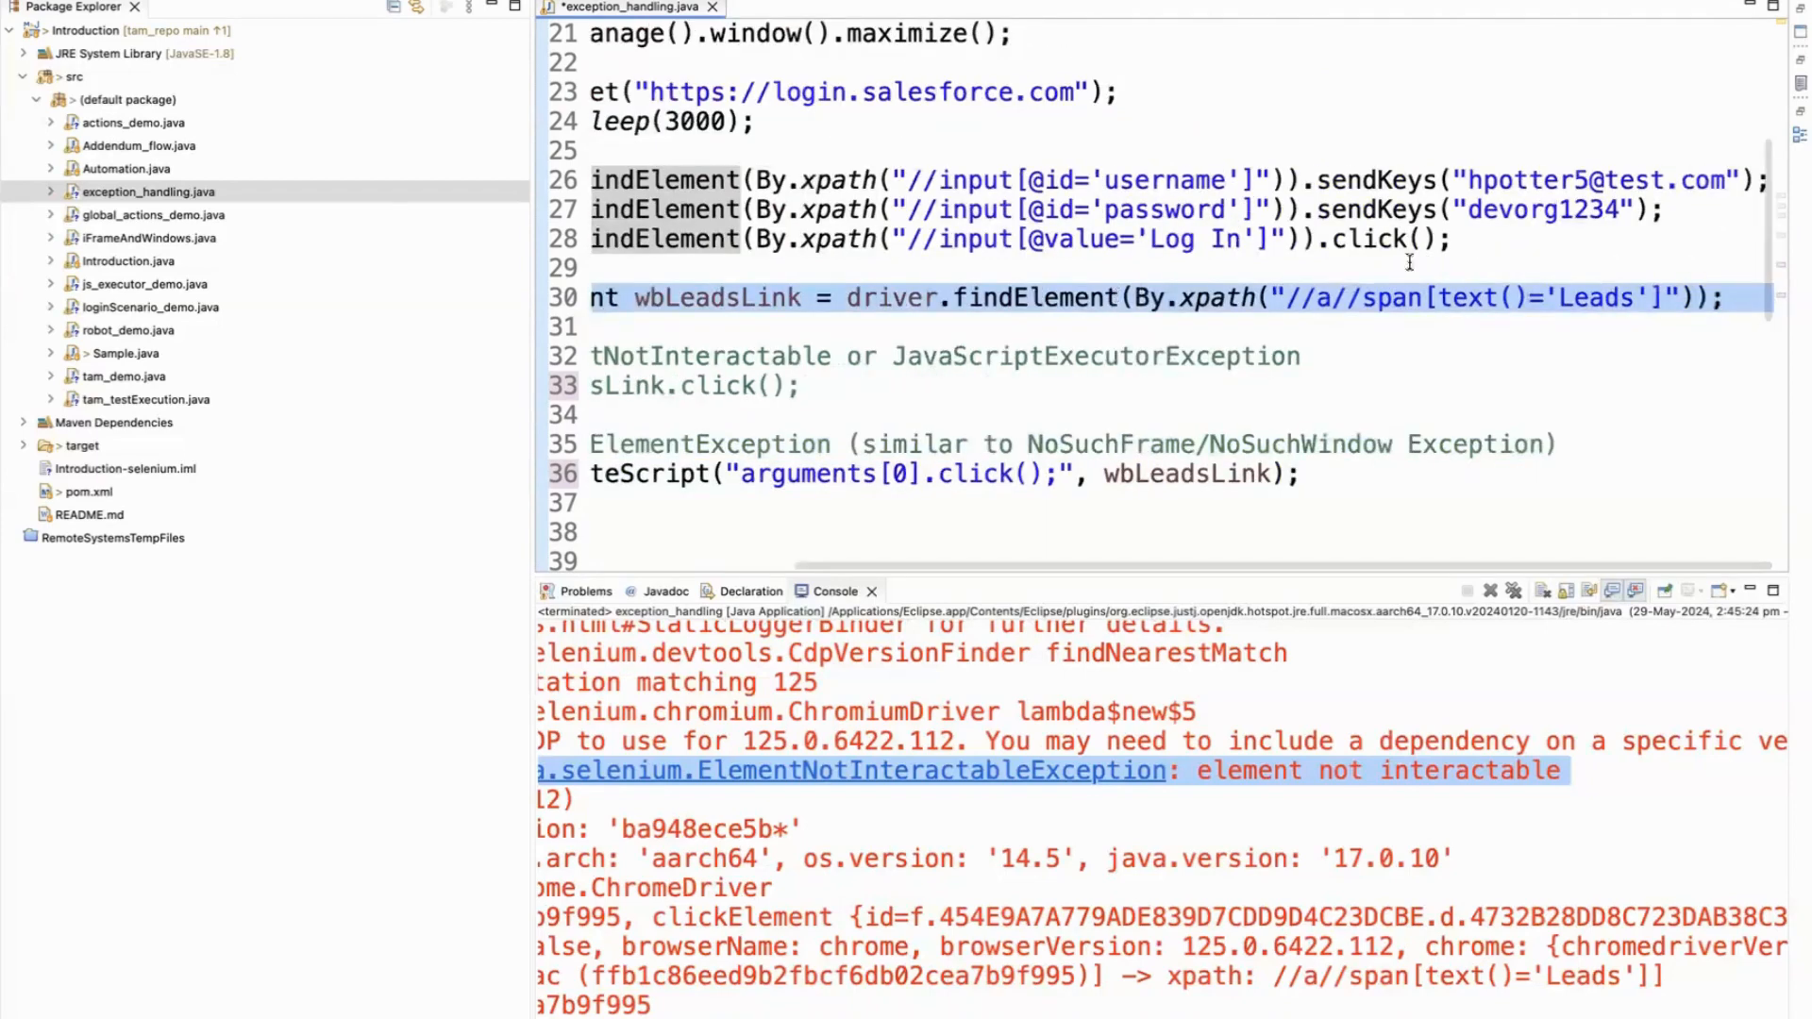
left_click(1636, 297)
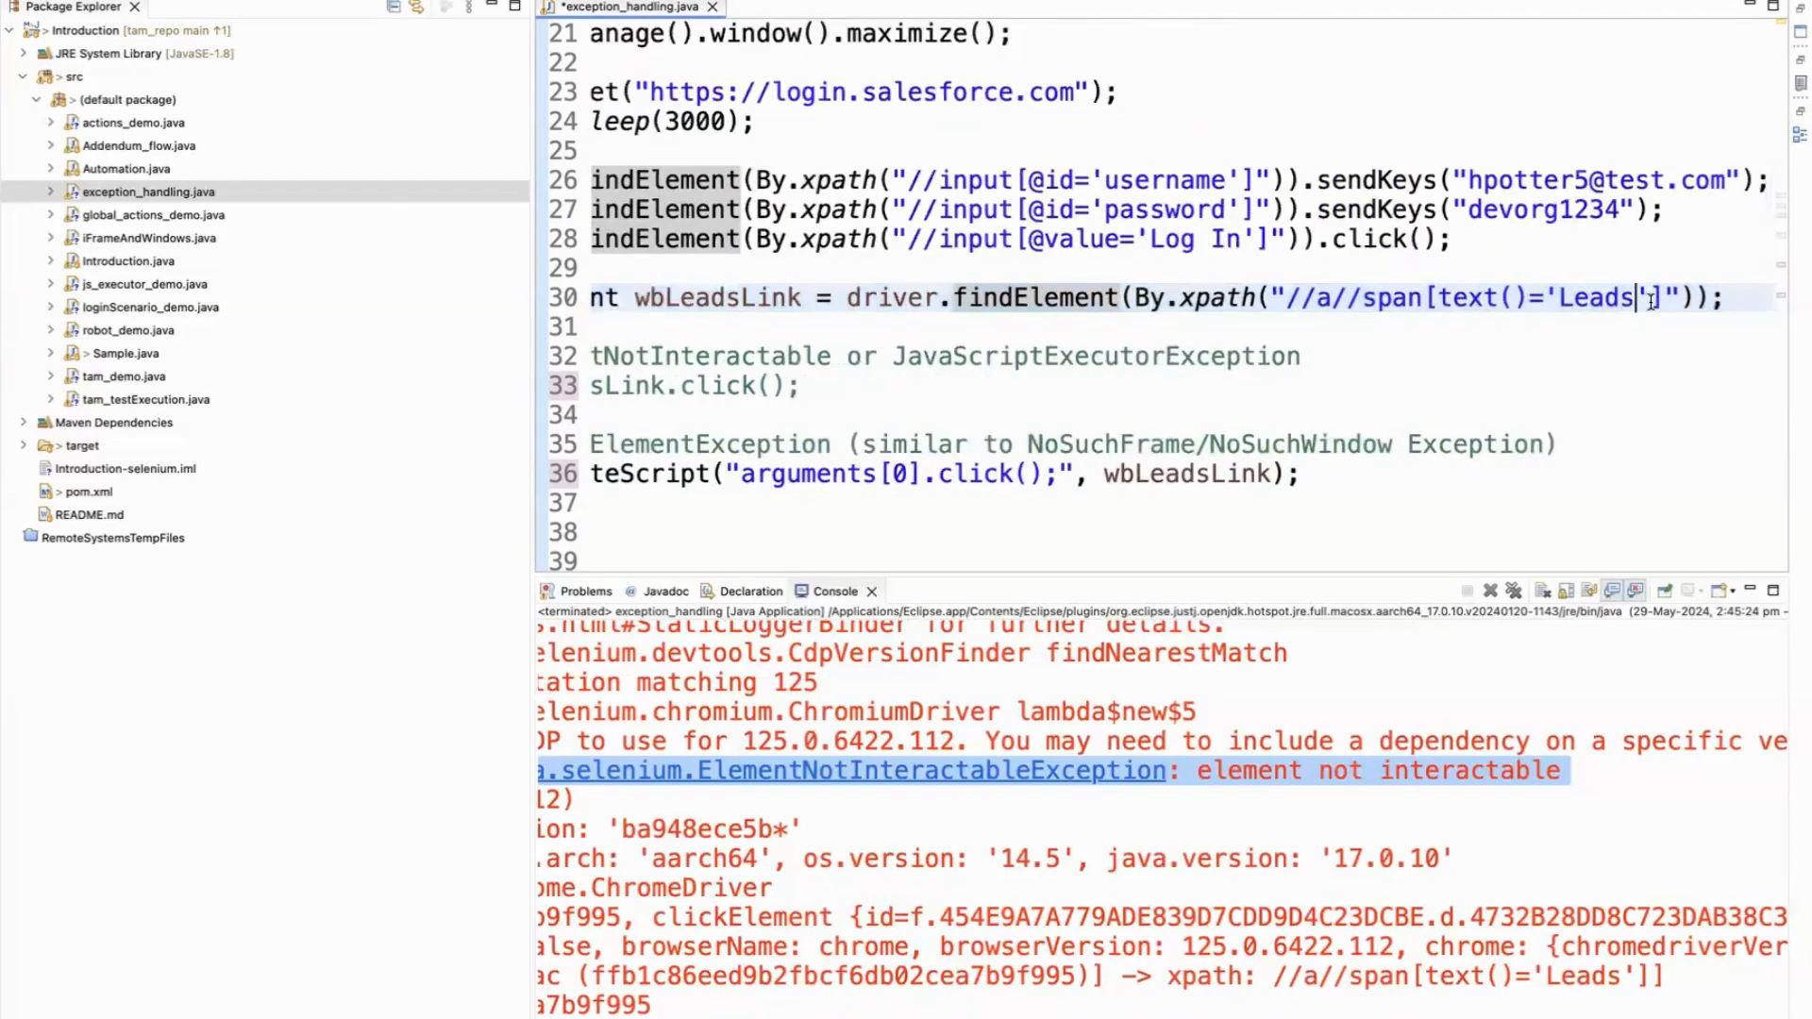
type("s")
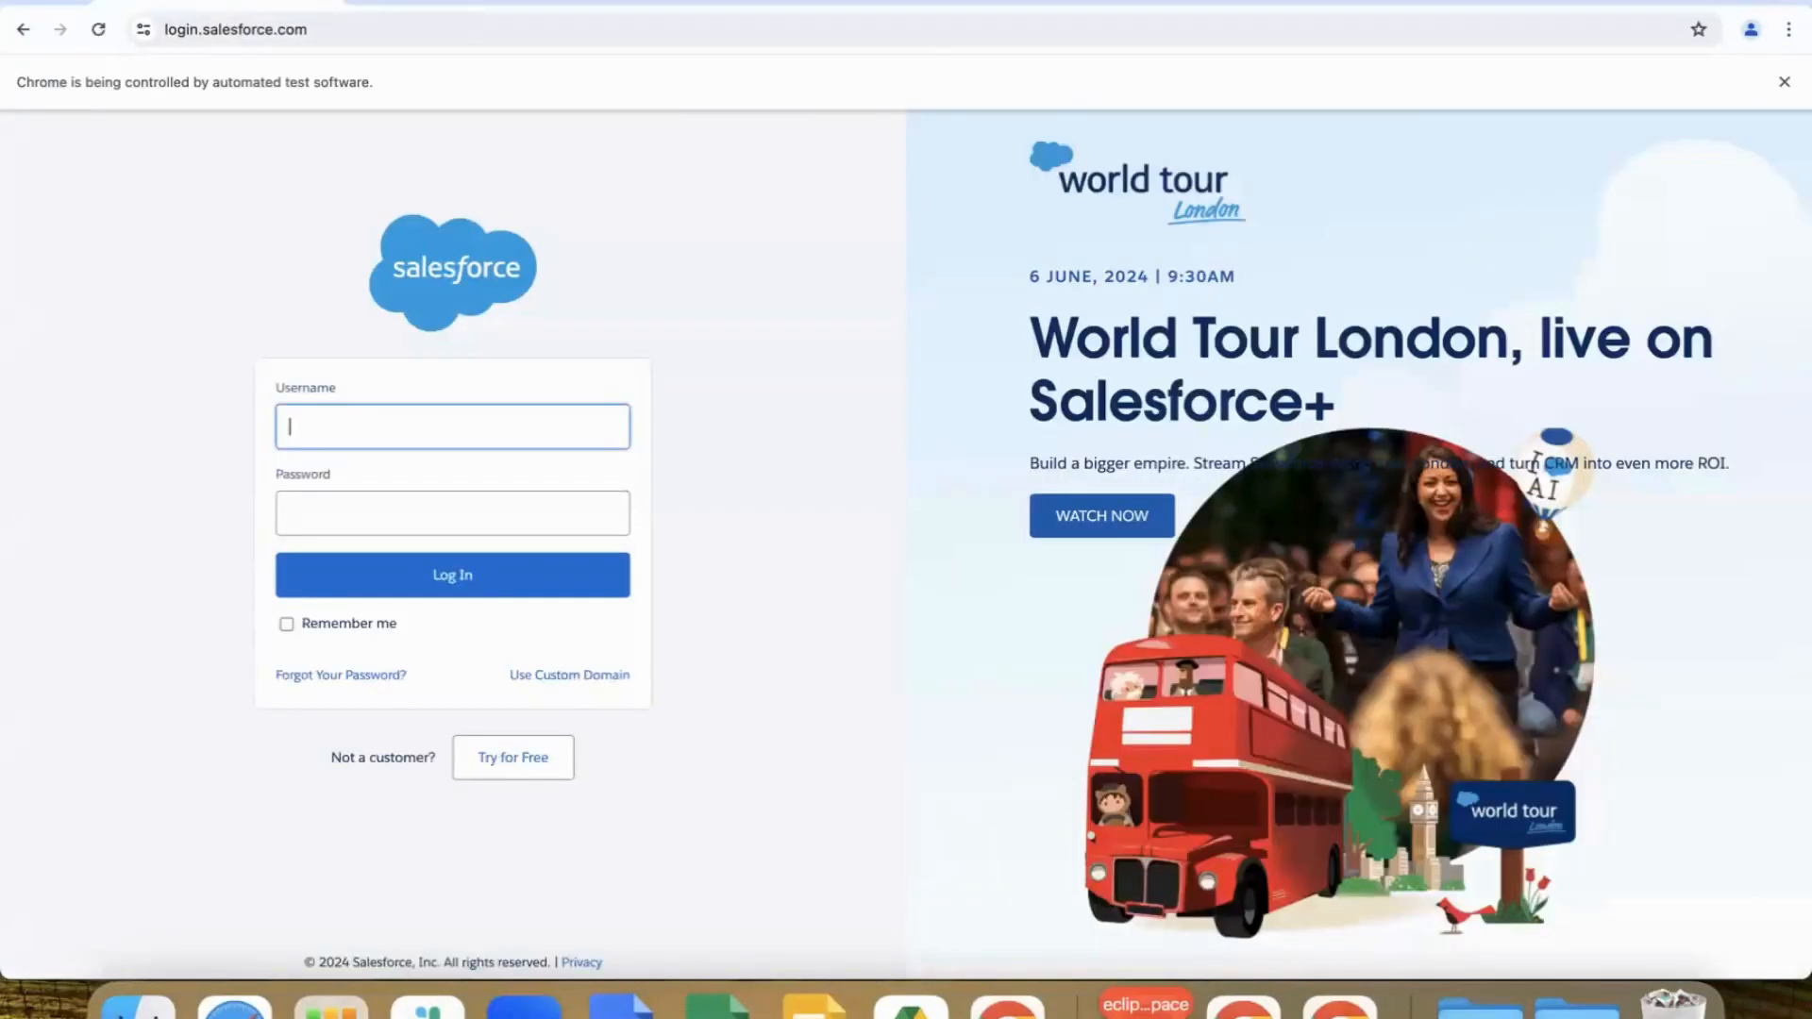
Step: Let the rerun fill the Salesforce login with username and masked password
left_click(452, 574)
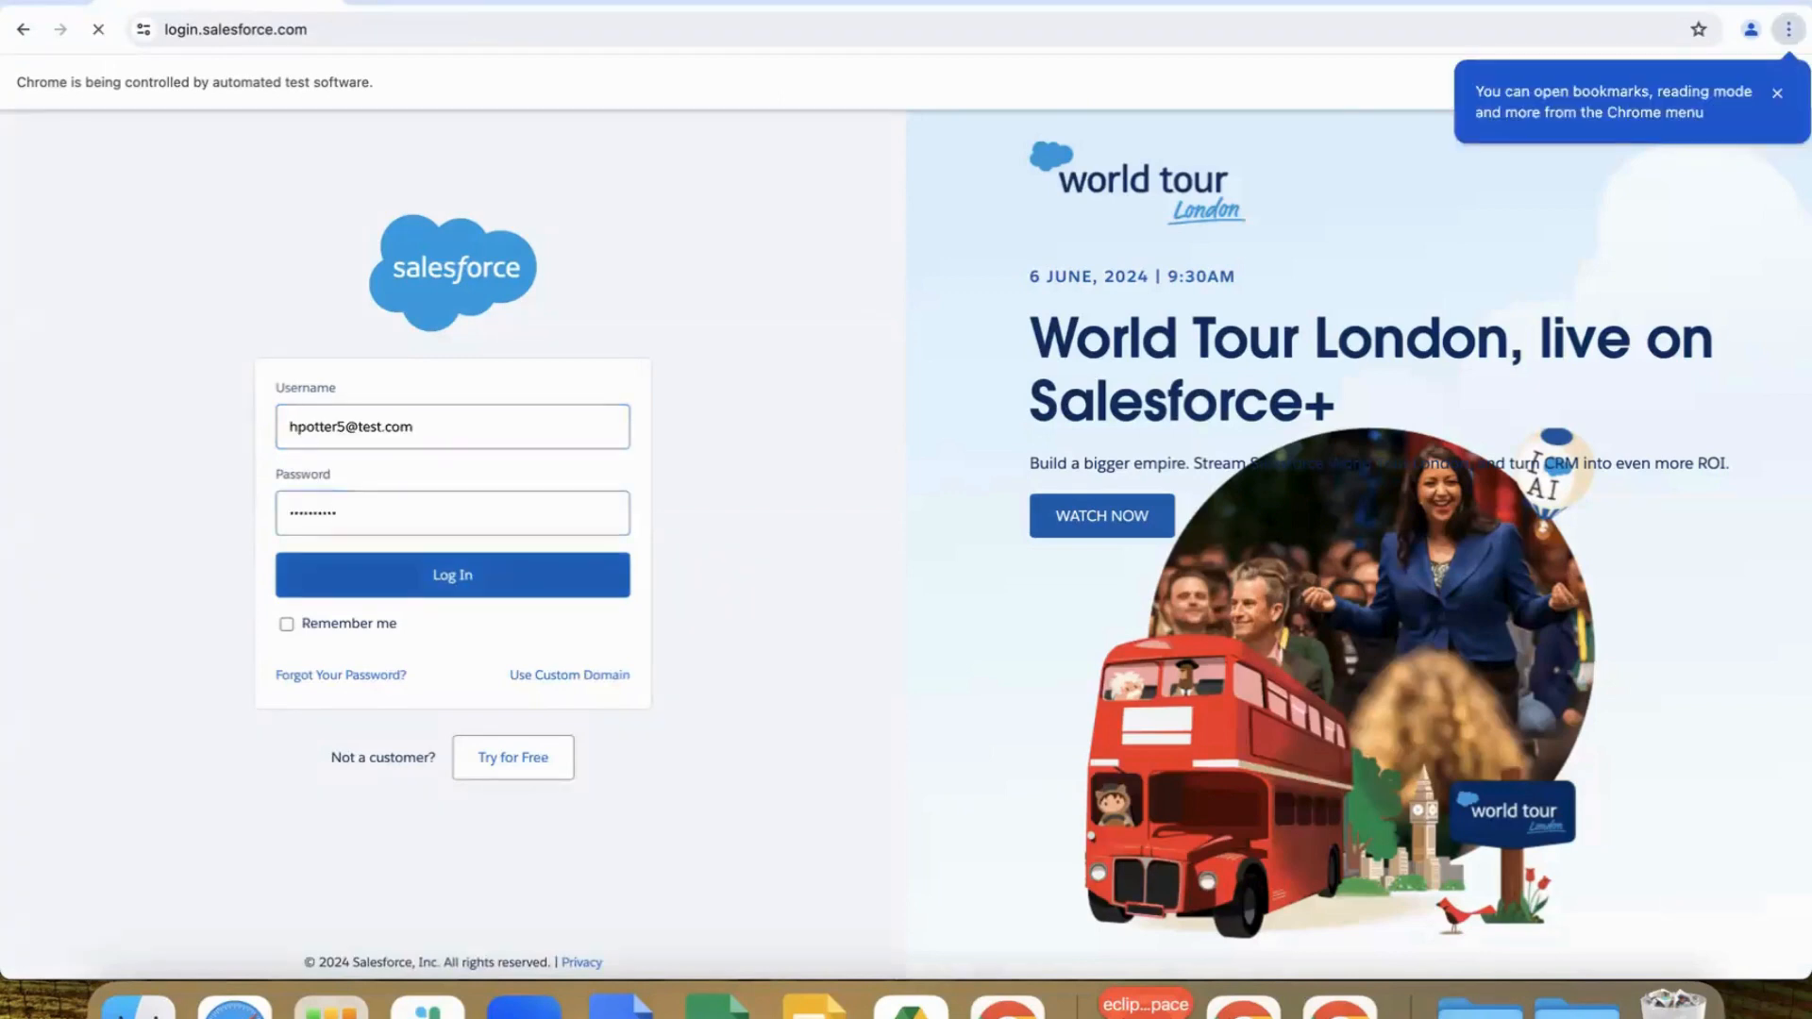
left_click(452, 575)
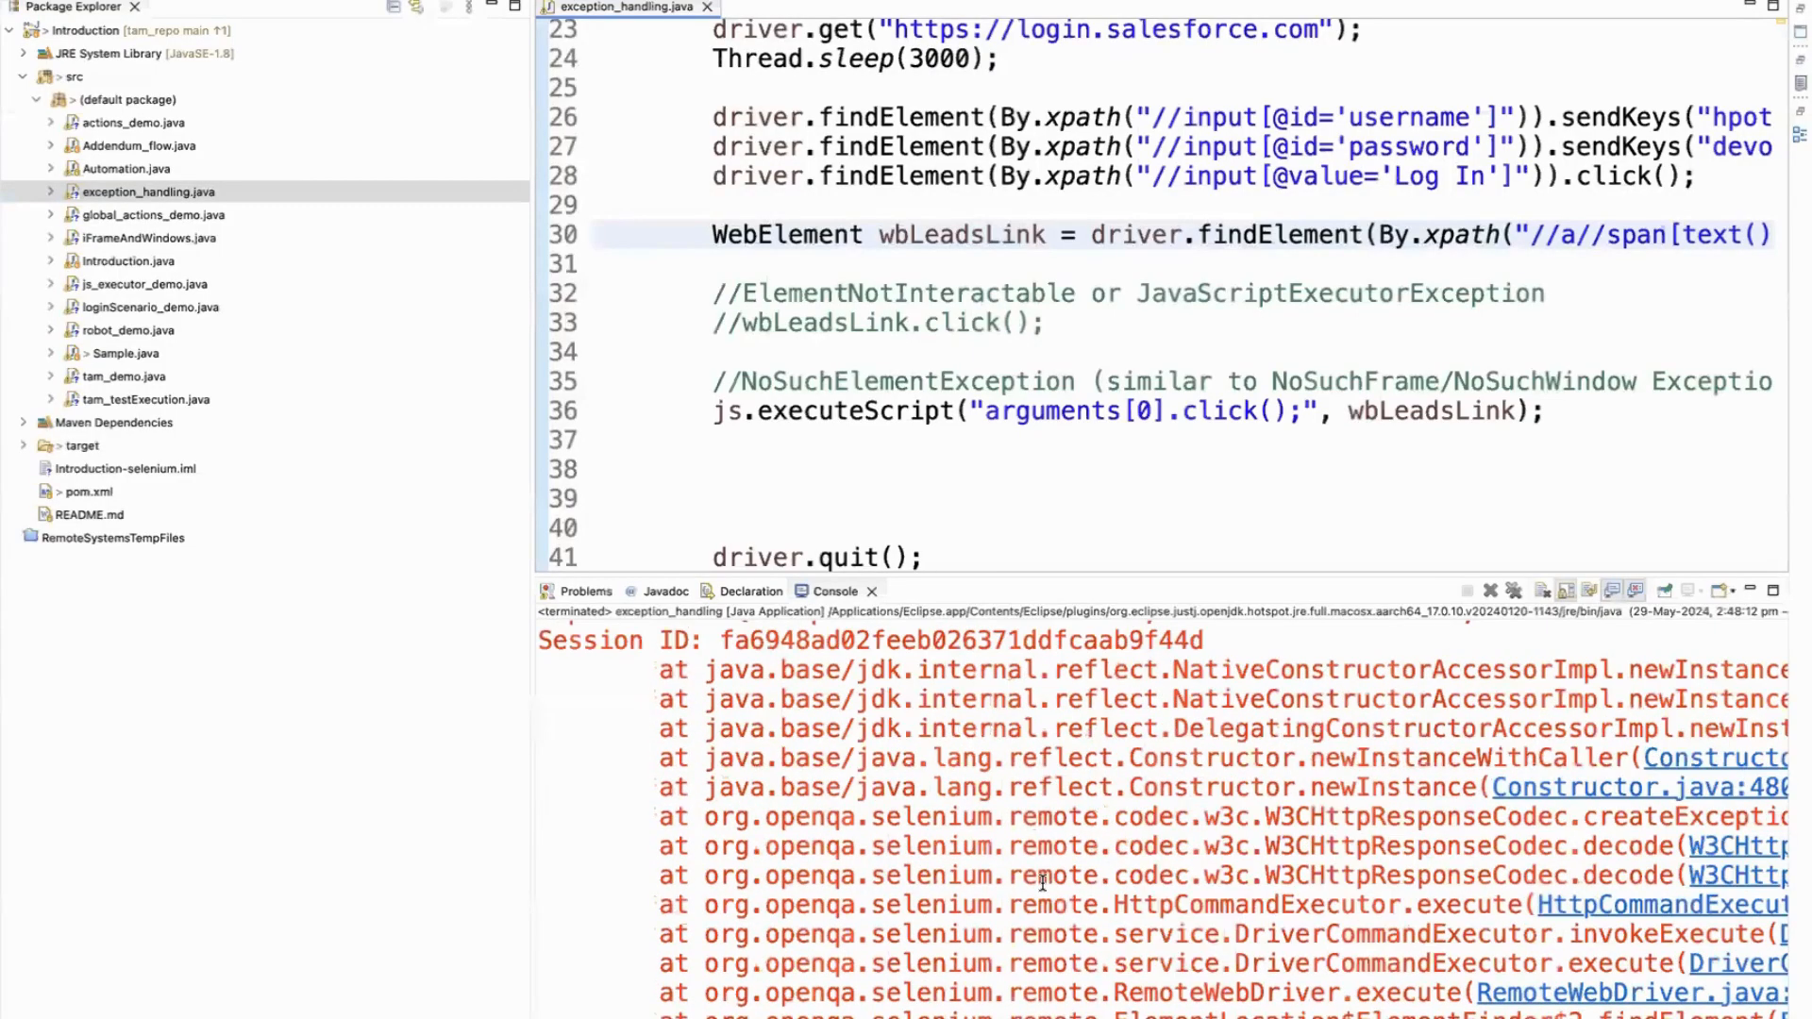
Step: Scroll the console to read the NoSuchElementException for the 'Leadss' xpath
scroll("up", 3)
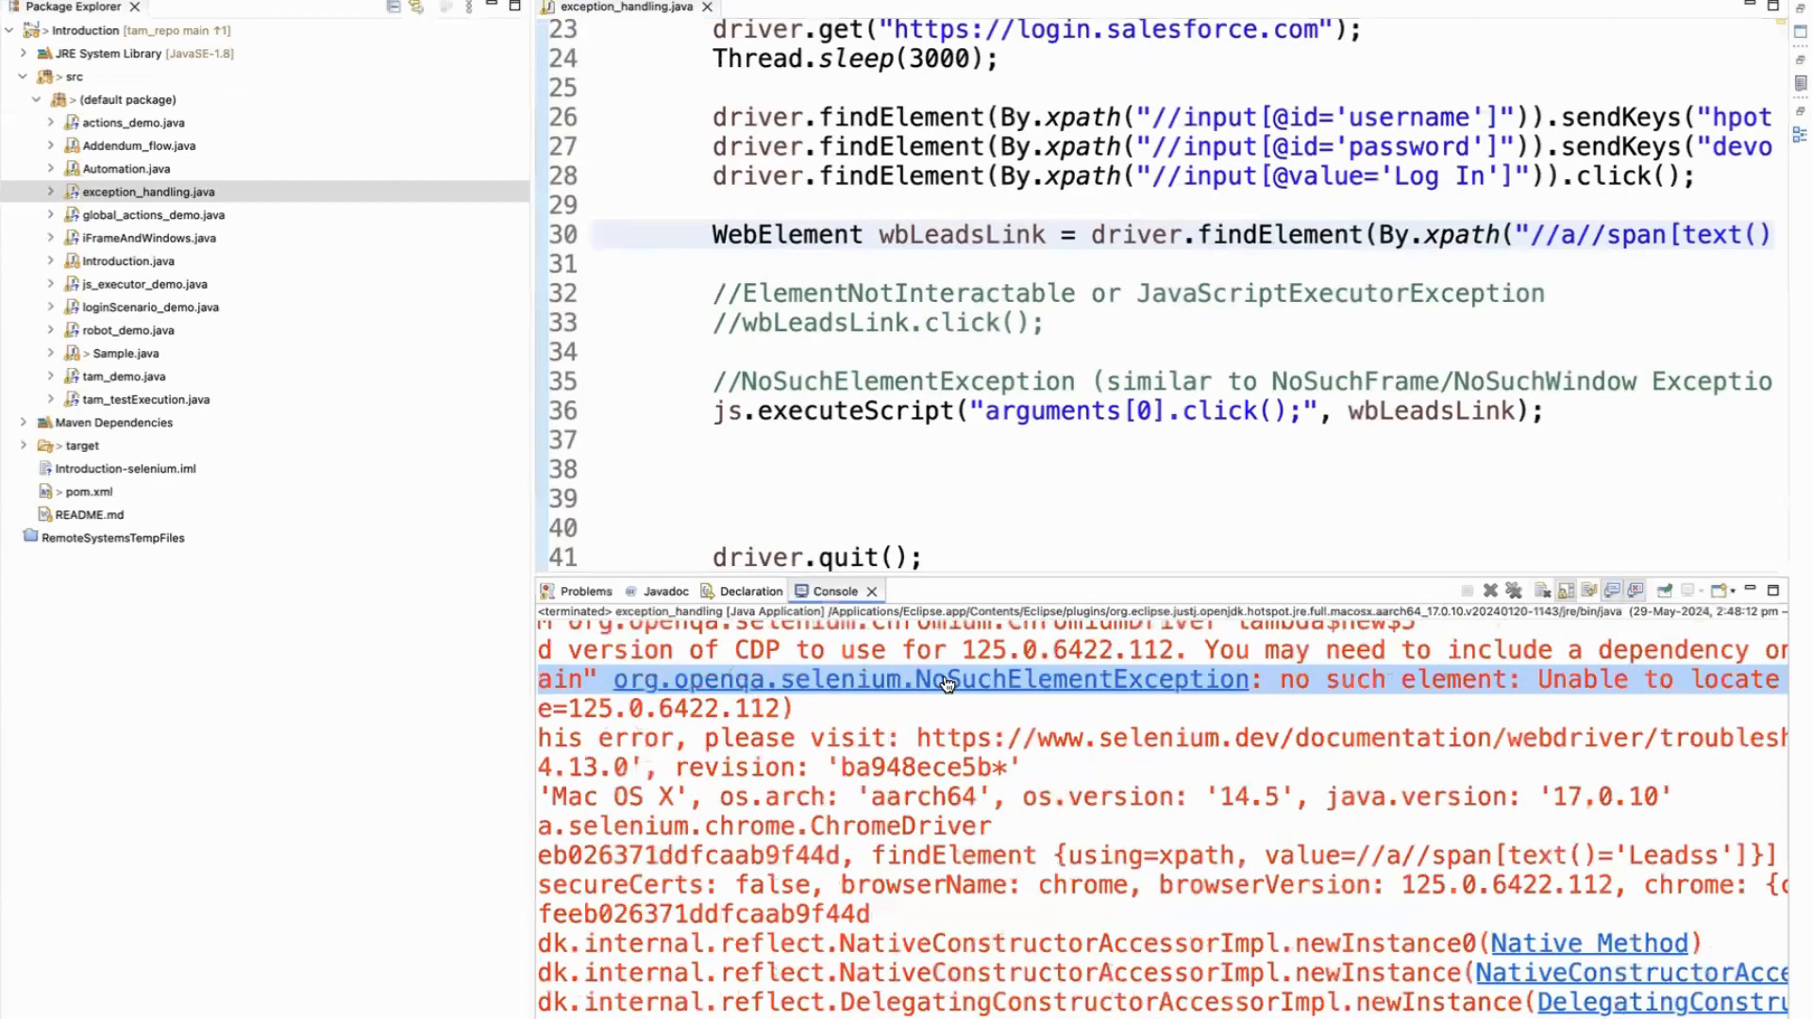
scroll("right", 3)
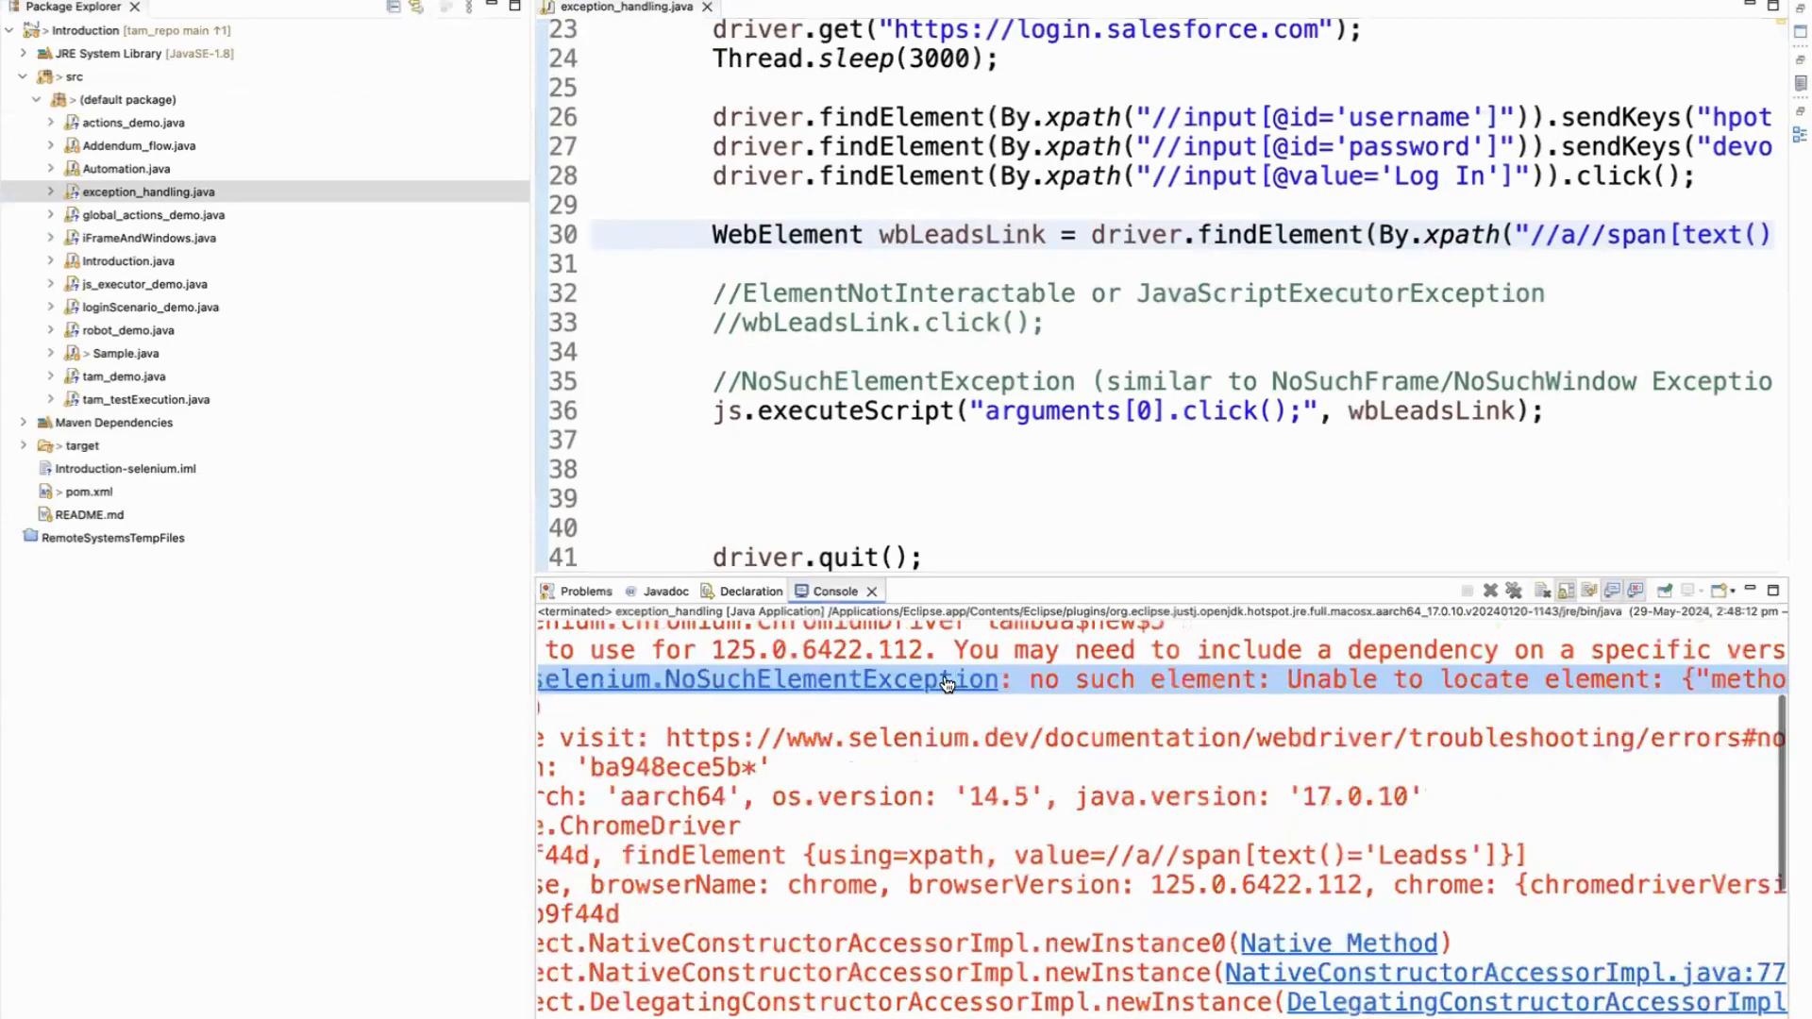
scroll("right", 3)
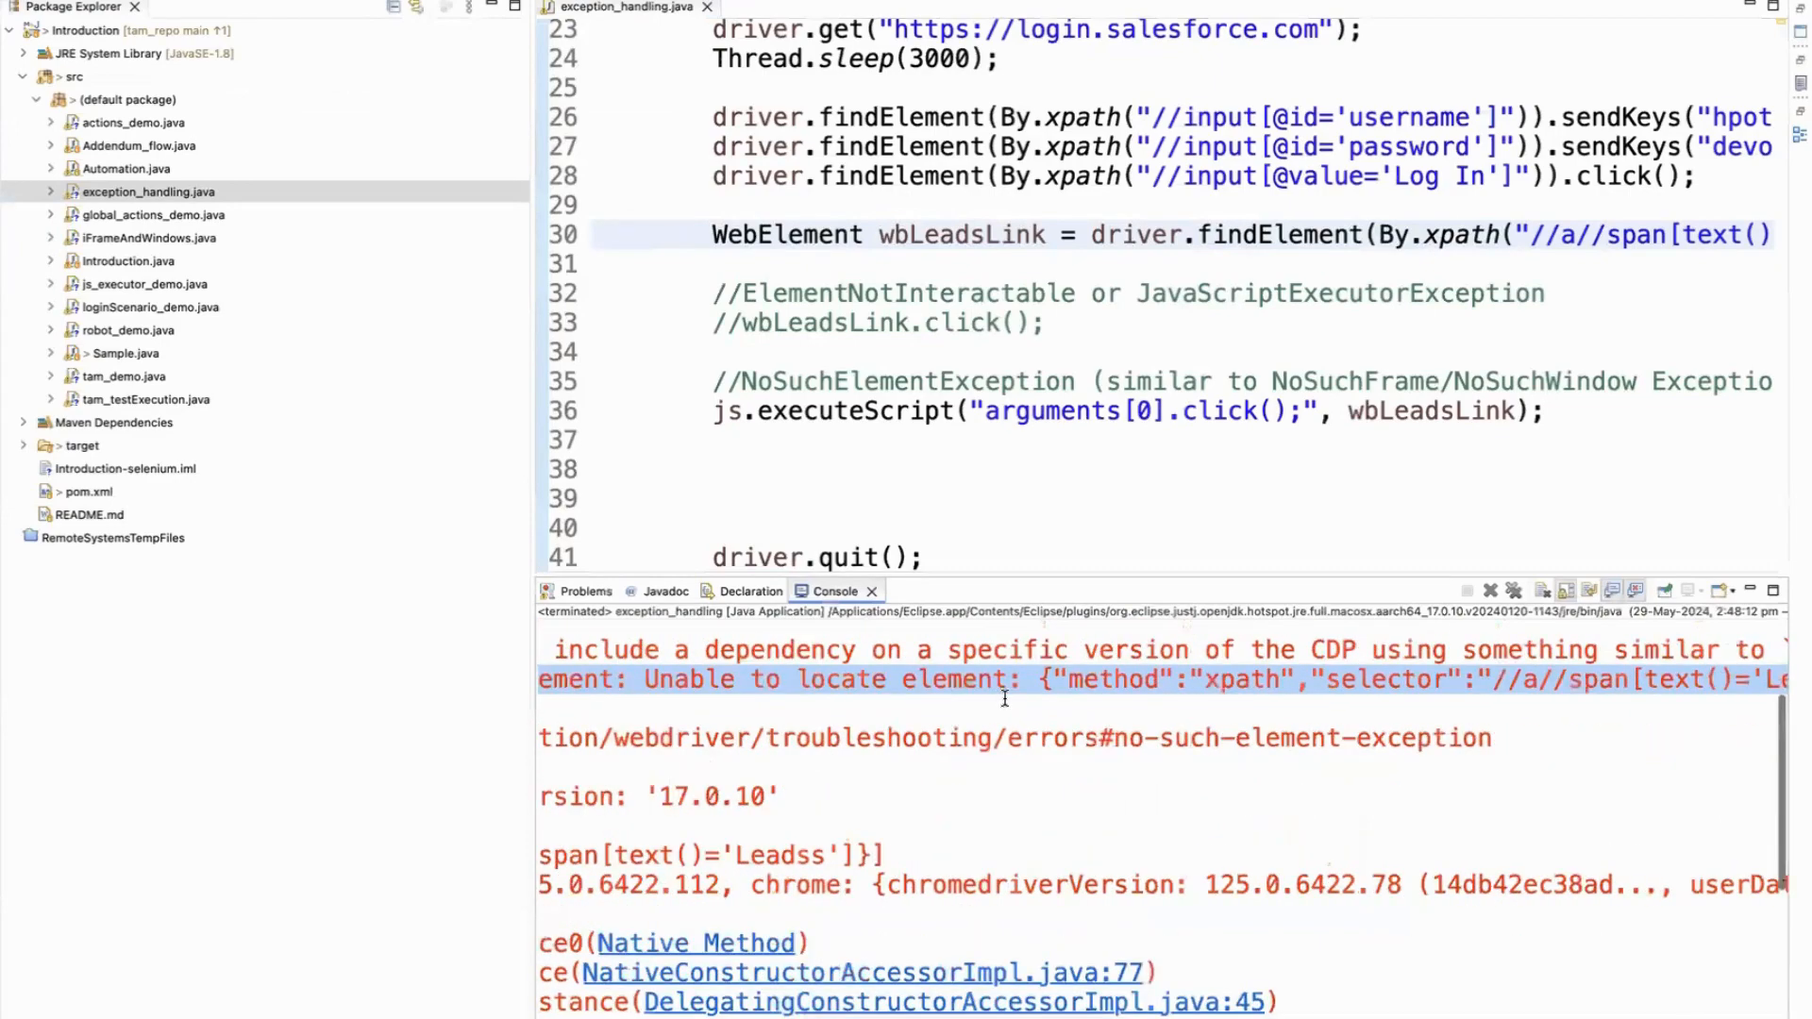
scroll("right", 3)
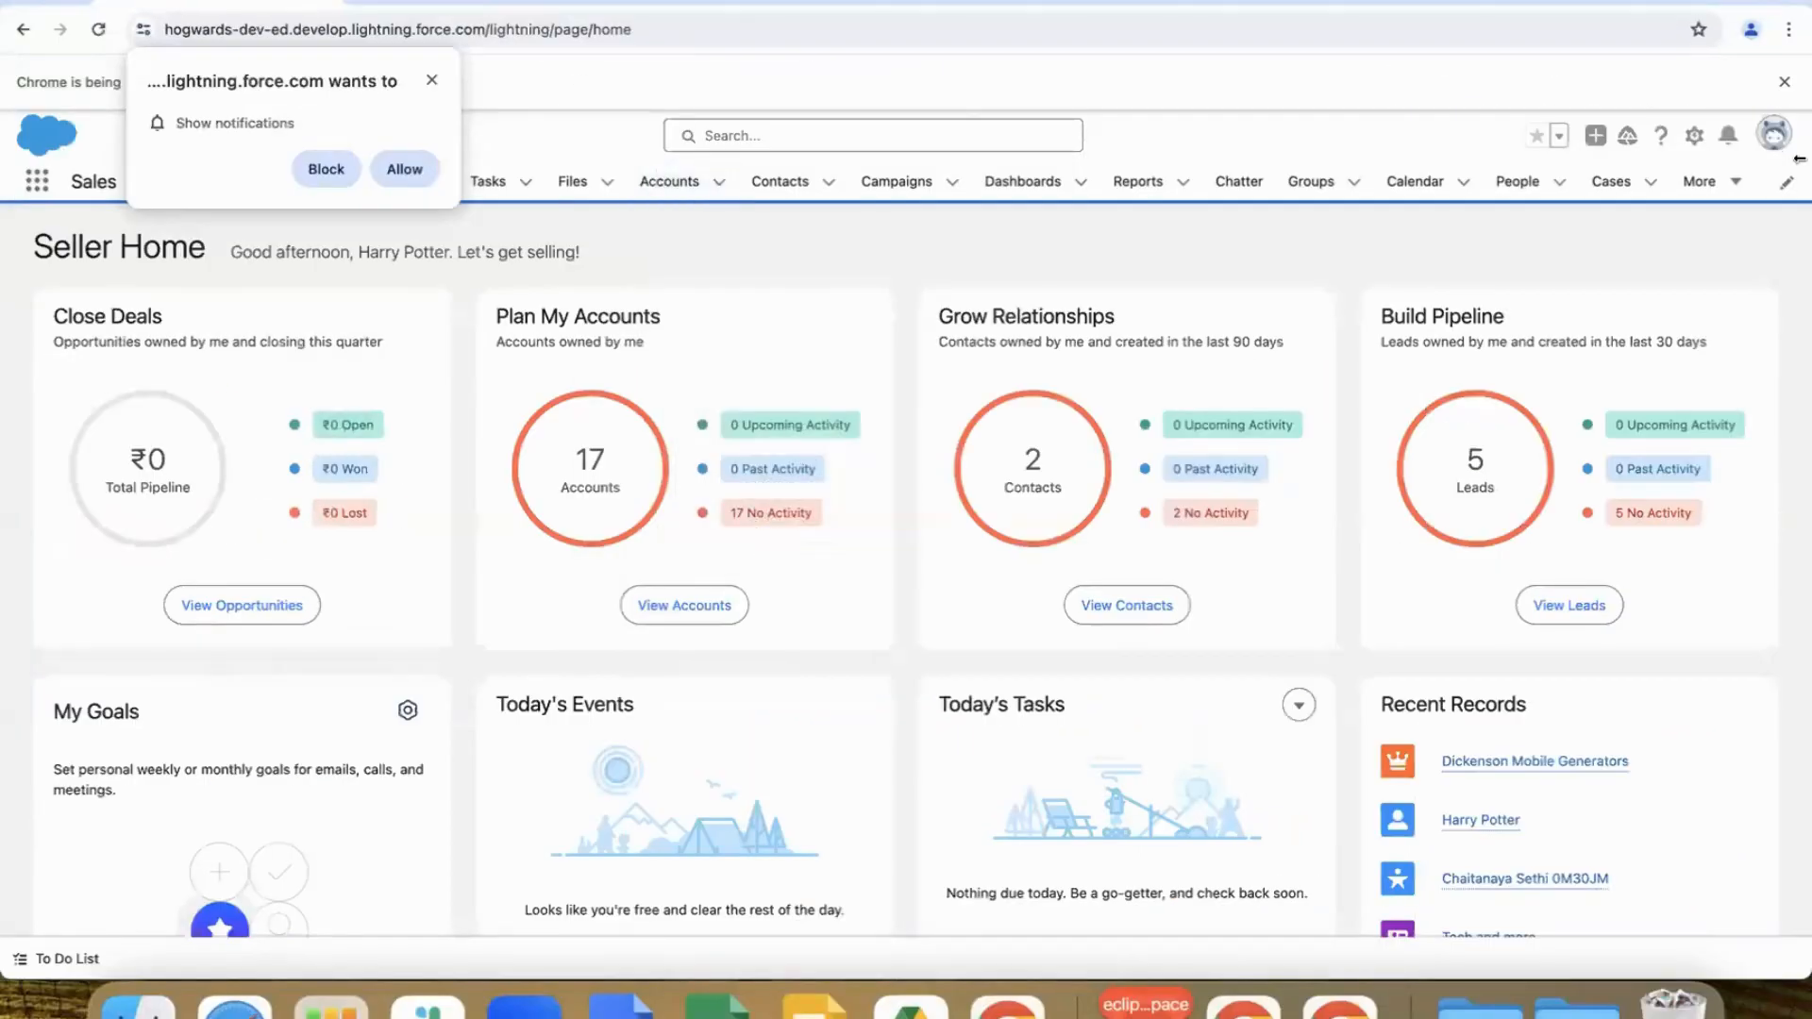
Step: Open Chrome DevTools on the Salesforce Seller Home page with F12
key("F12")
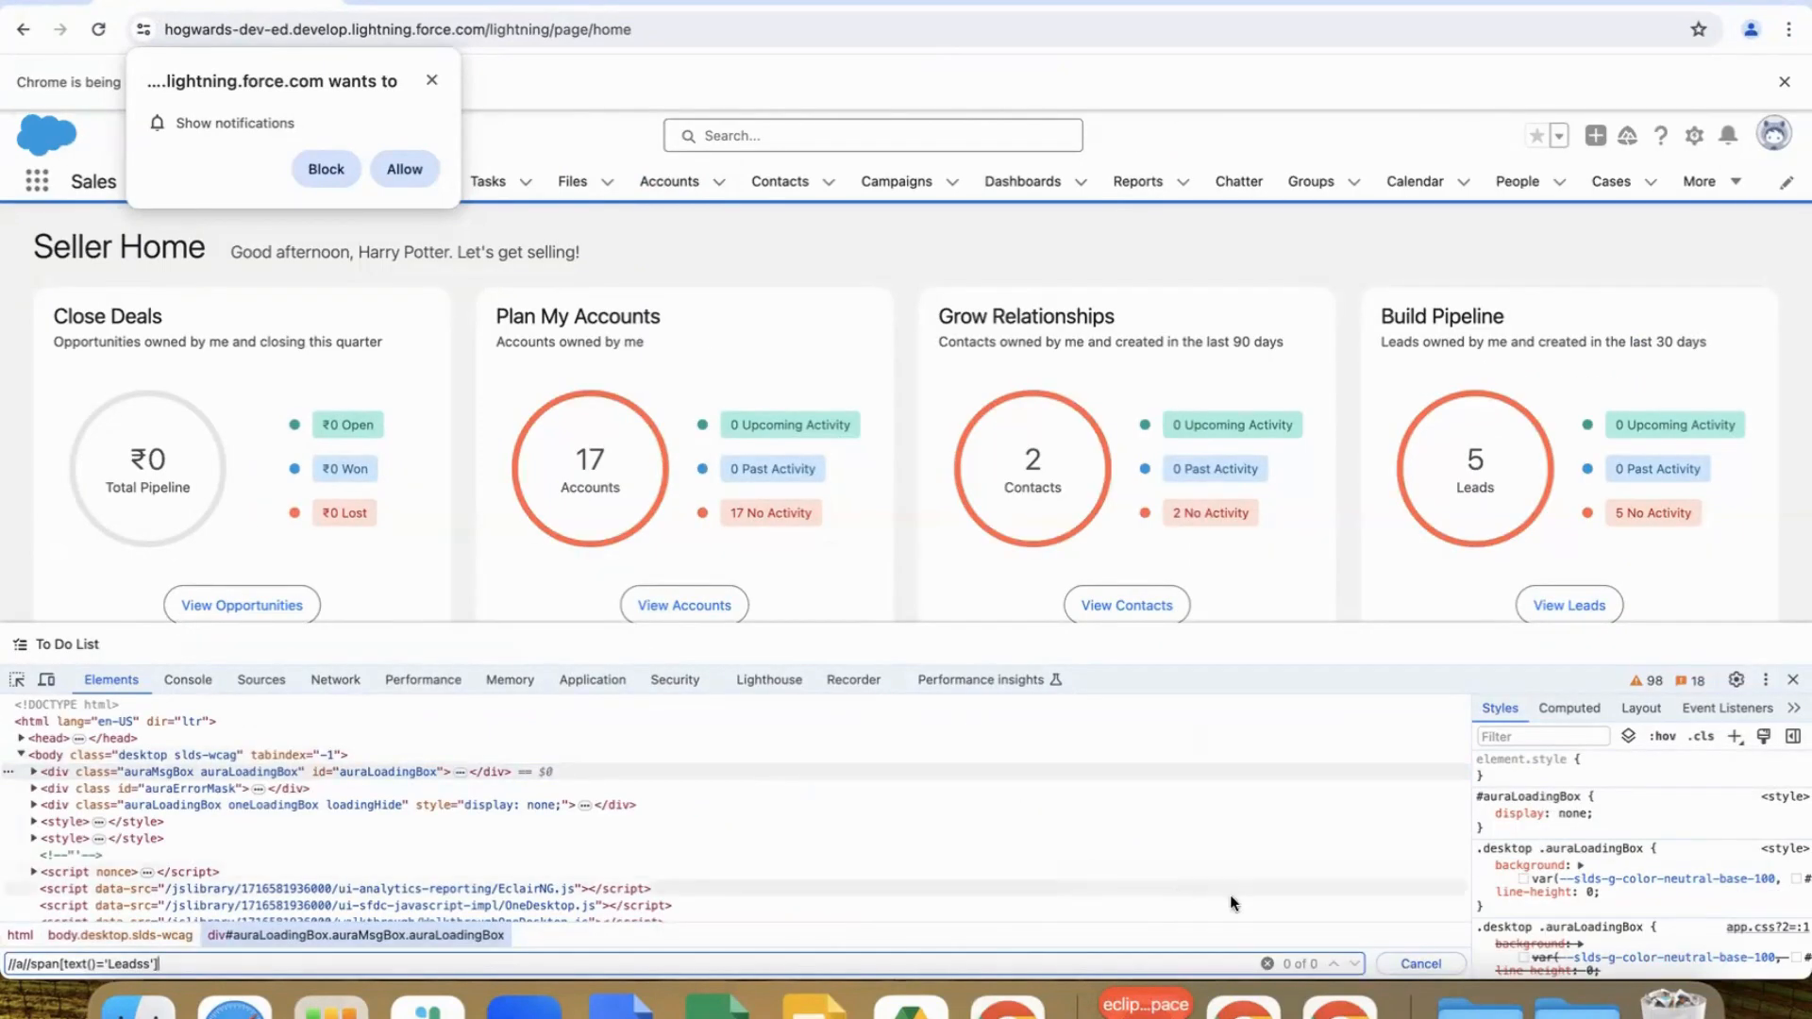
mouse_move(136, 1003)
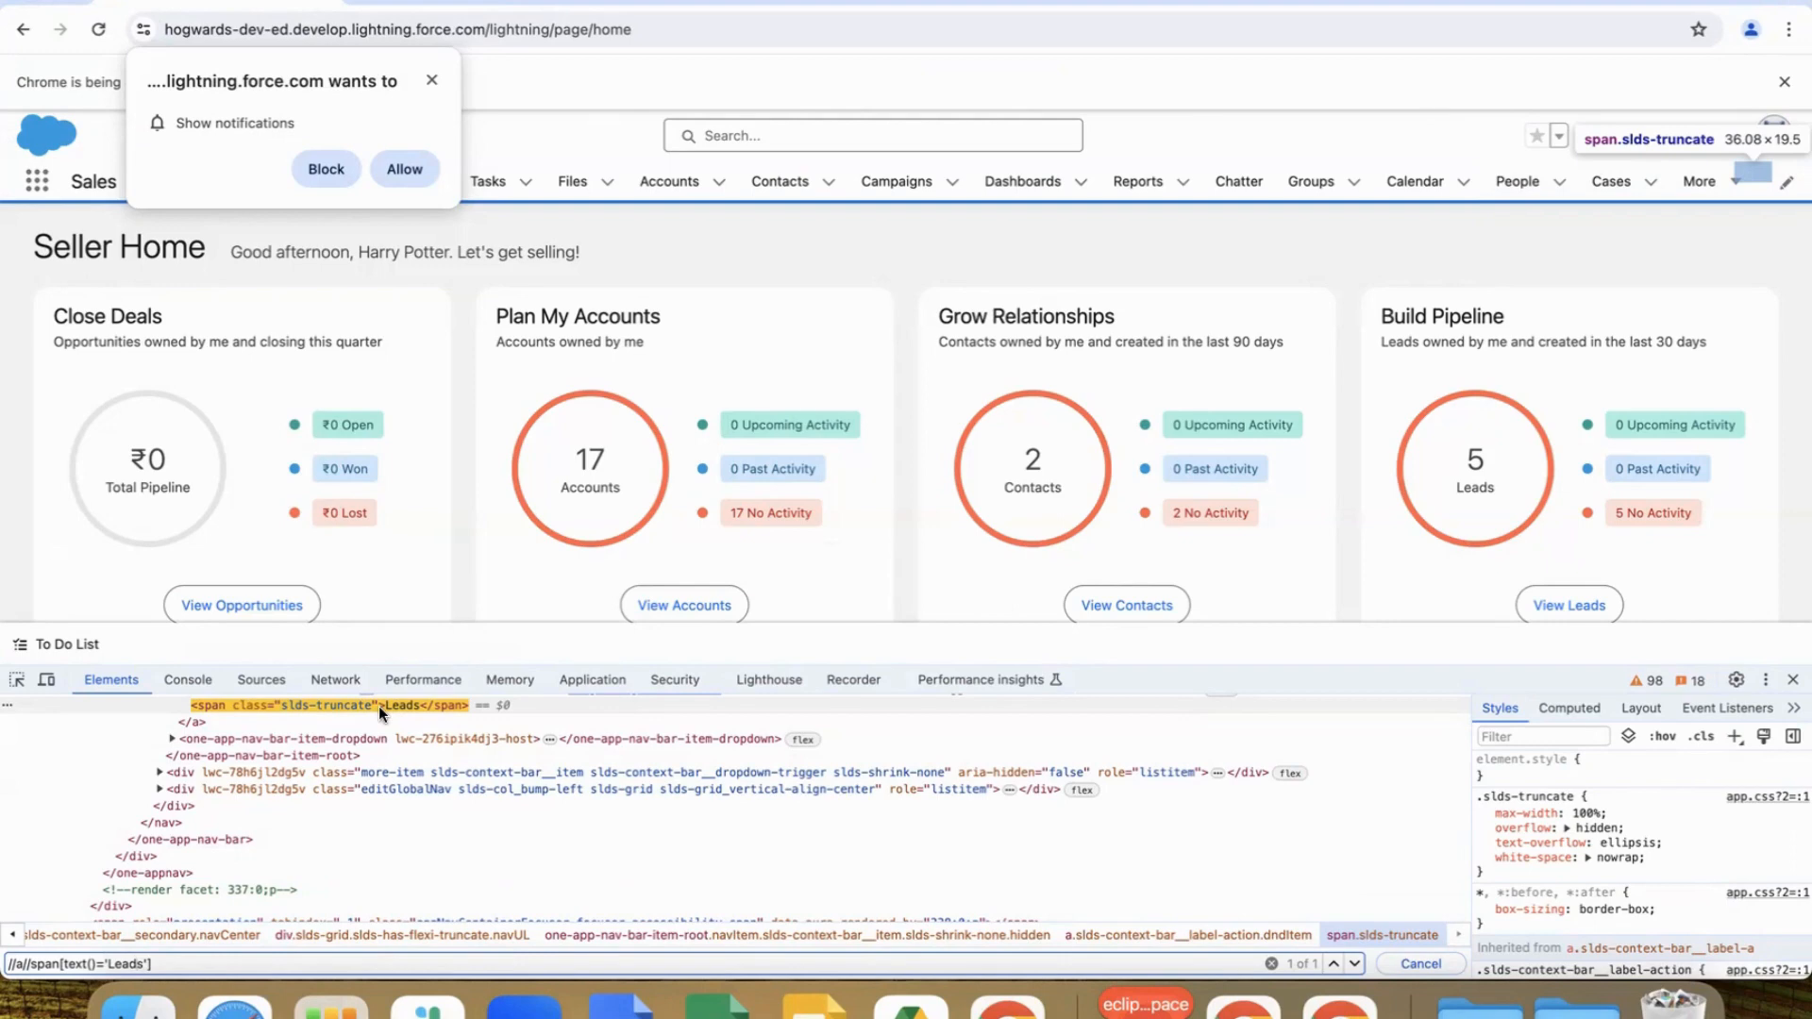
mouse_move(814, 1001)
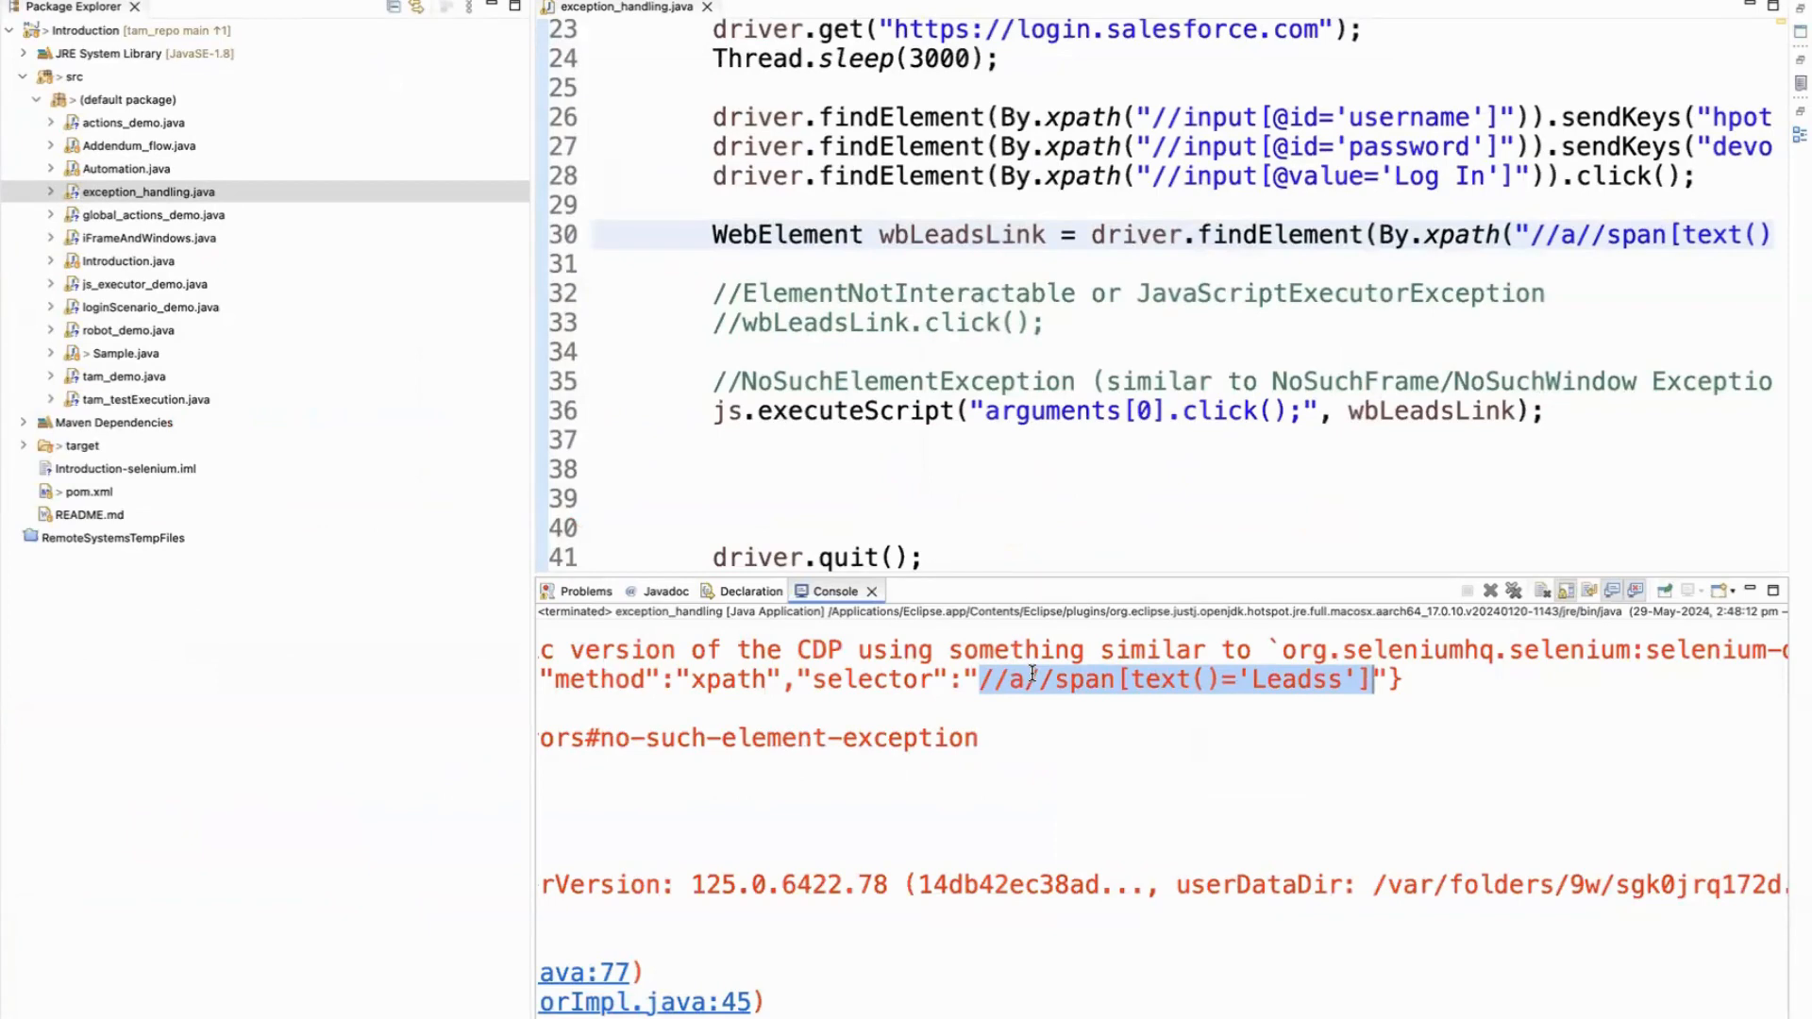
scroll("right", 3)
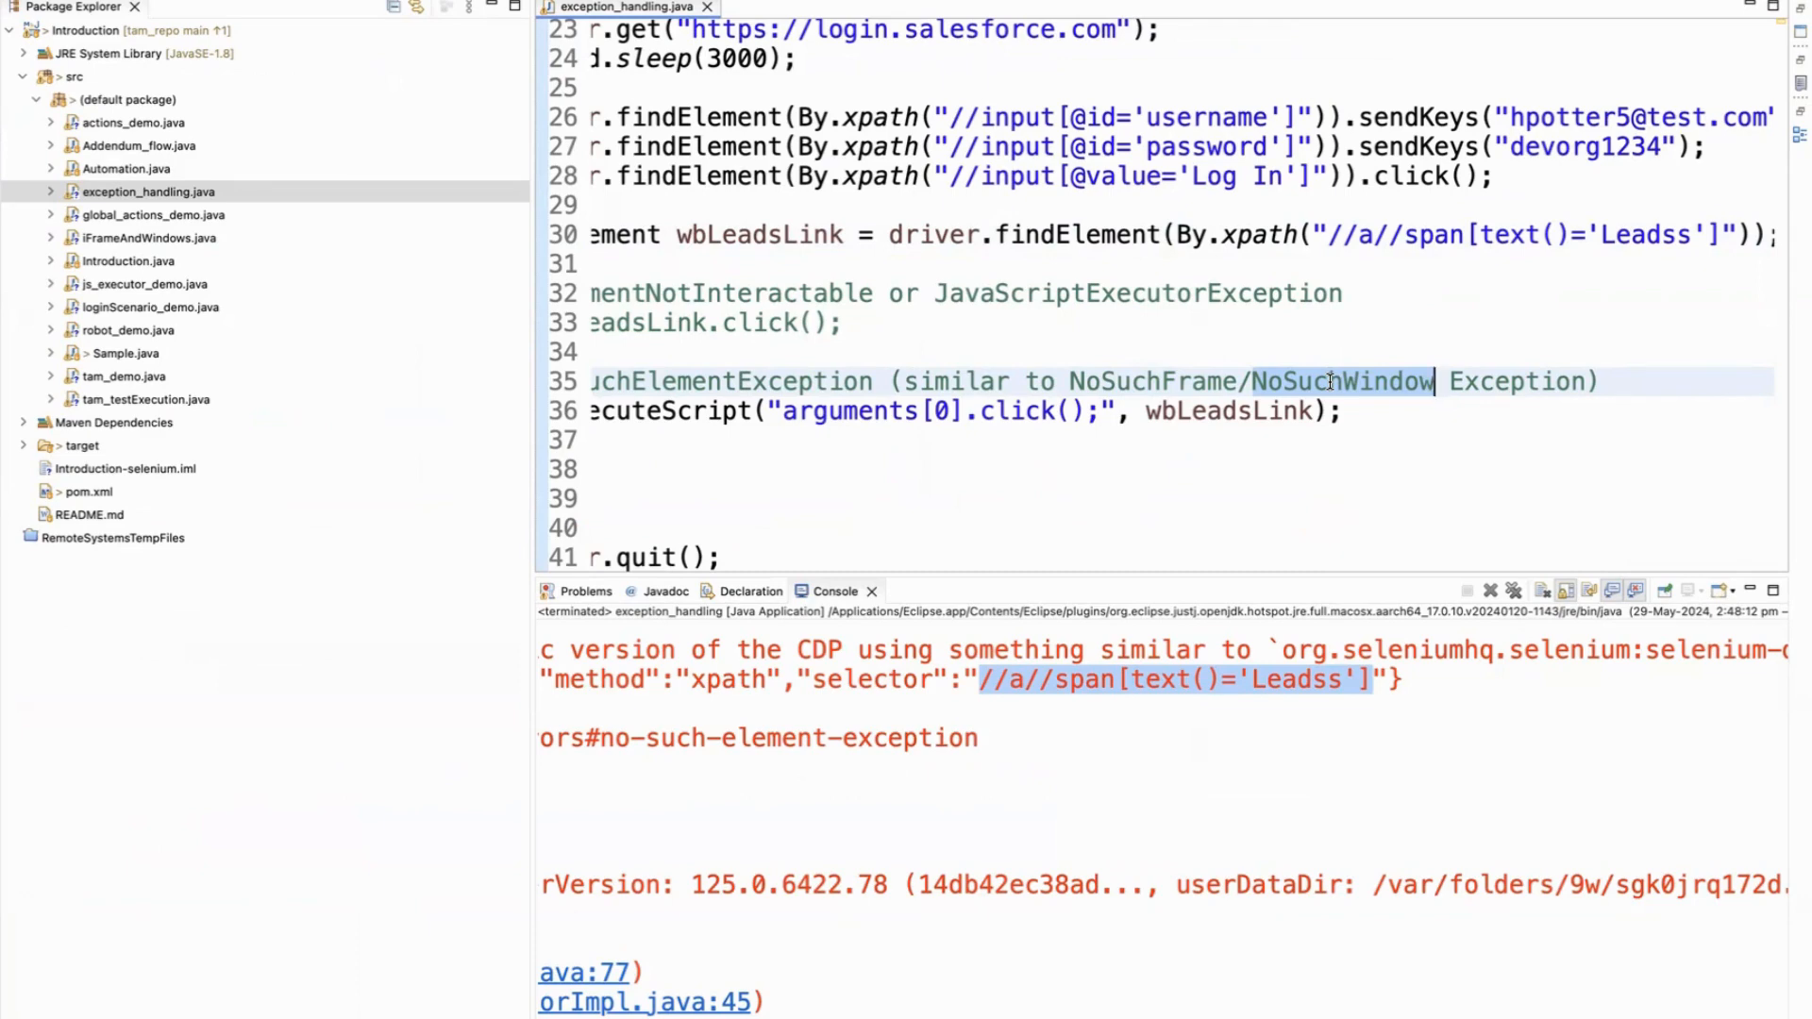
scroll("up", 3)
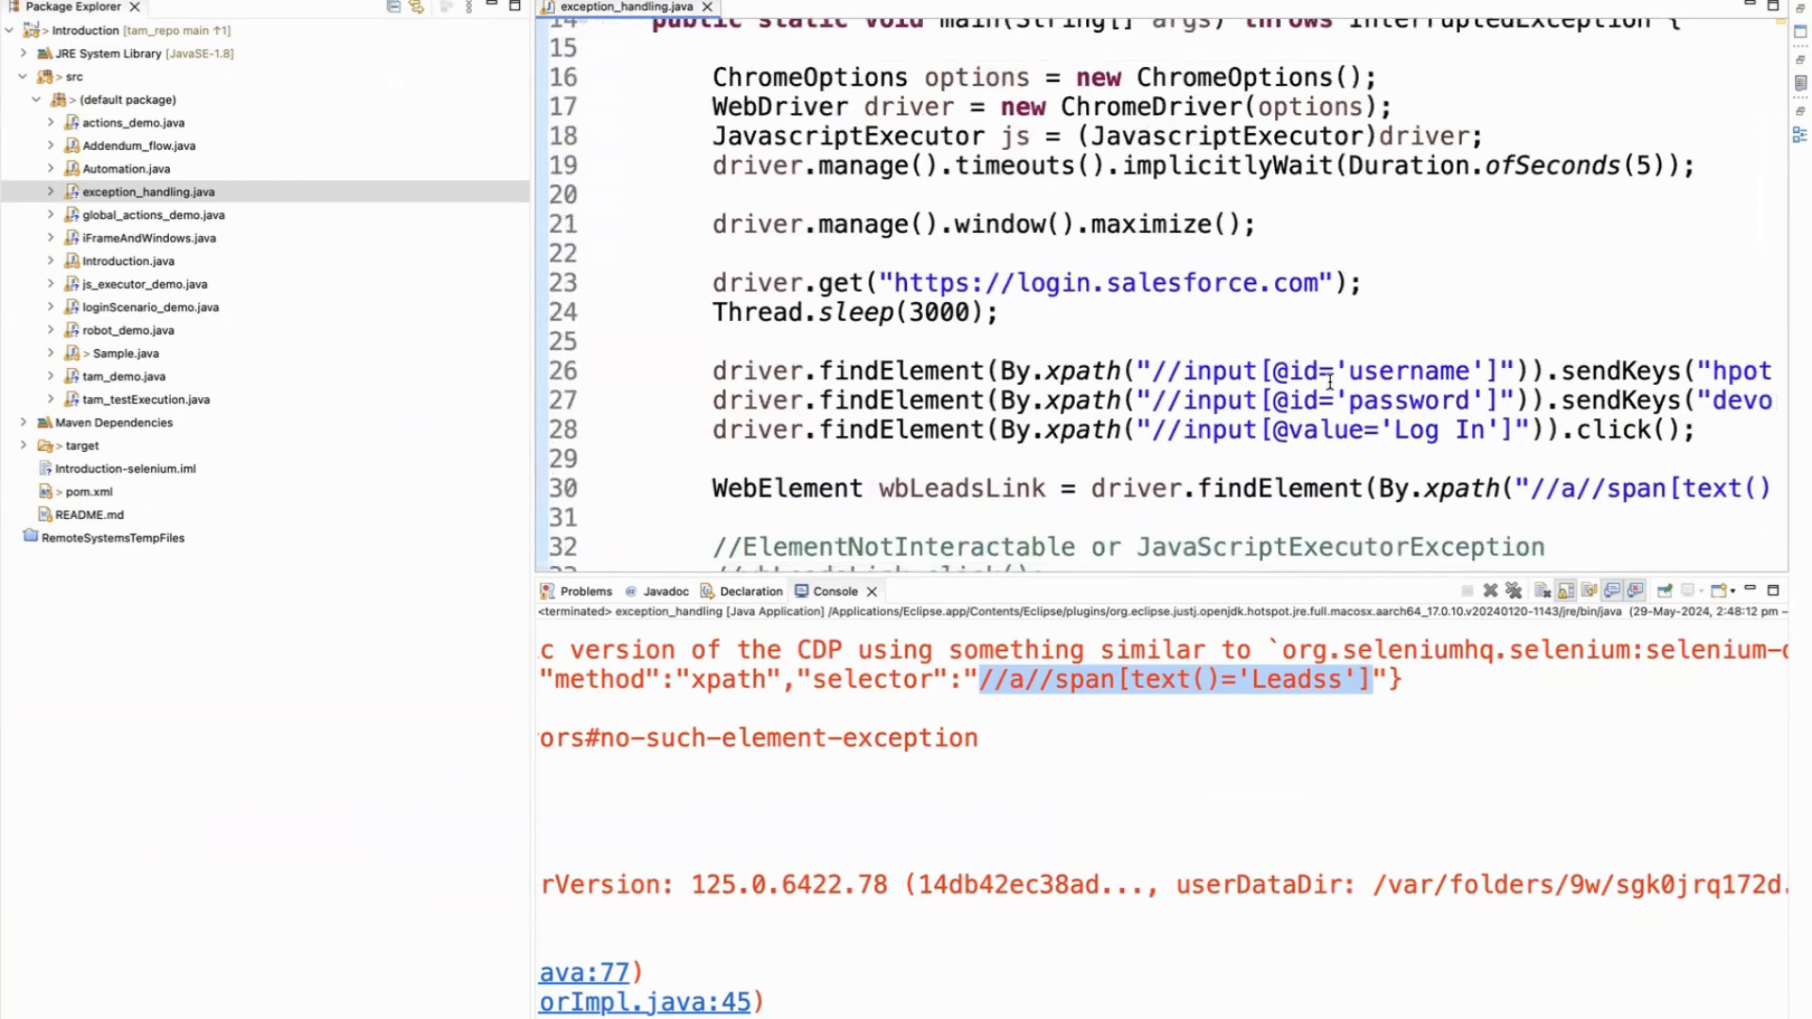
scroll("up", 3)
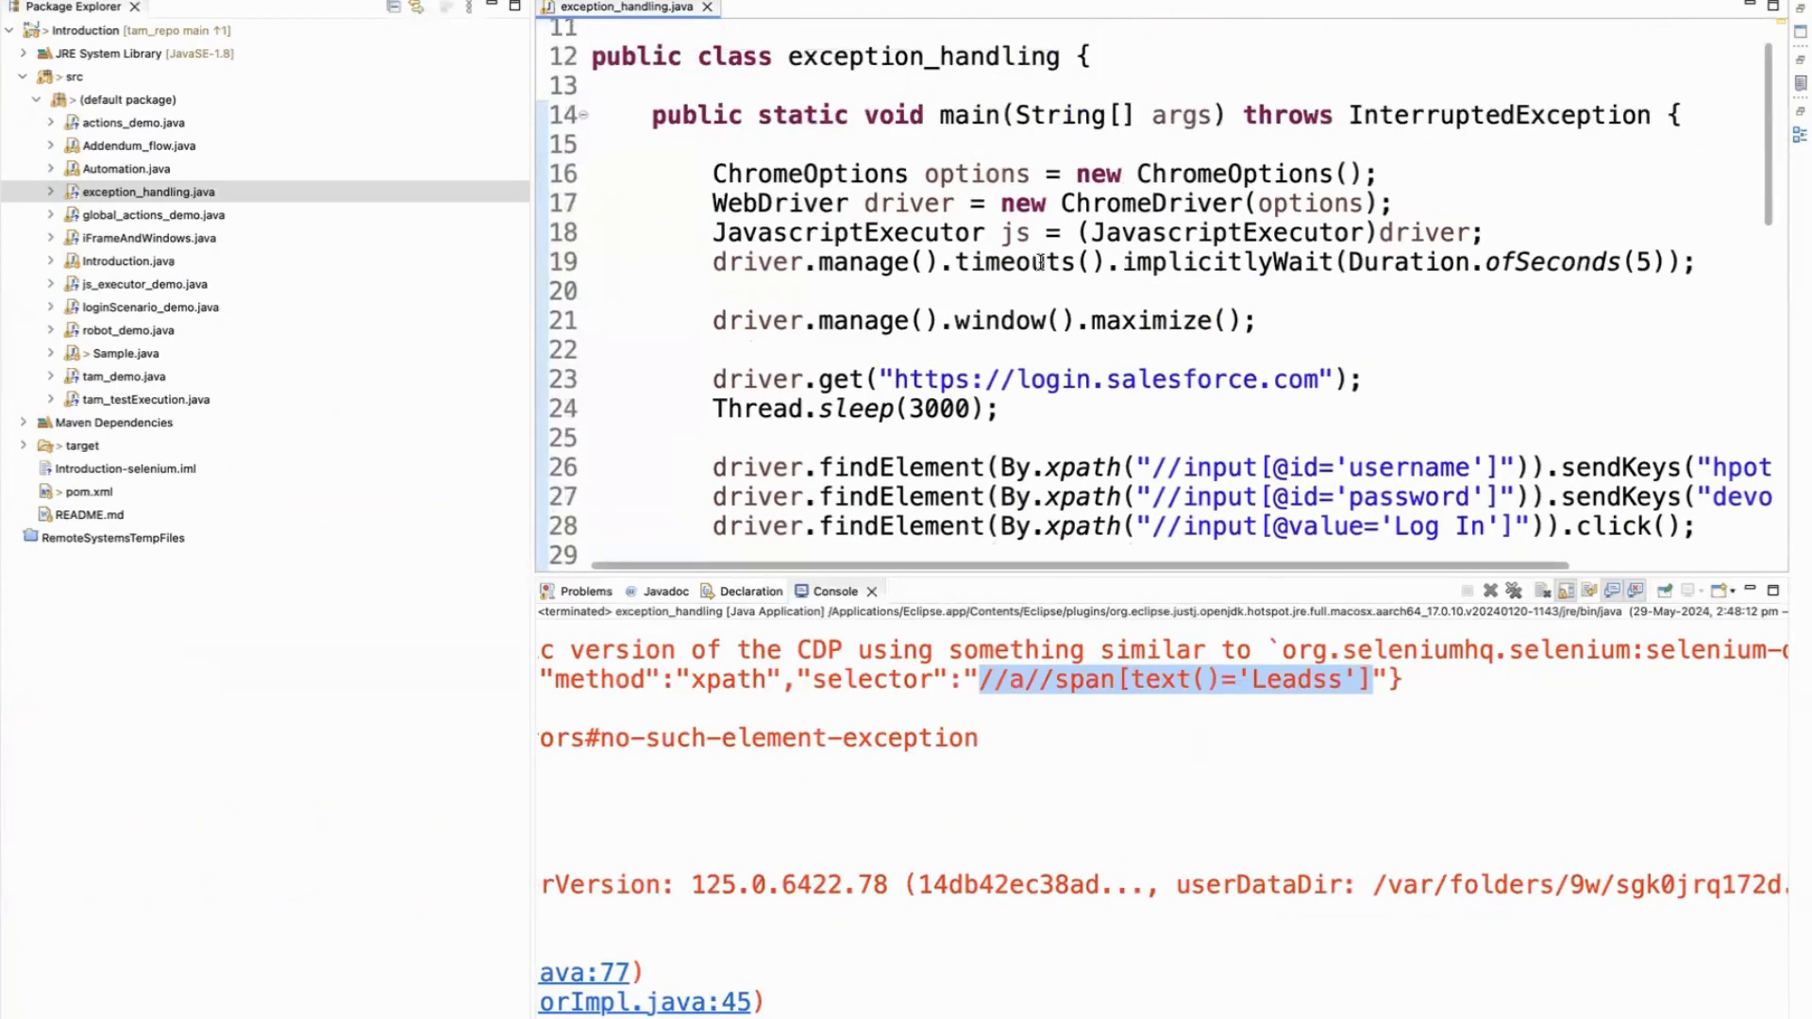